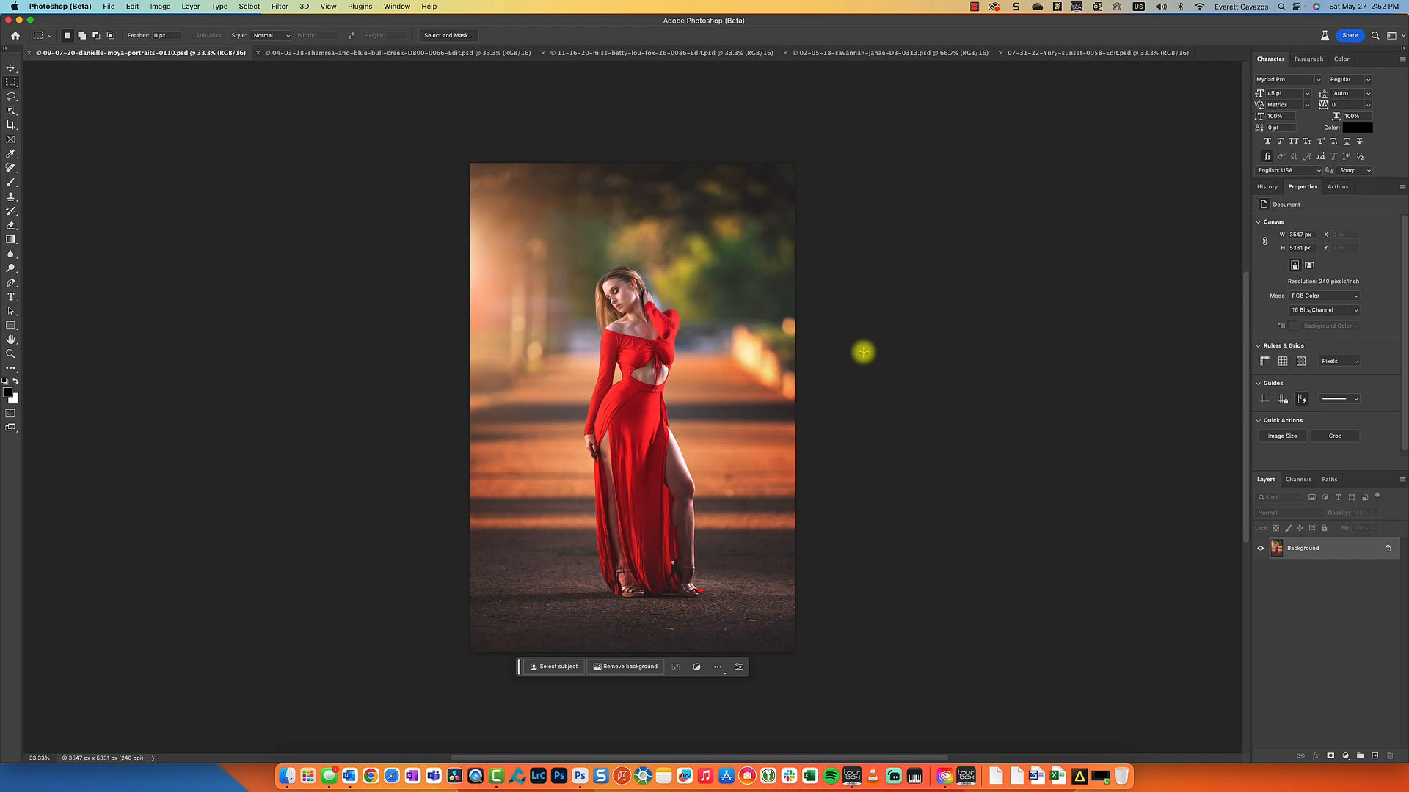
# Open Creative Cloud from the Dock to view Photoshop (Beta) on the Beta apps page
pyautogui.click(941, 775)
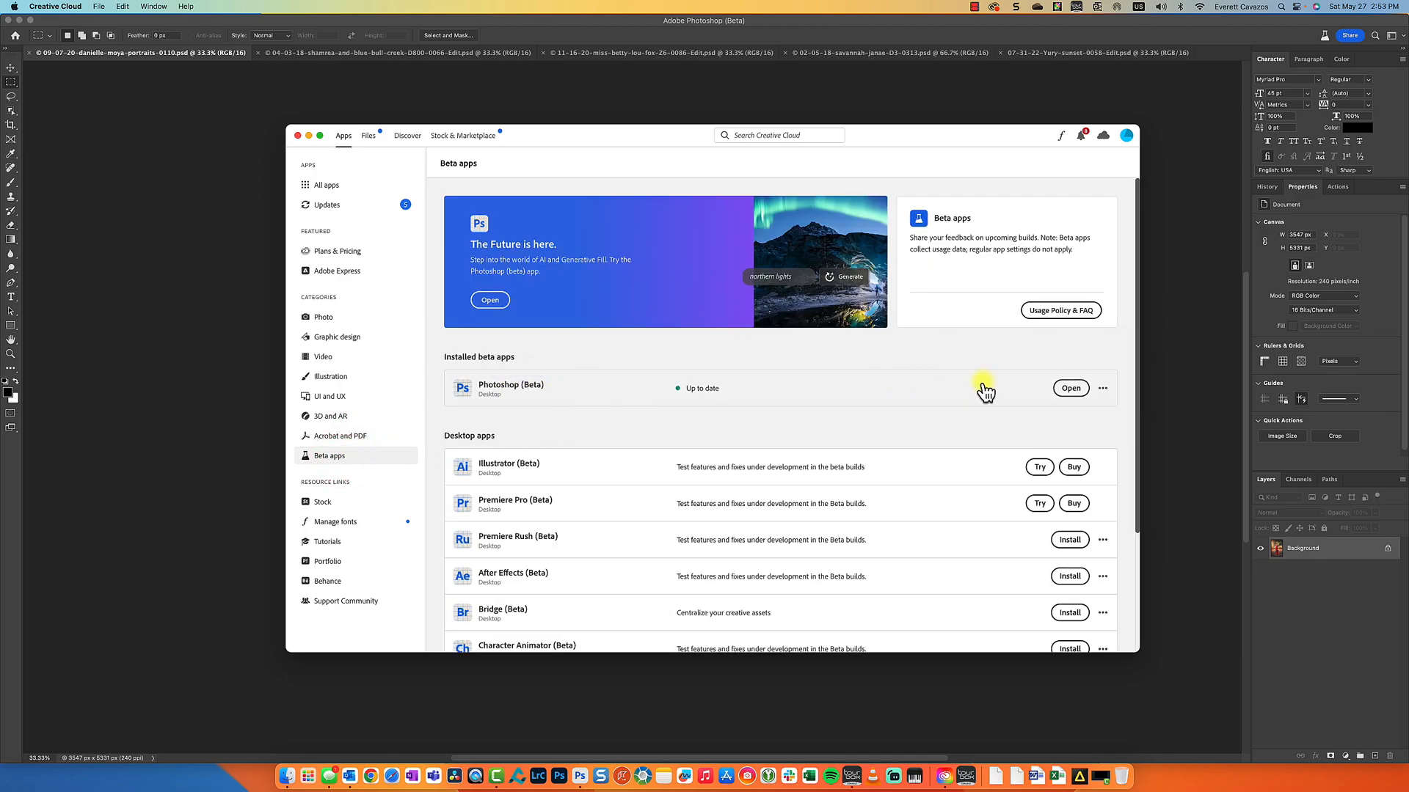
pyautogui.moveTo(1039, 387)
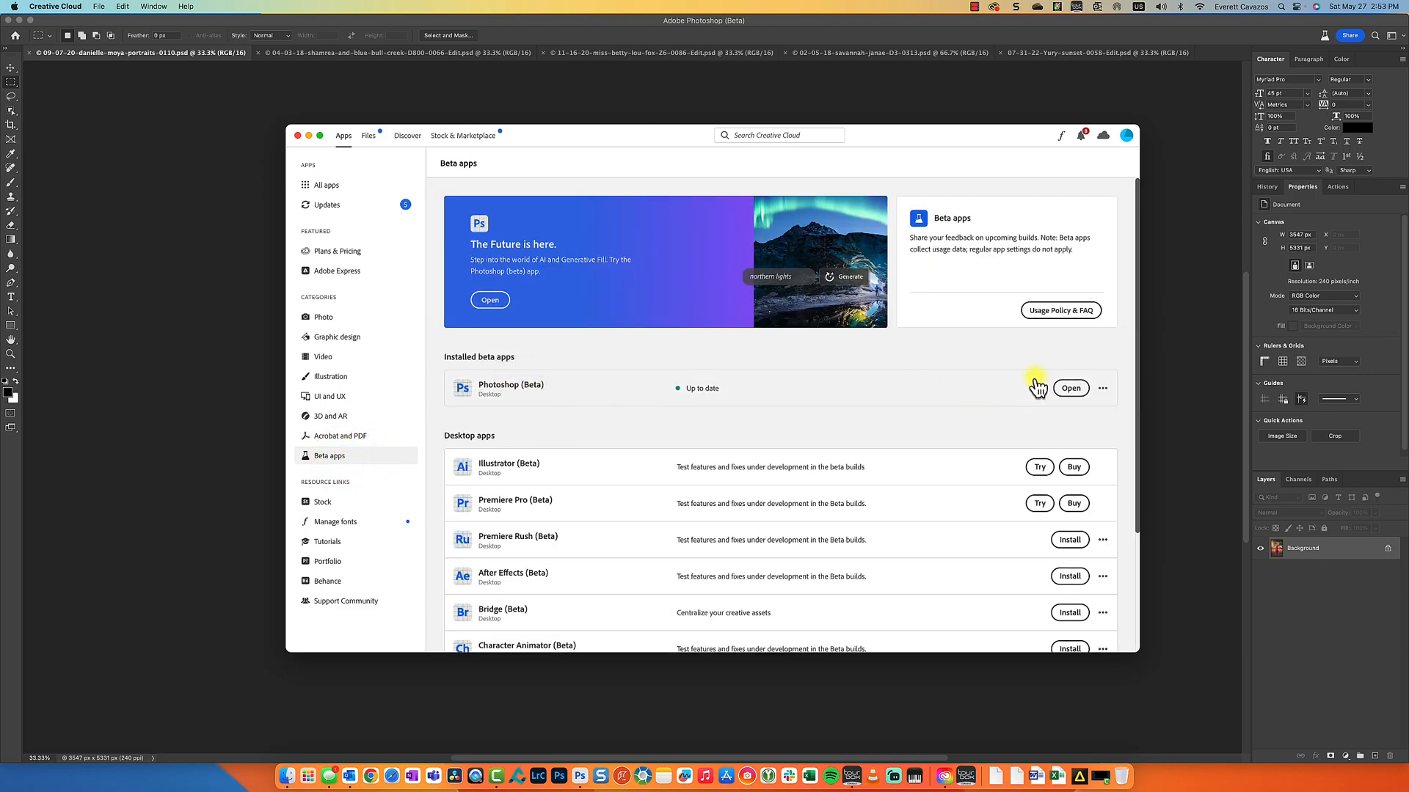
pyautogui.click(1069, 389)
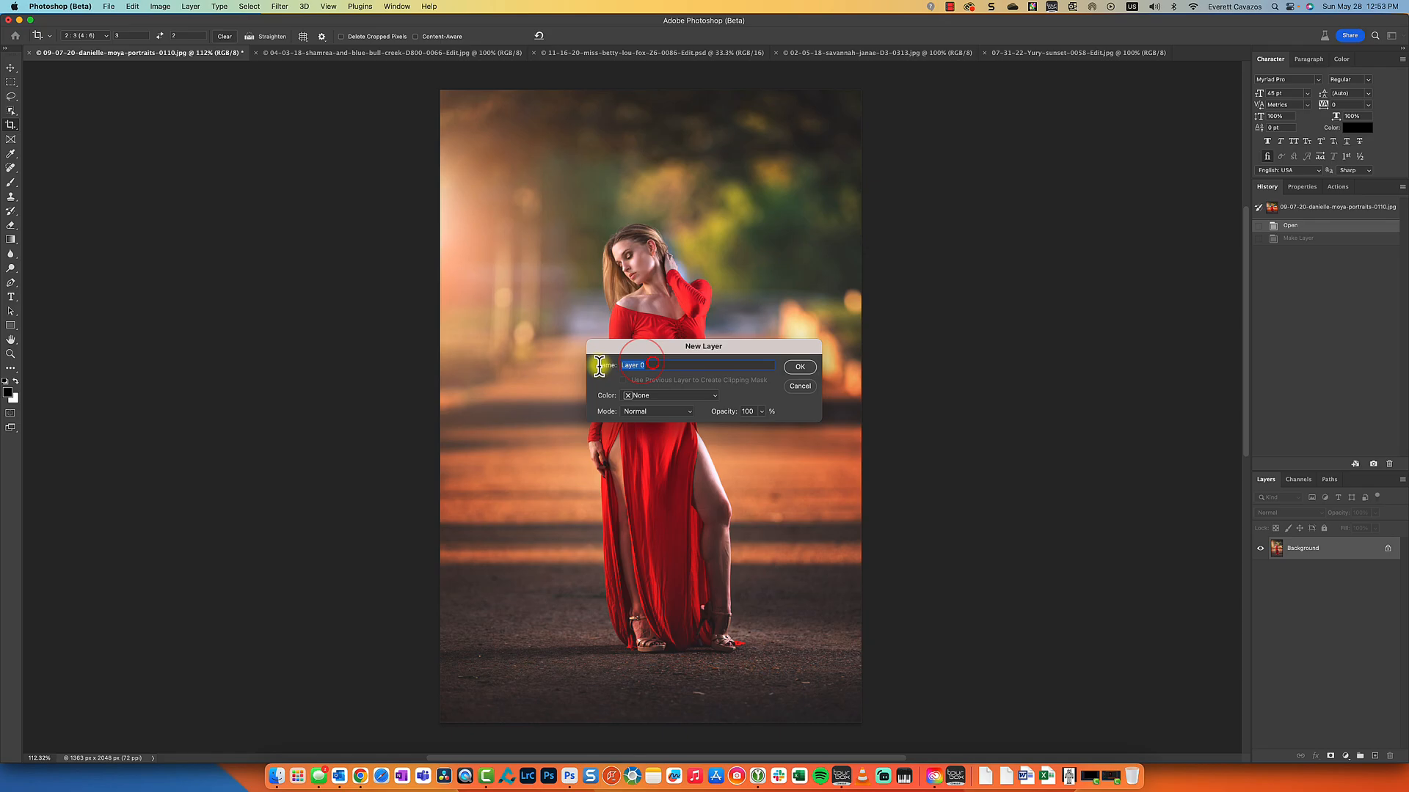
# Confirm the New Layer dialog to turn the locked Background into Layer 0
pyautogui.click(798, 366)
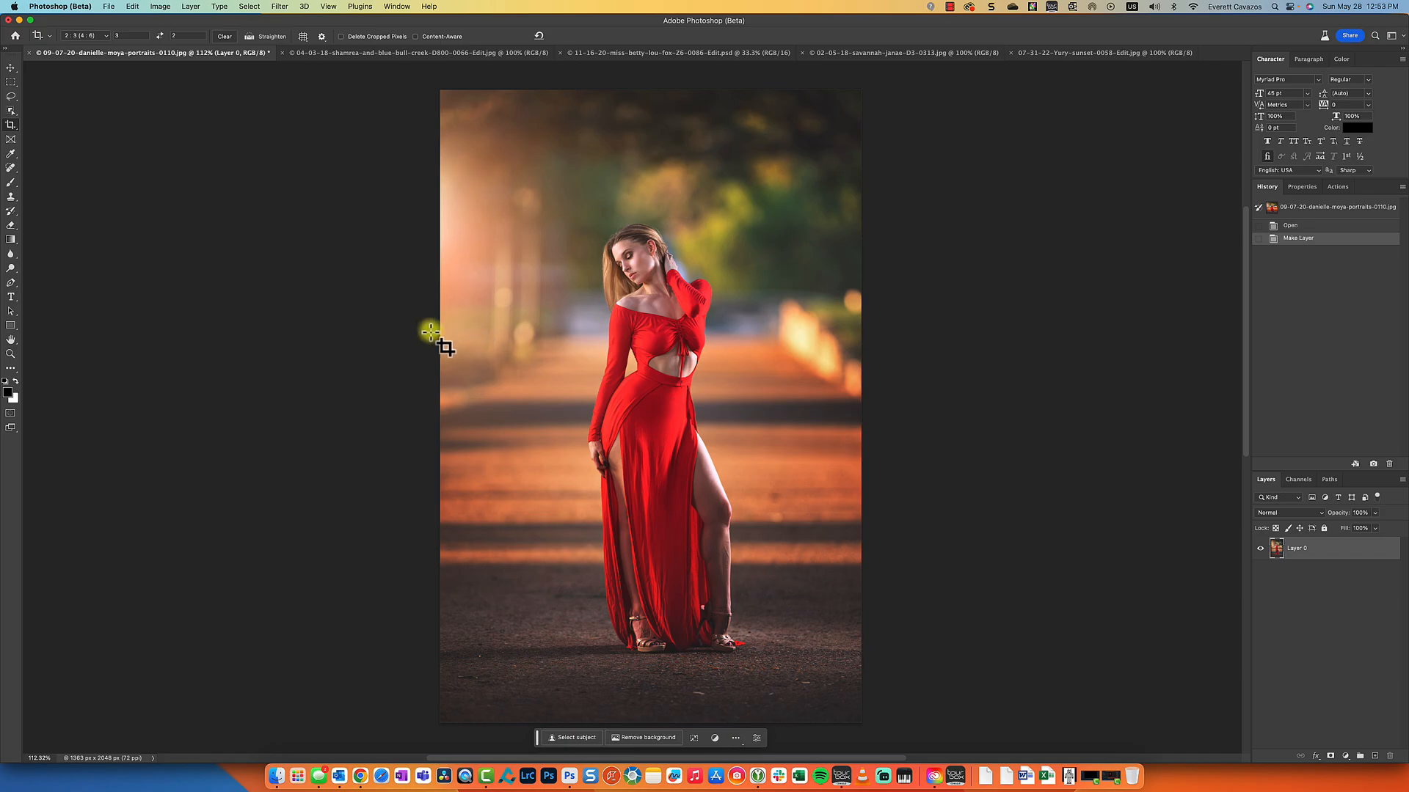
pyautogui.moveTo(912, 359)
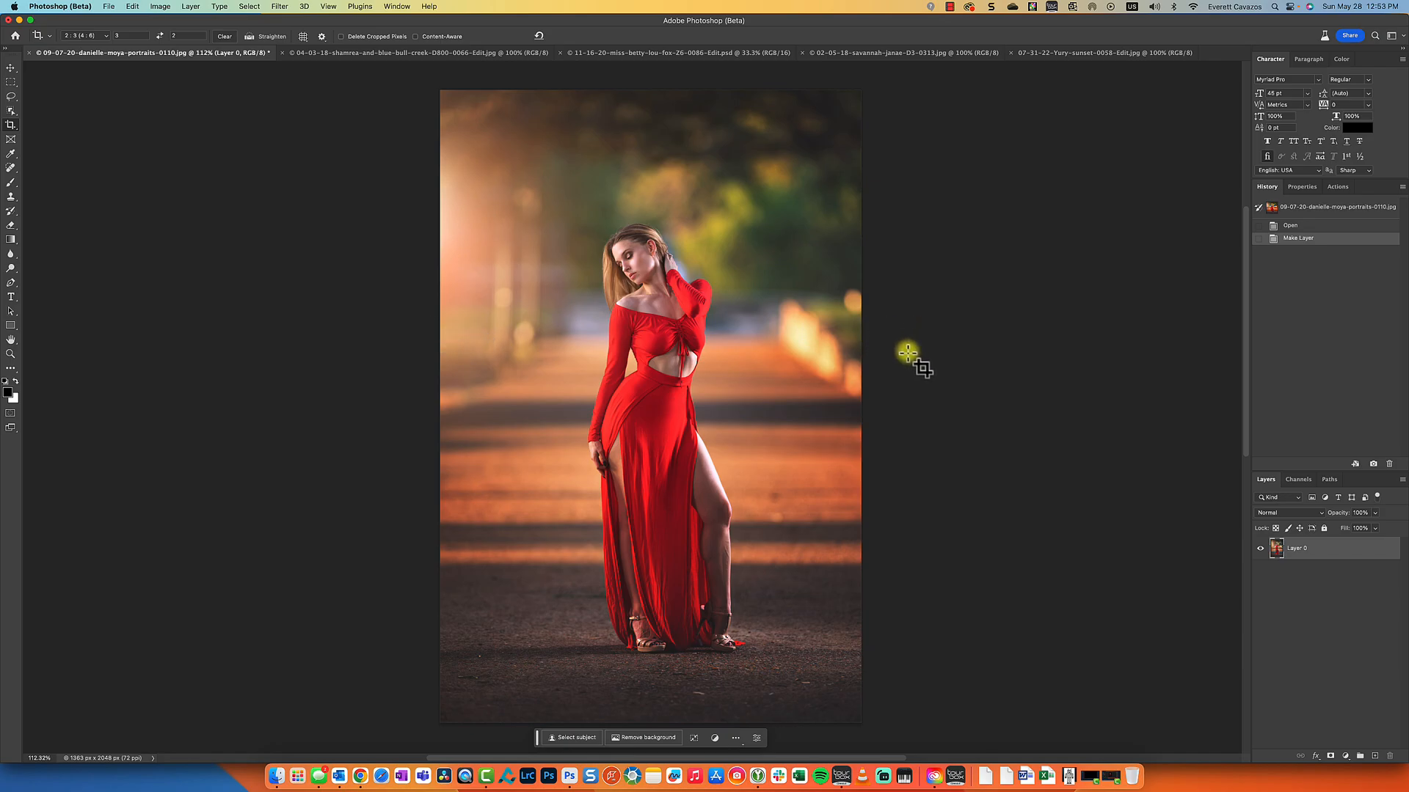
pyautogui.moveTo(50, 149)
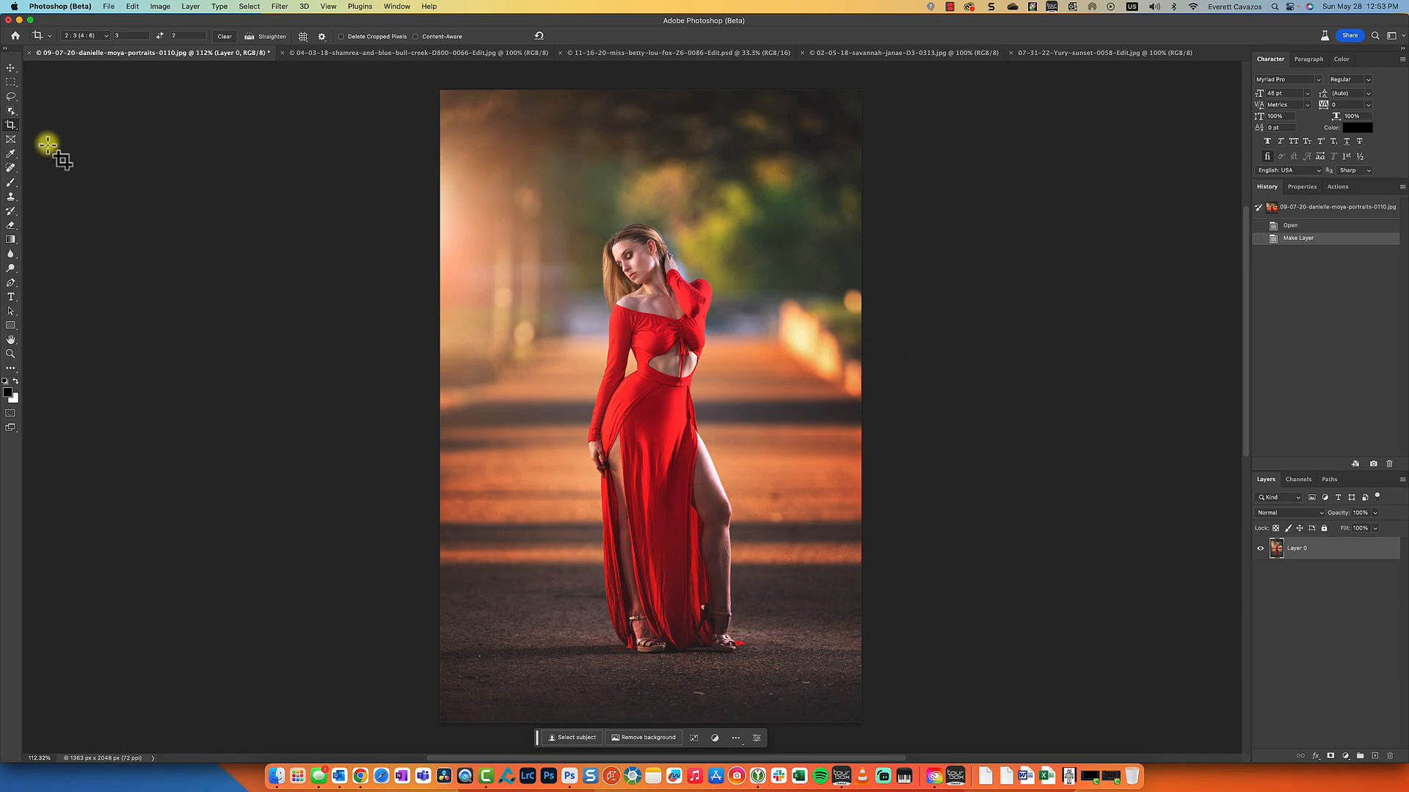
pyautogui.moveTo(13, 124)
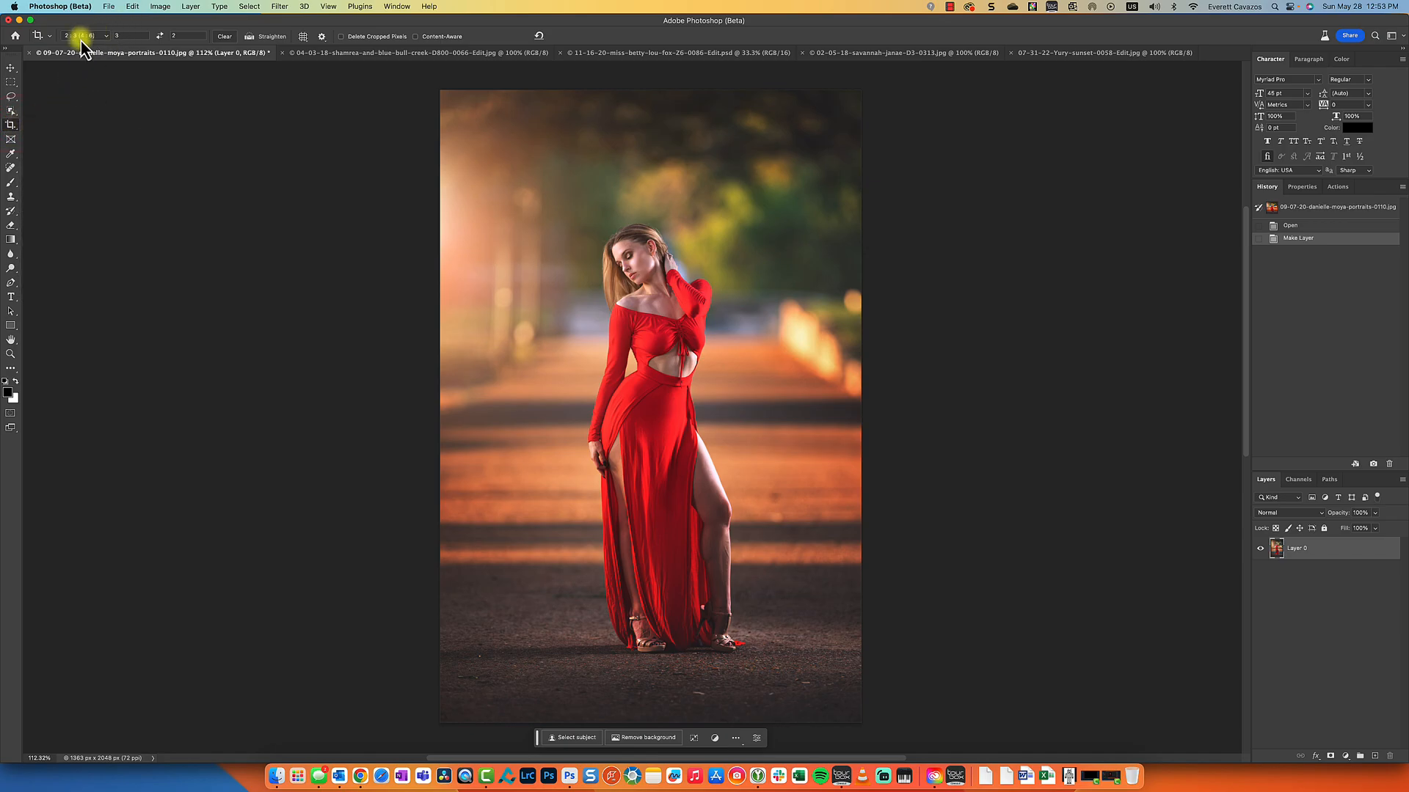
pyautogui.click(85, 35)
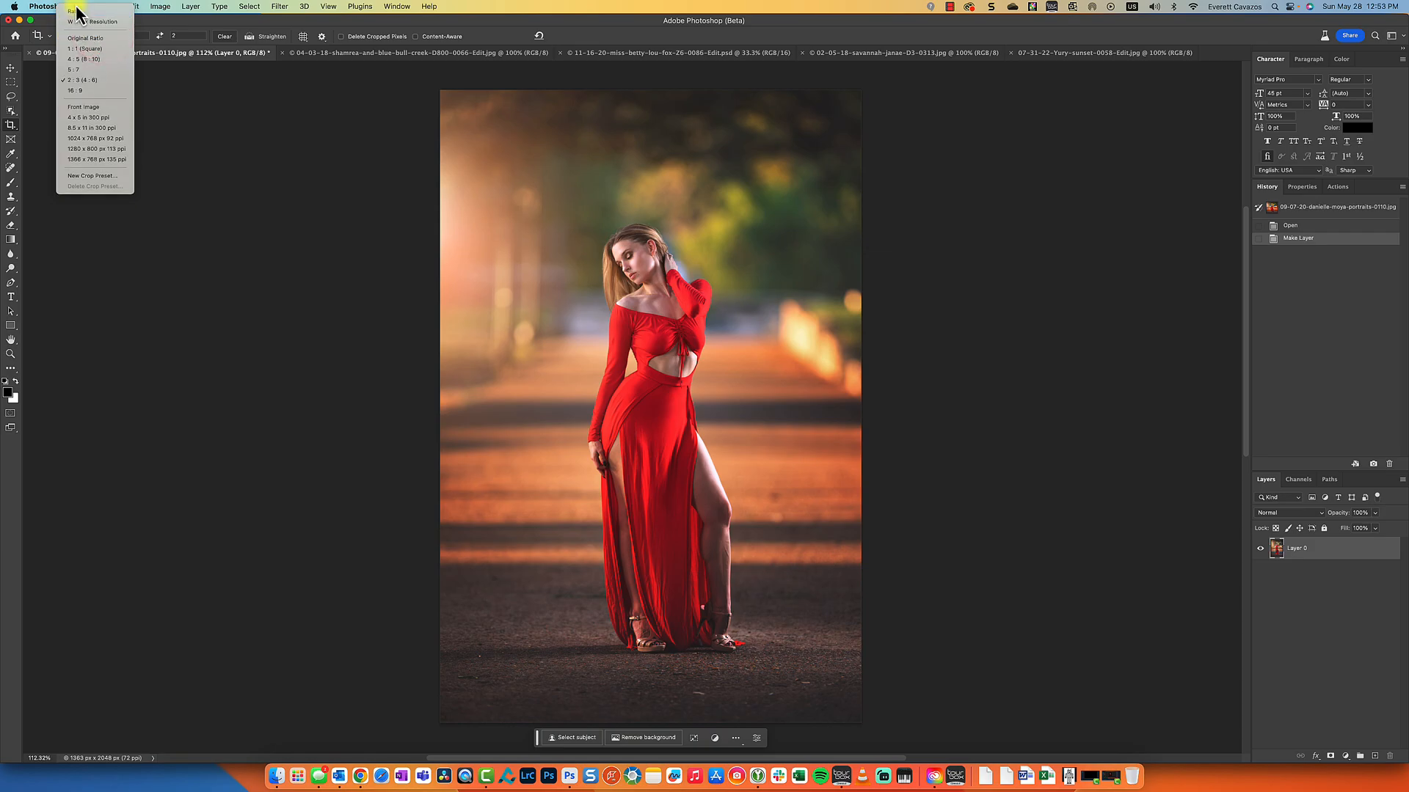
pyautogui.click(79, 80)
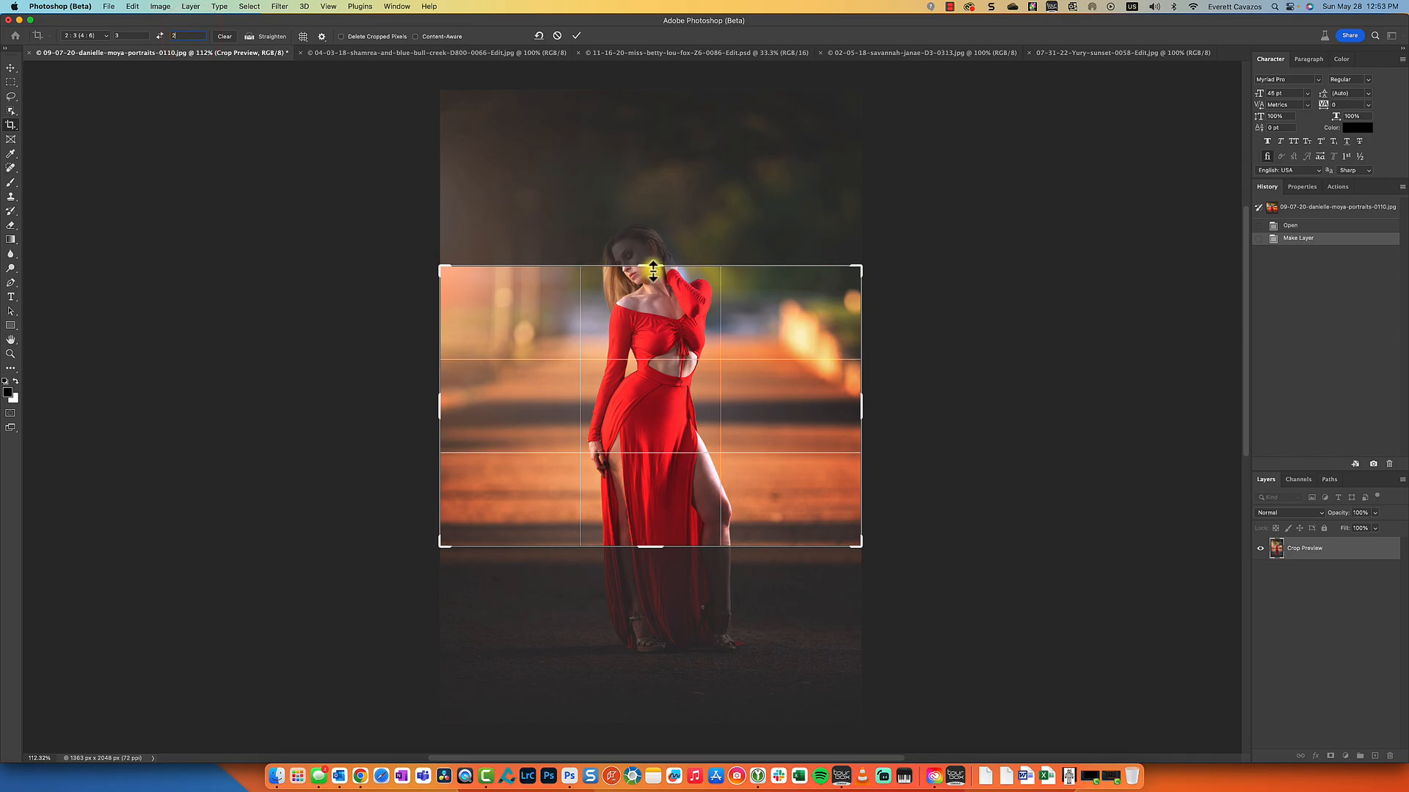
pyautogui.moveTo(652, 270); pyautogui.dragTo(647, 184)
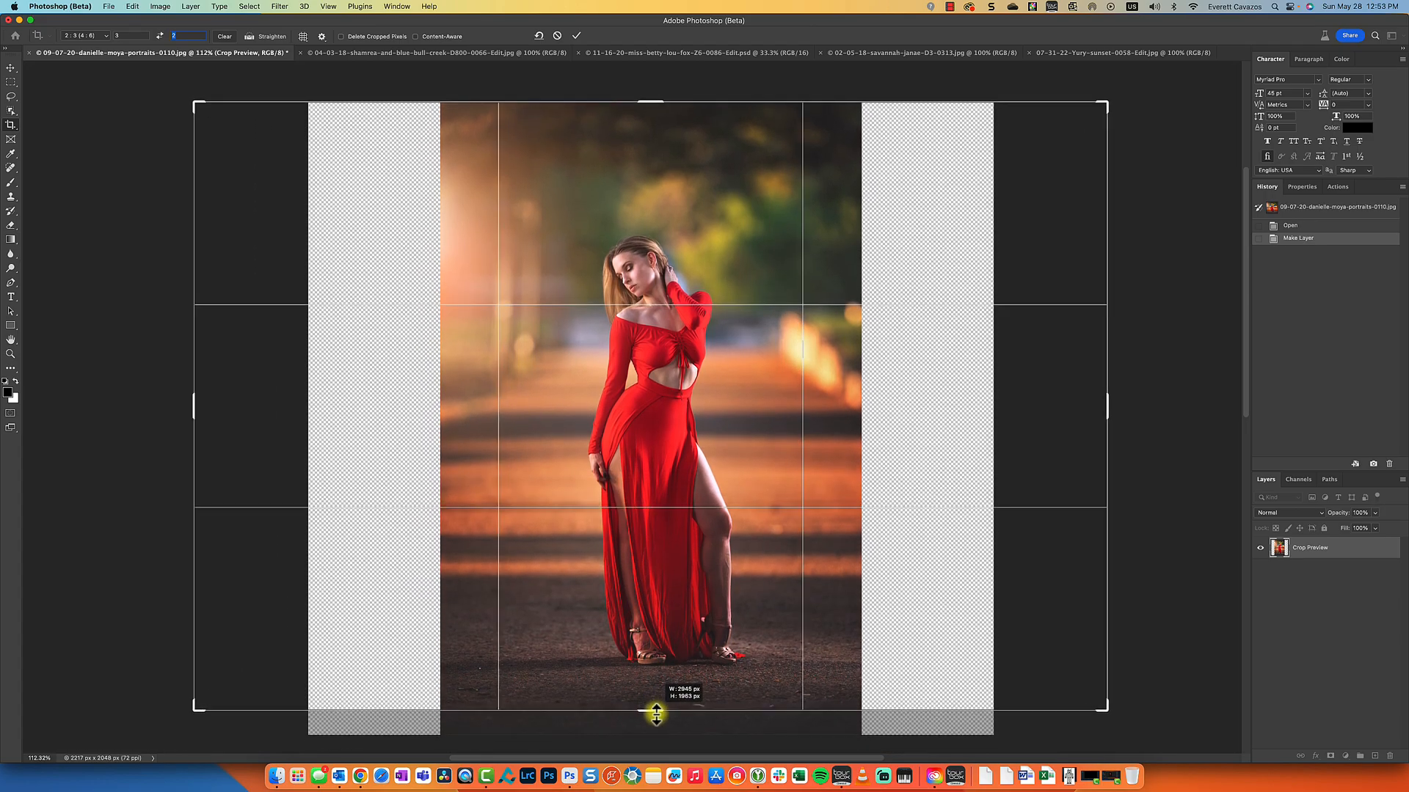
pyautogui.moveTo(656, 714); pyautogui.dragTo(656, 724)
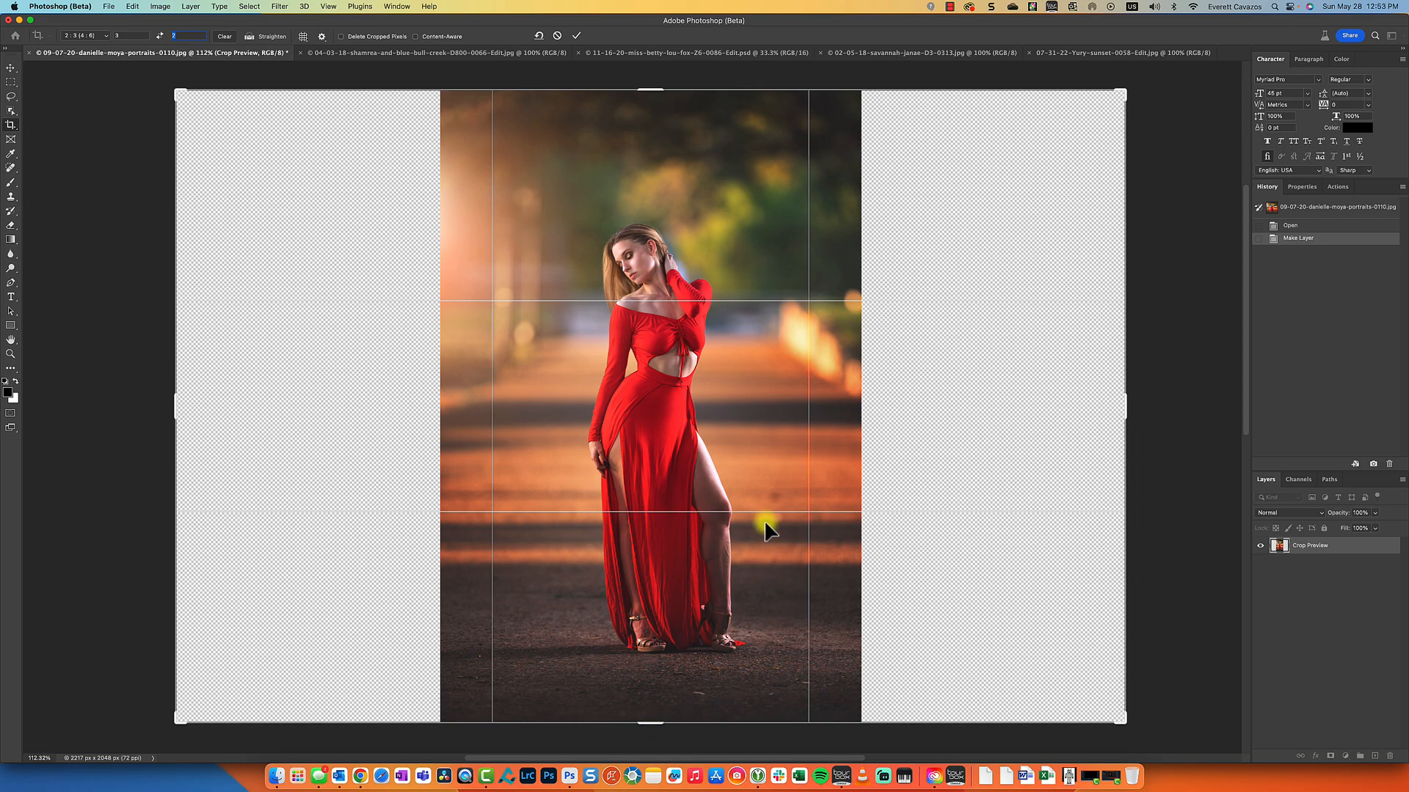
pyautogui.click(575, 36)
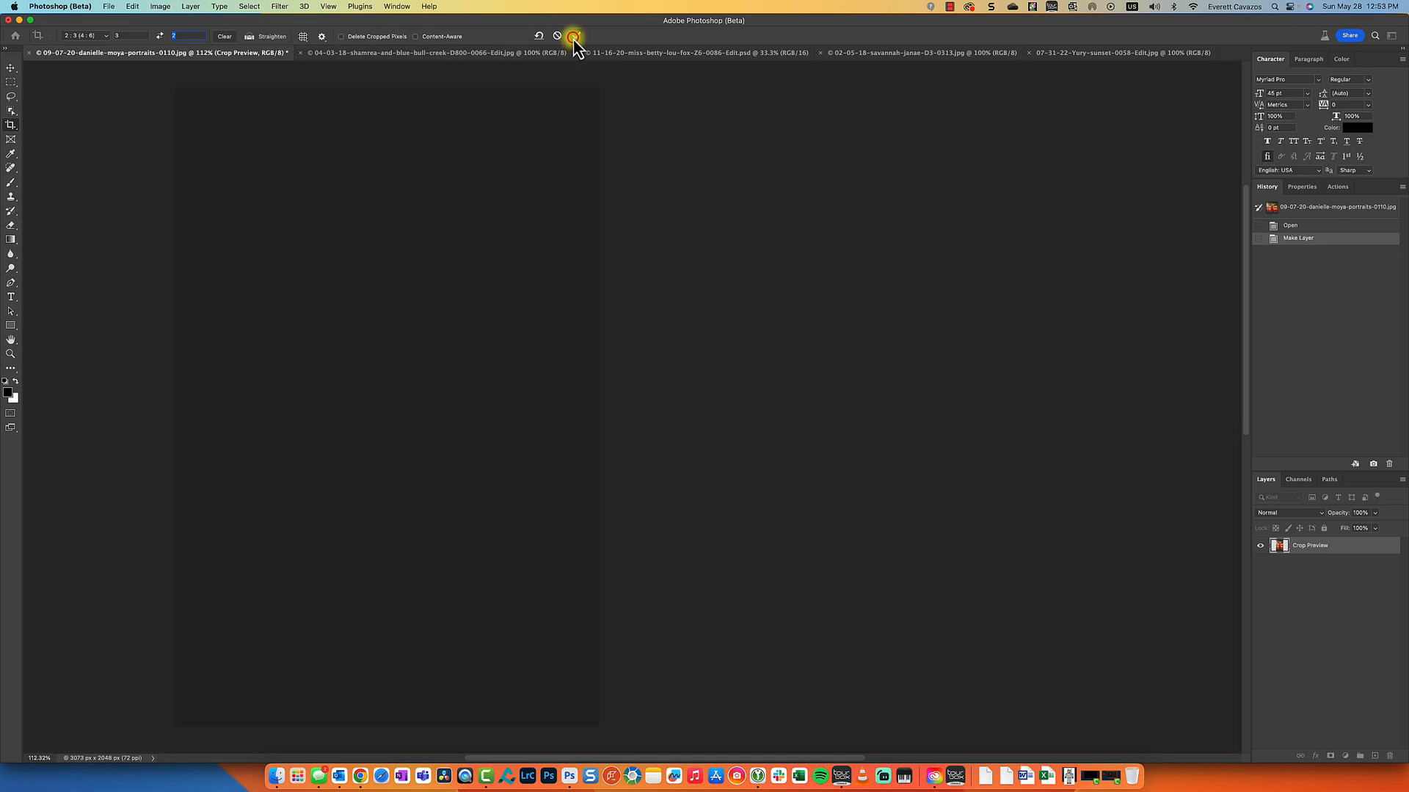
pyautogui.click(573, 36)
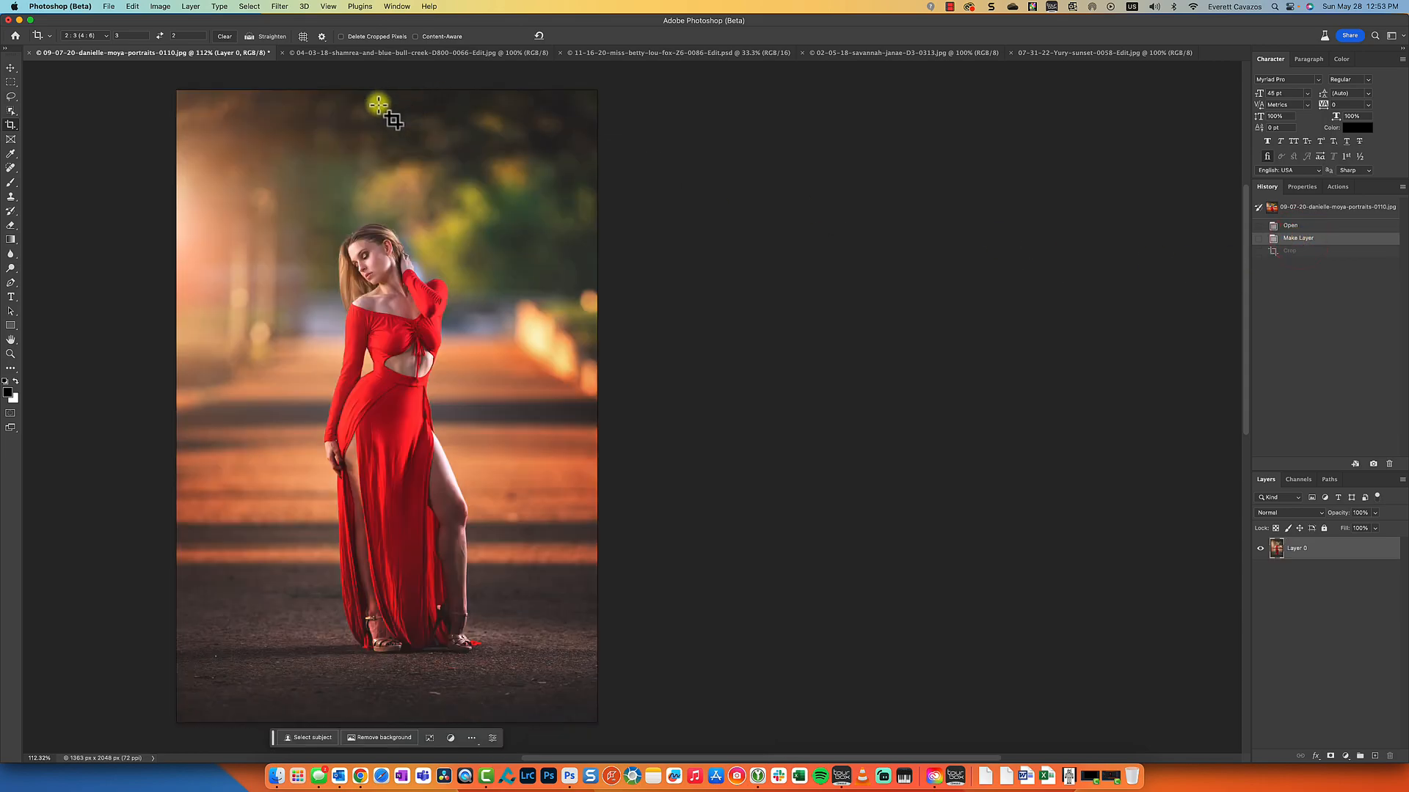
# Widen the canvas by a relative 126 percent in Canvas Size
pyautogui.click(159, 7)
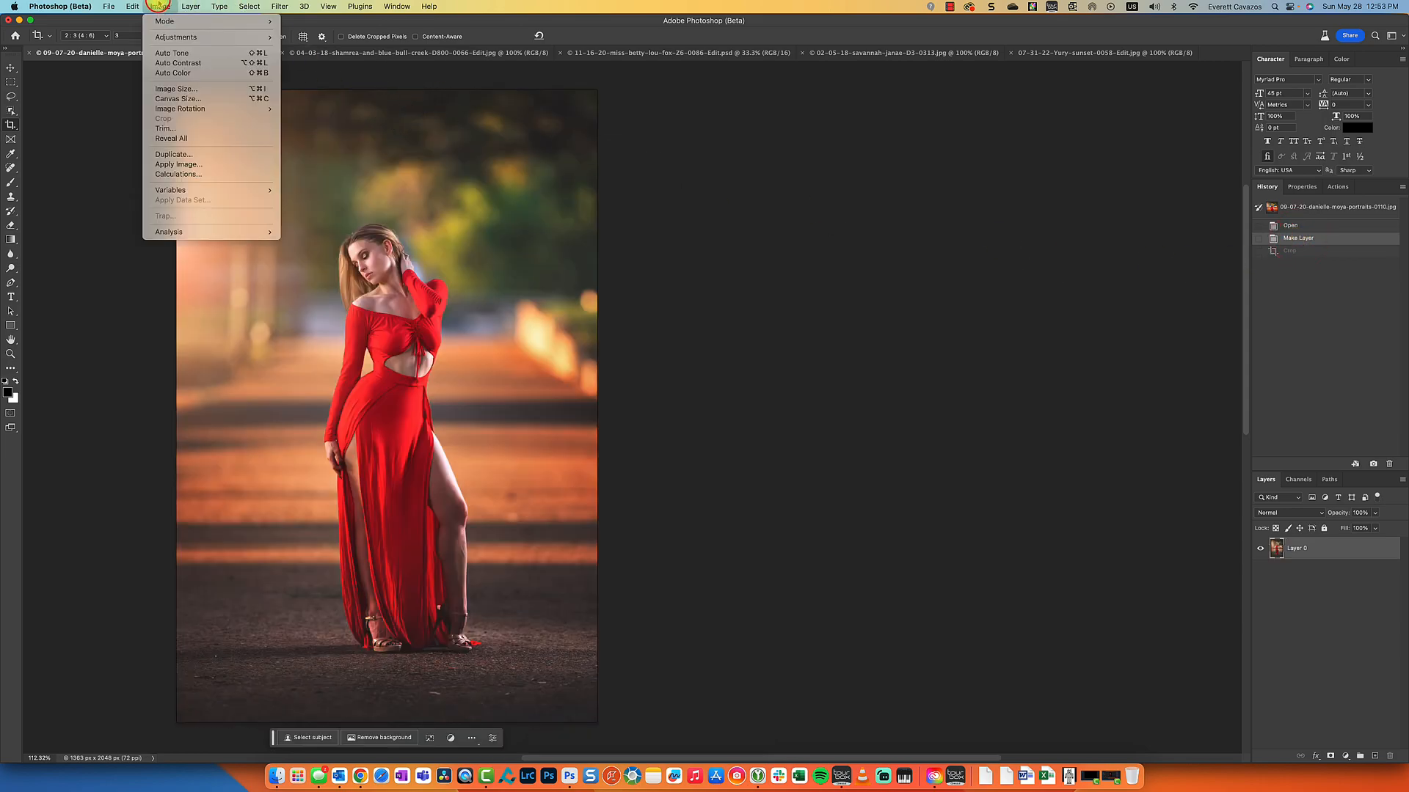
pyautogui.click(177, 99)
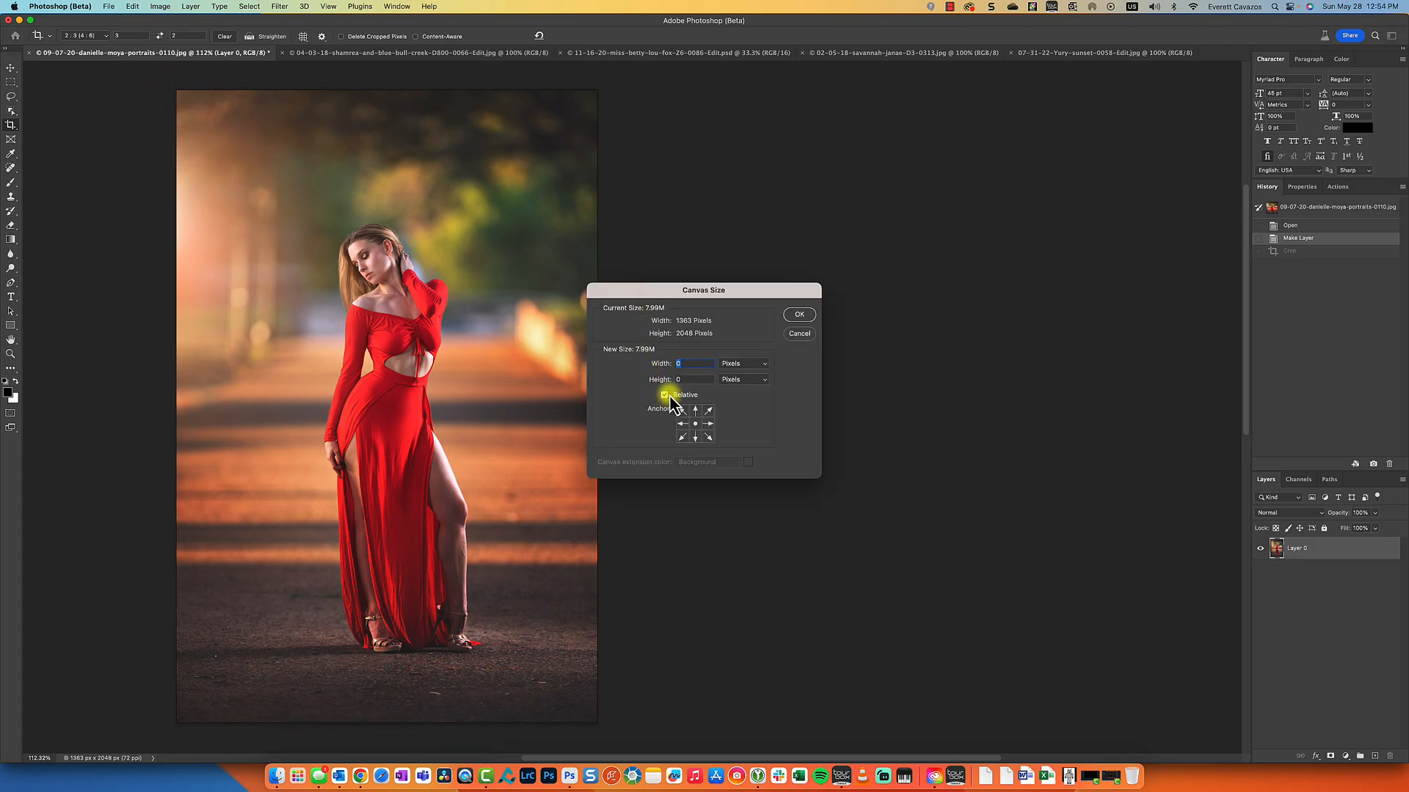
pyautogui.click(761, 363)
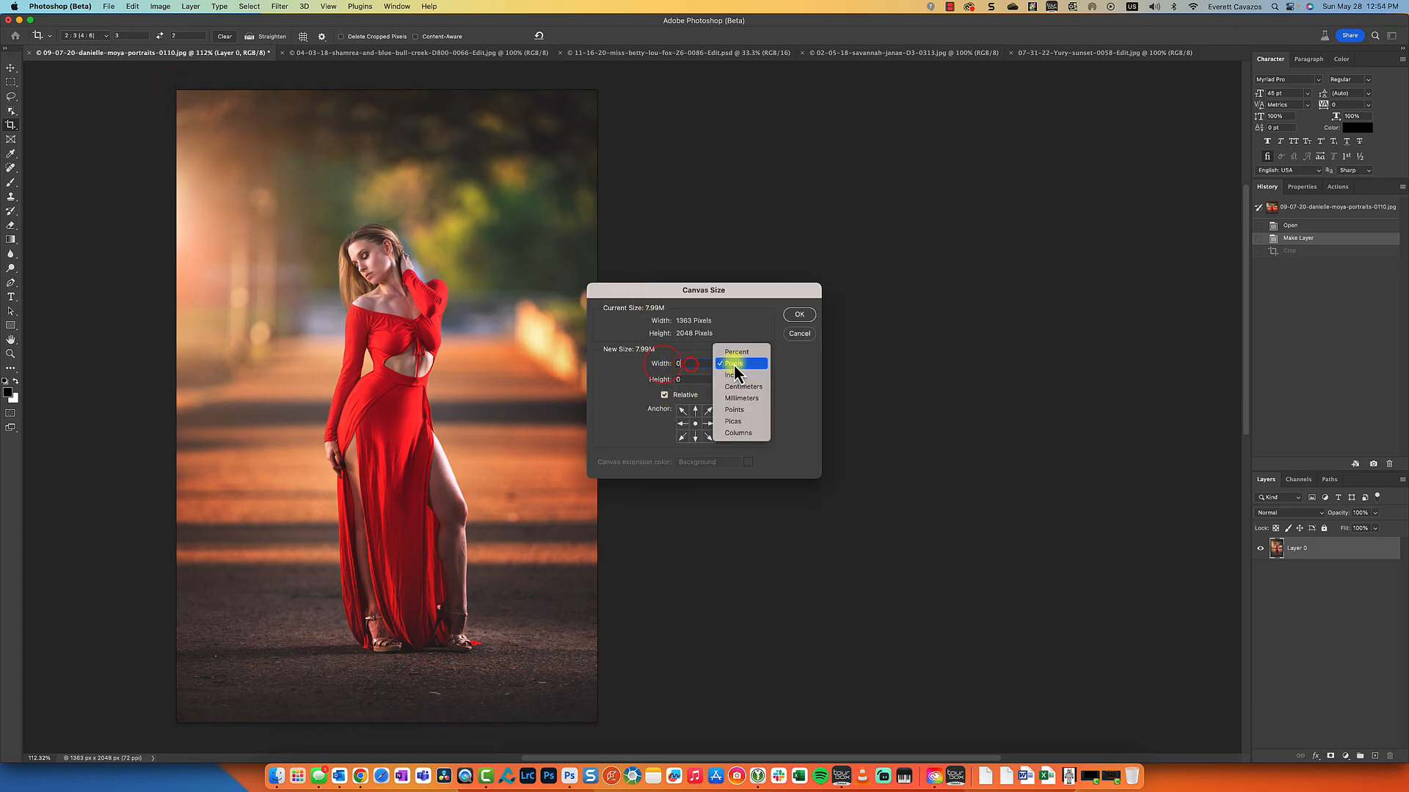
pyautogui.click(737, 351)
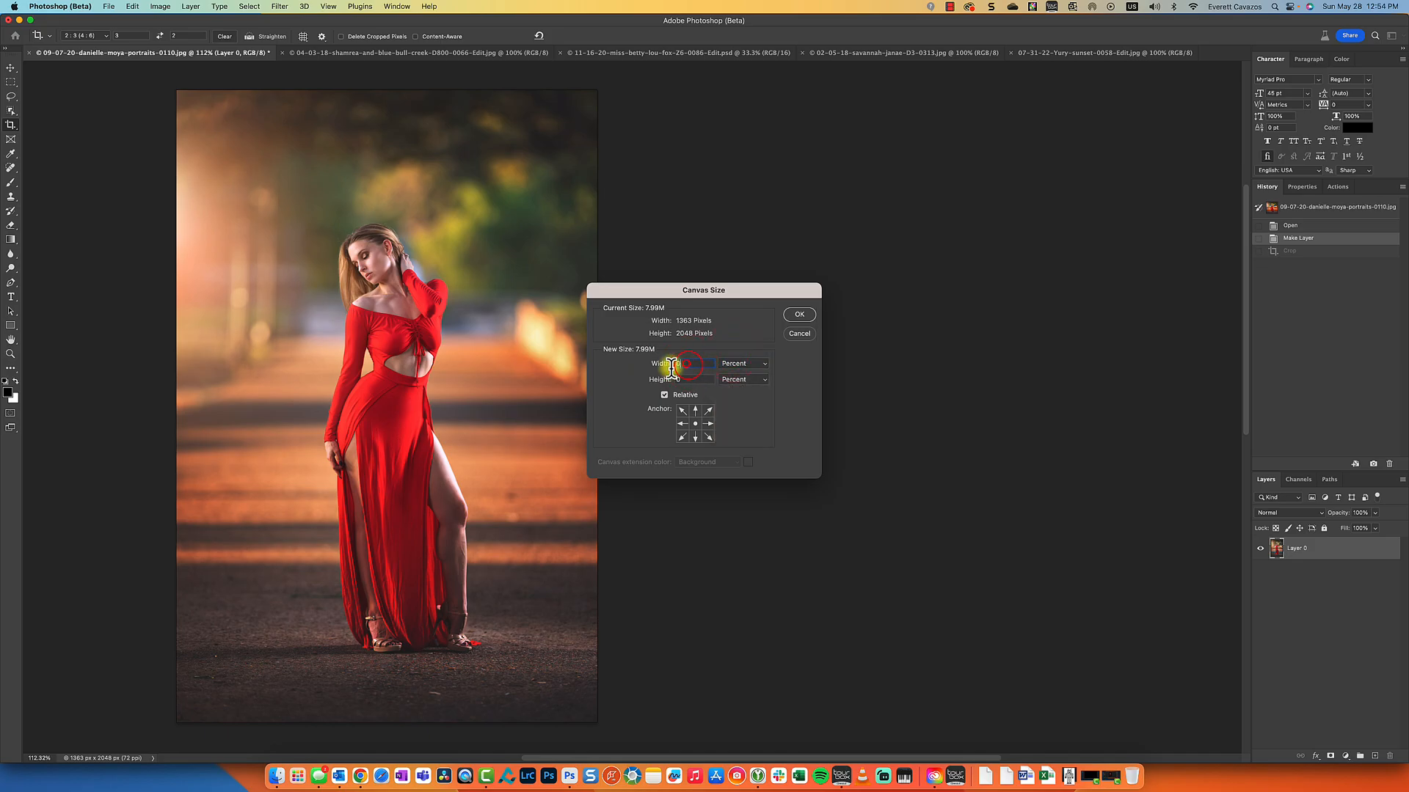
pyautogui.write('126')
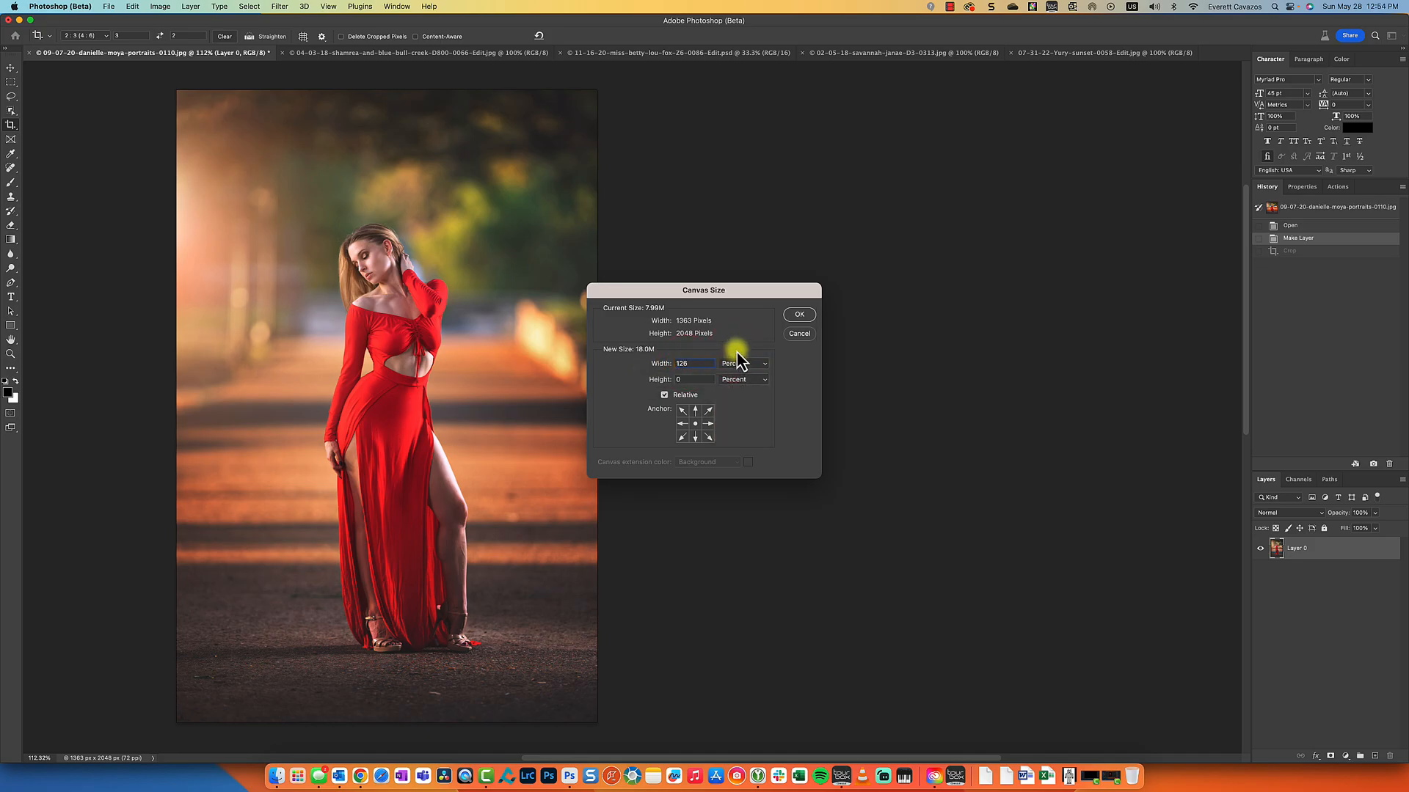
pyautogui.click(798, 315)
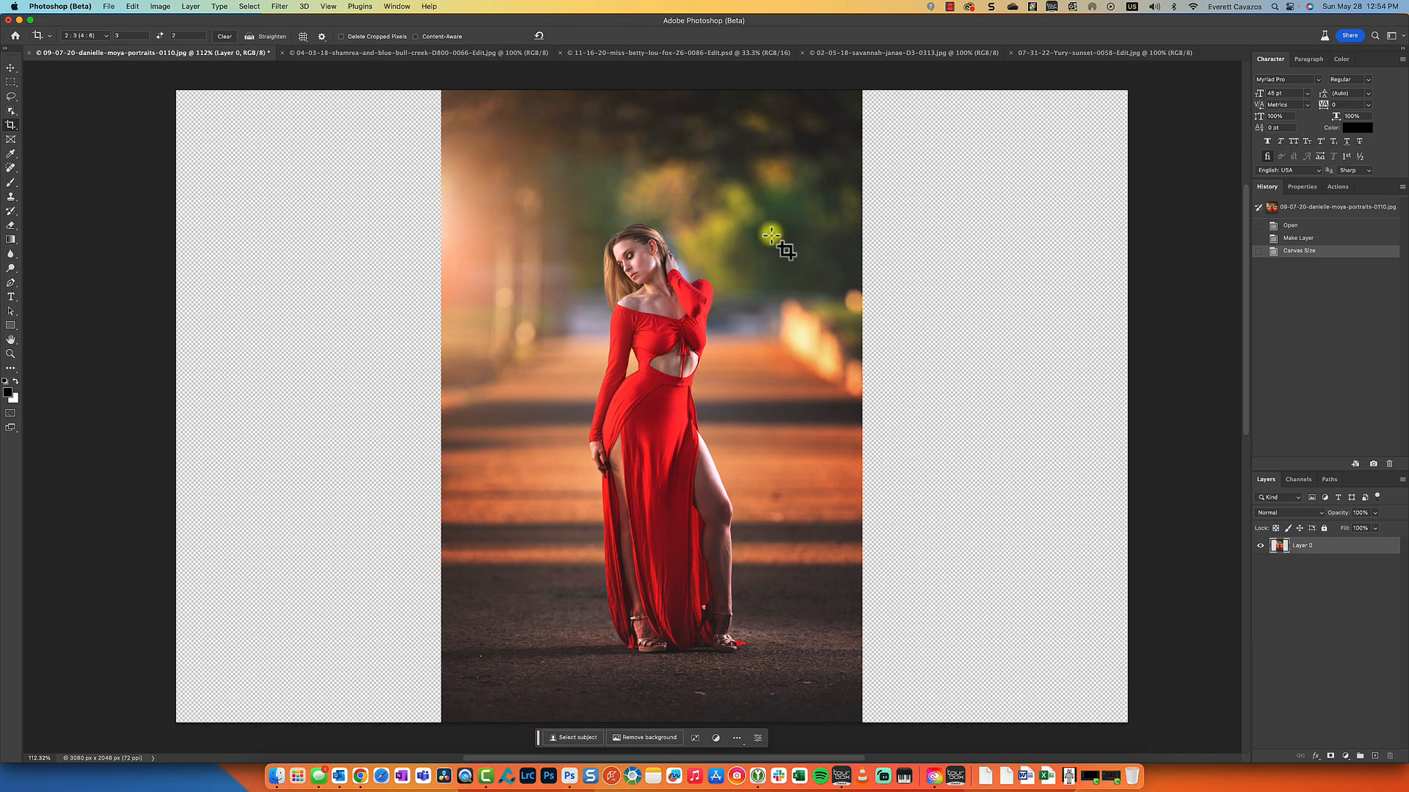
pyautogui.moveTo(1336, 188)
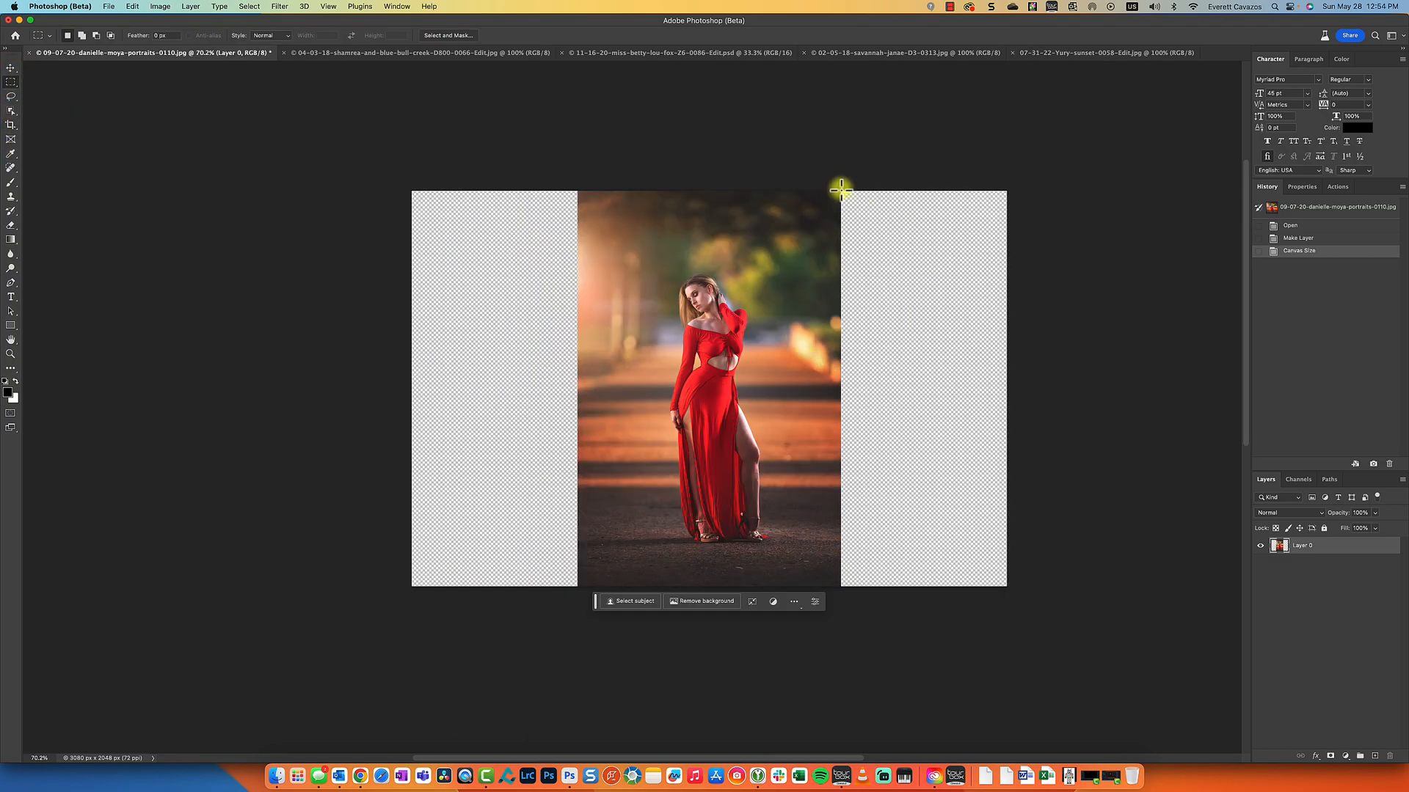
# Marquee-select the transparent strips right and left of the portrait, overlapping the photo edges
pyautogui.moveTo(840, 188); pyautogui.dragTo(970, 616)
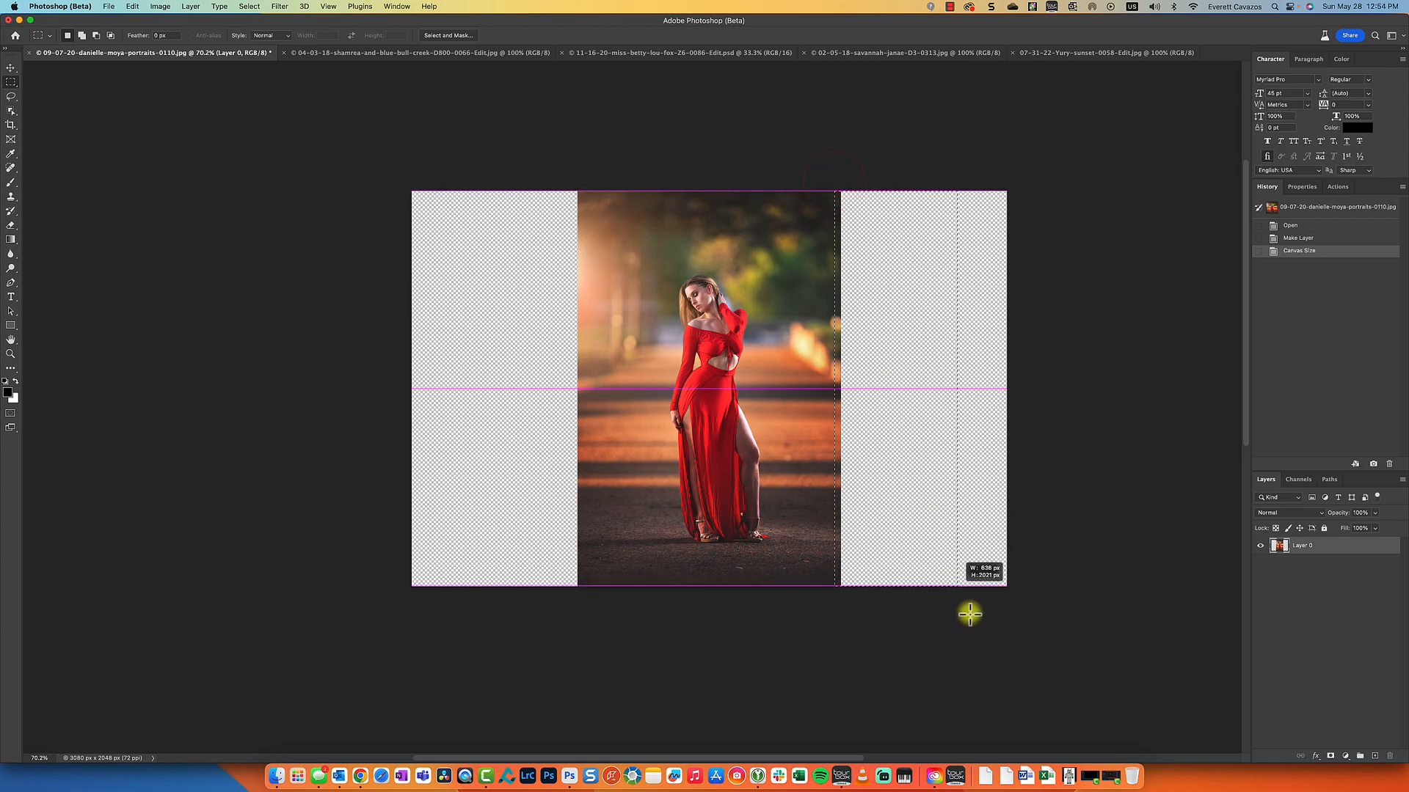
pyautogui.moveTo(969, 615); pyautogui.dragTo(1015, 591)
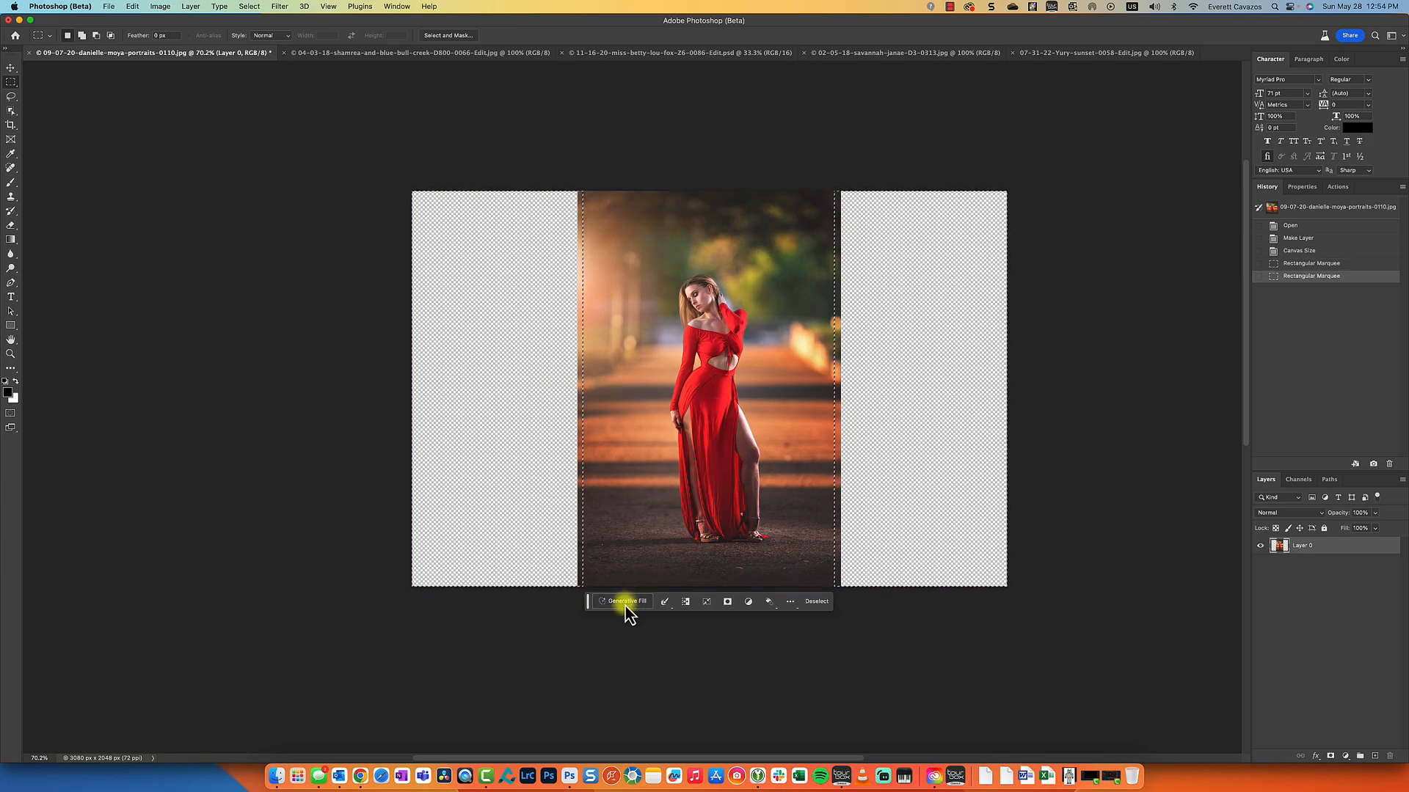
# Bring up the Generative Fill prompt for the selected side strips
pyautogui.click(624, 601)
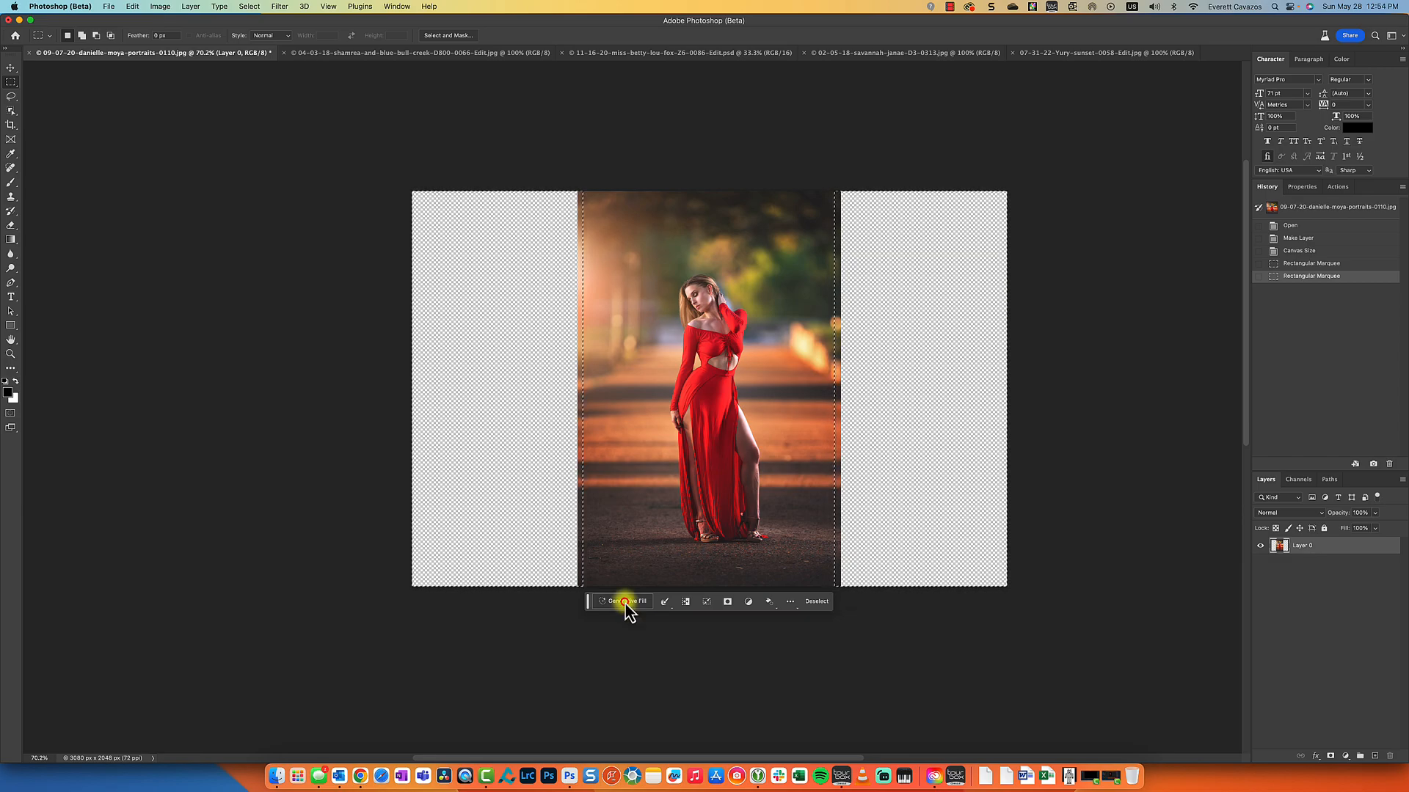
pyautogui.click(624, 601)
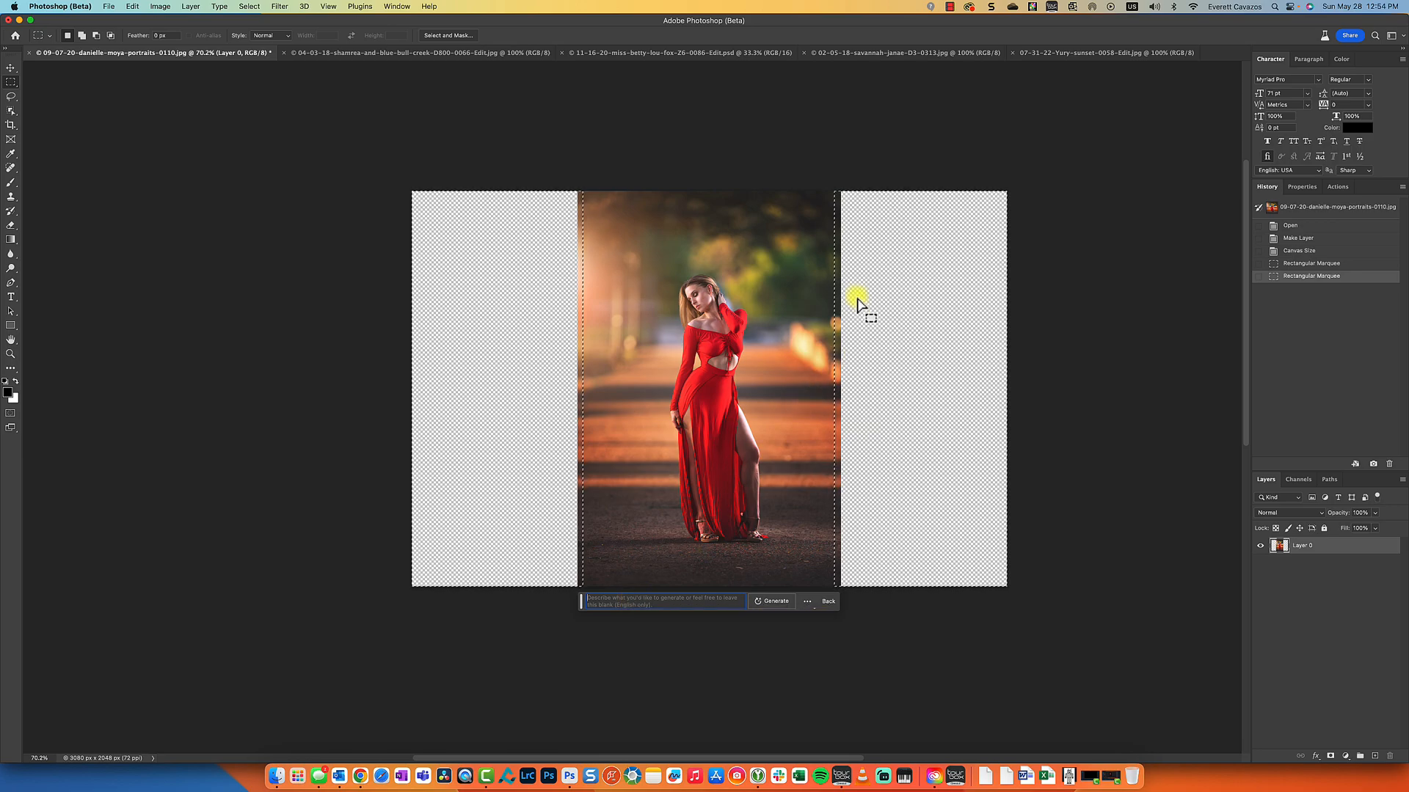
pyautogui.moveTo(860, 261)
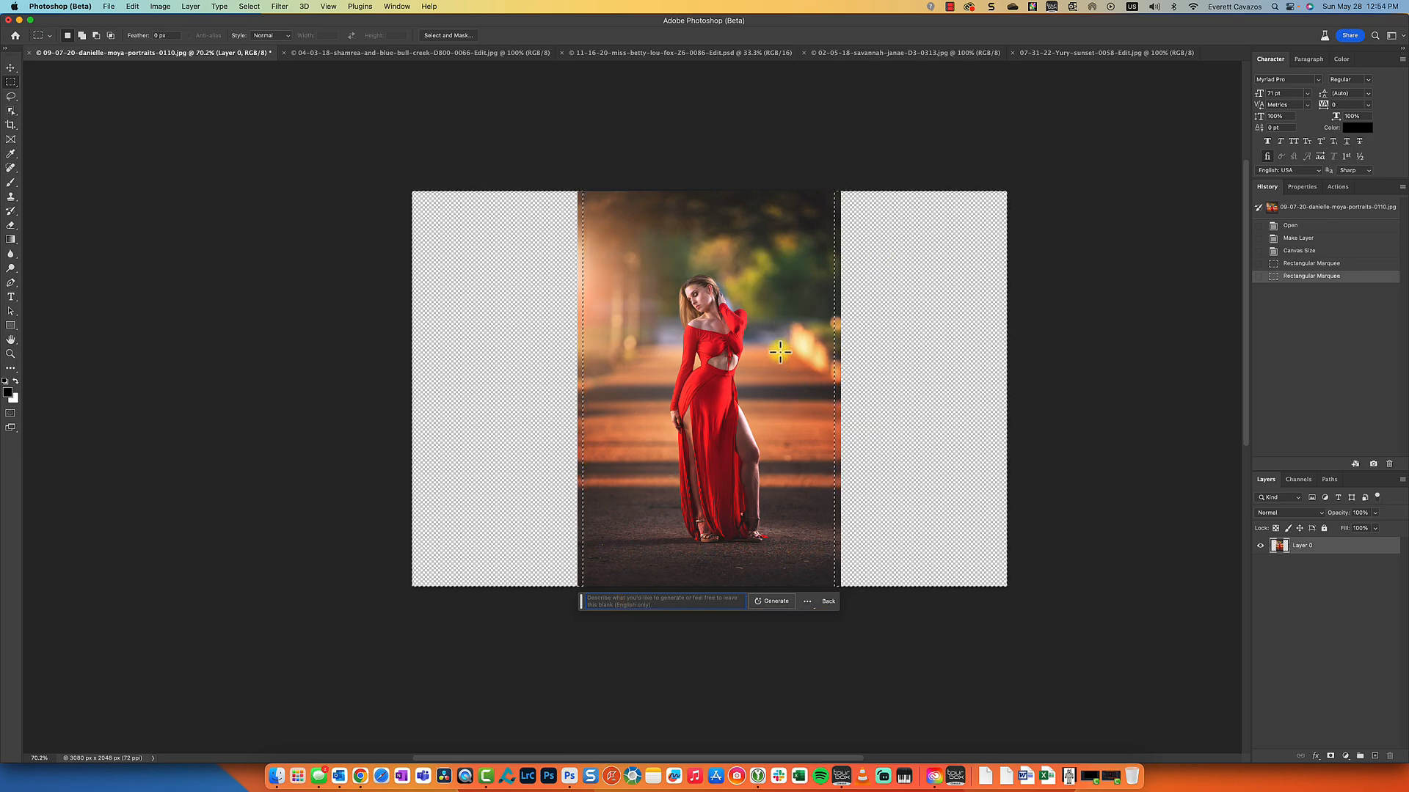
pyautogui.moveTo(858, 305)
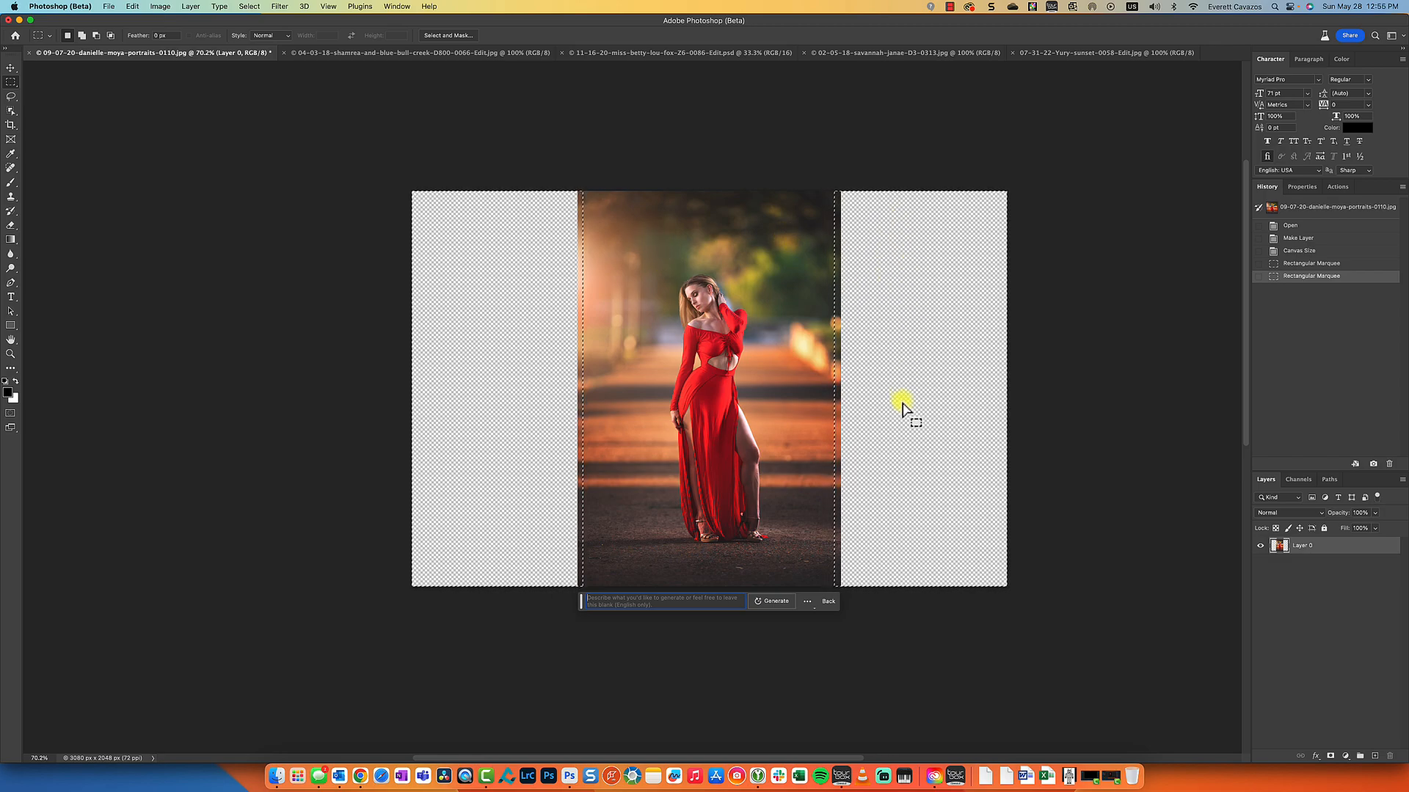
pyautogui.moveTo(678, 185)
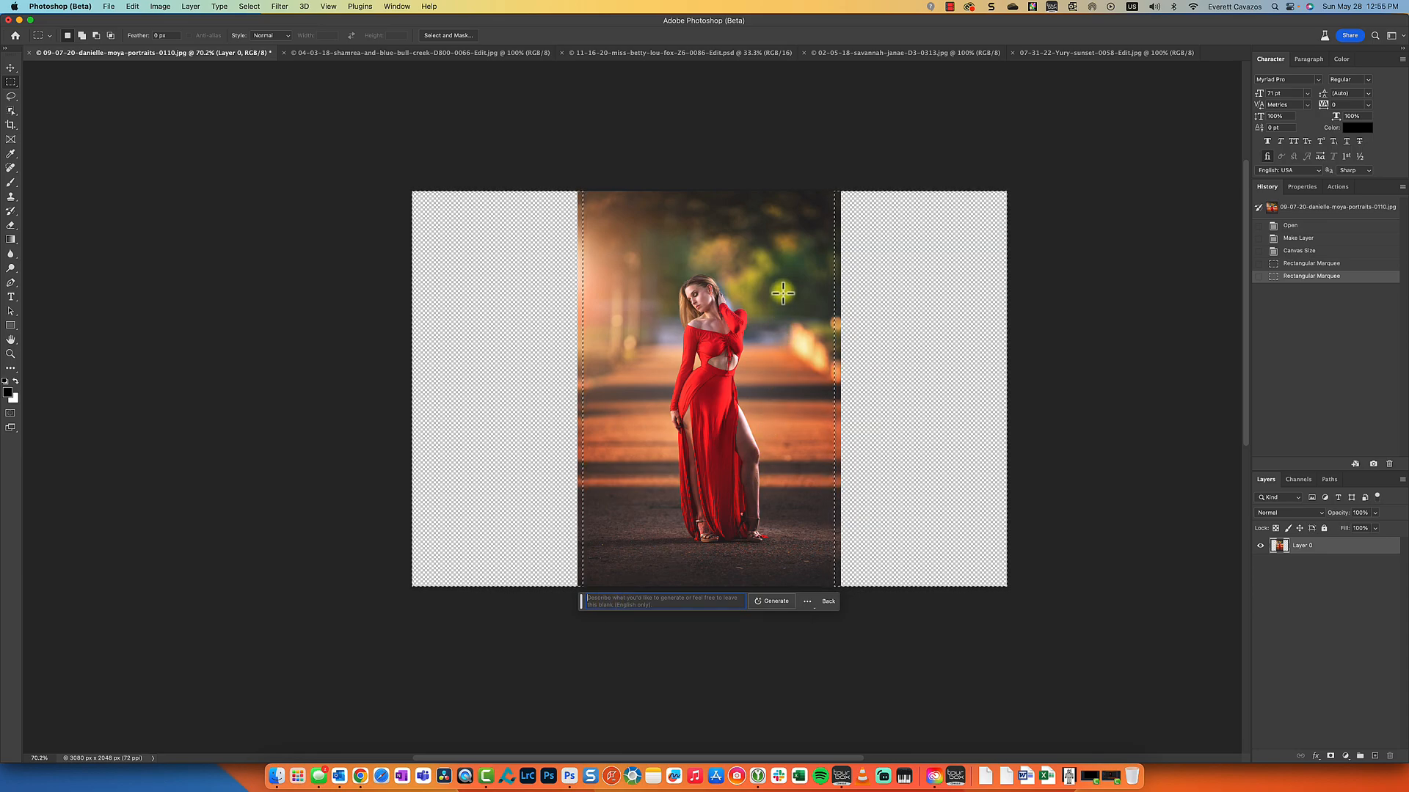
pyautogui.moveTo(680, 509)
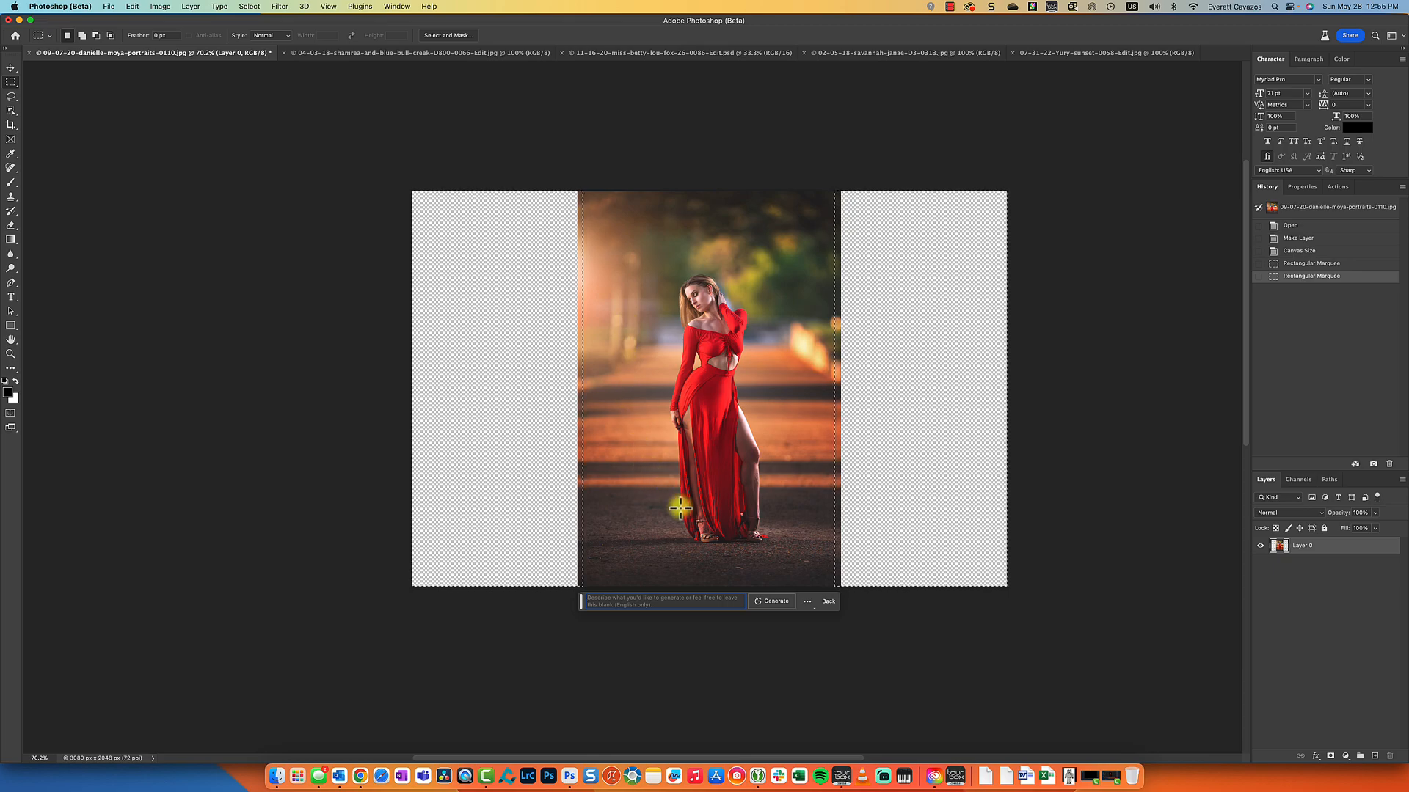
pyautogui.moveTo(622, 332)
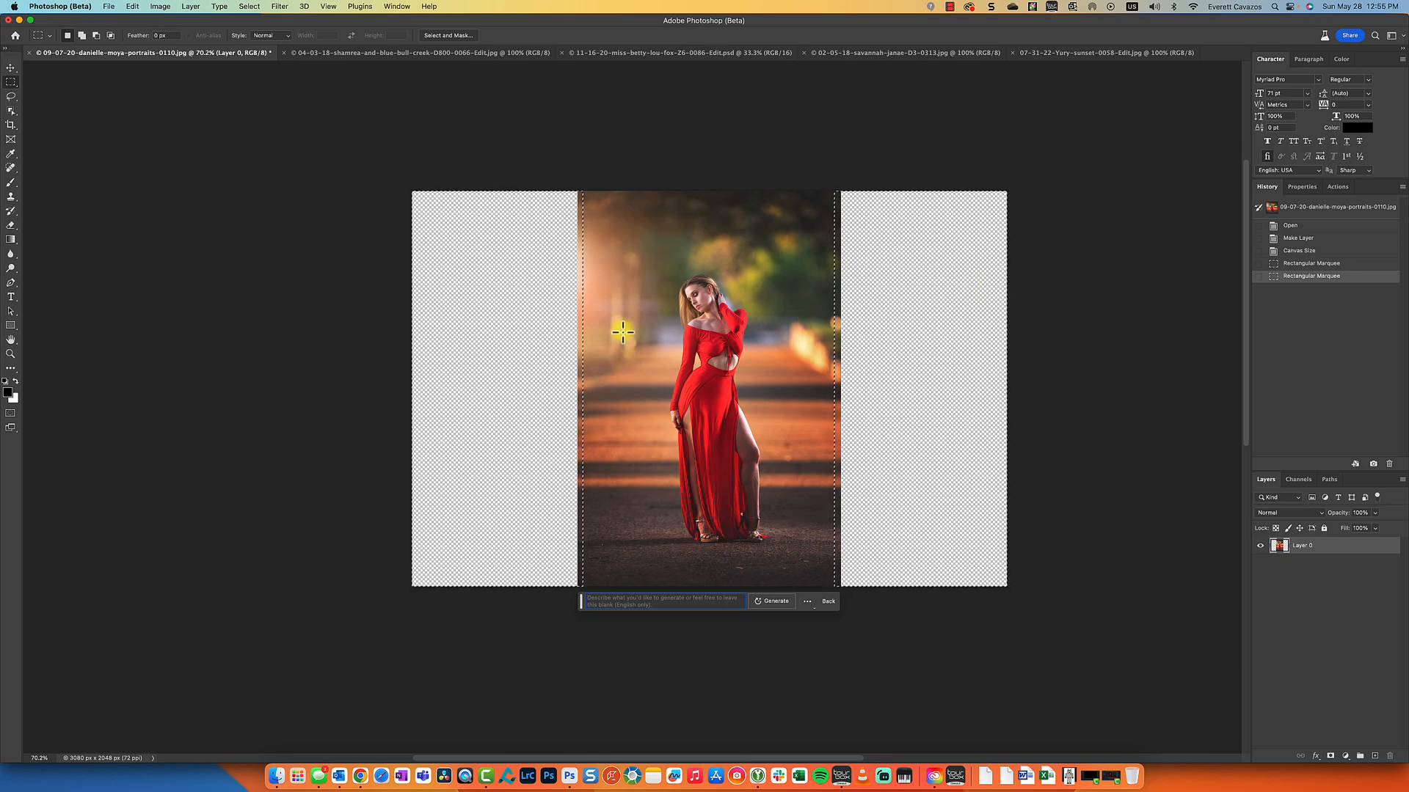
pyautogui.moveTo(657, 393)
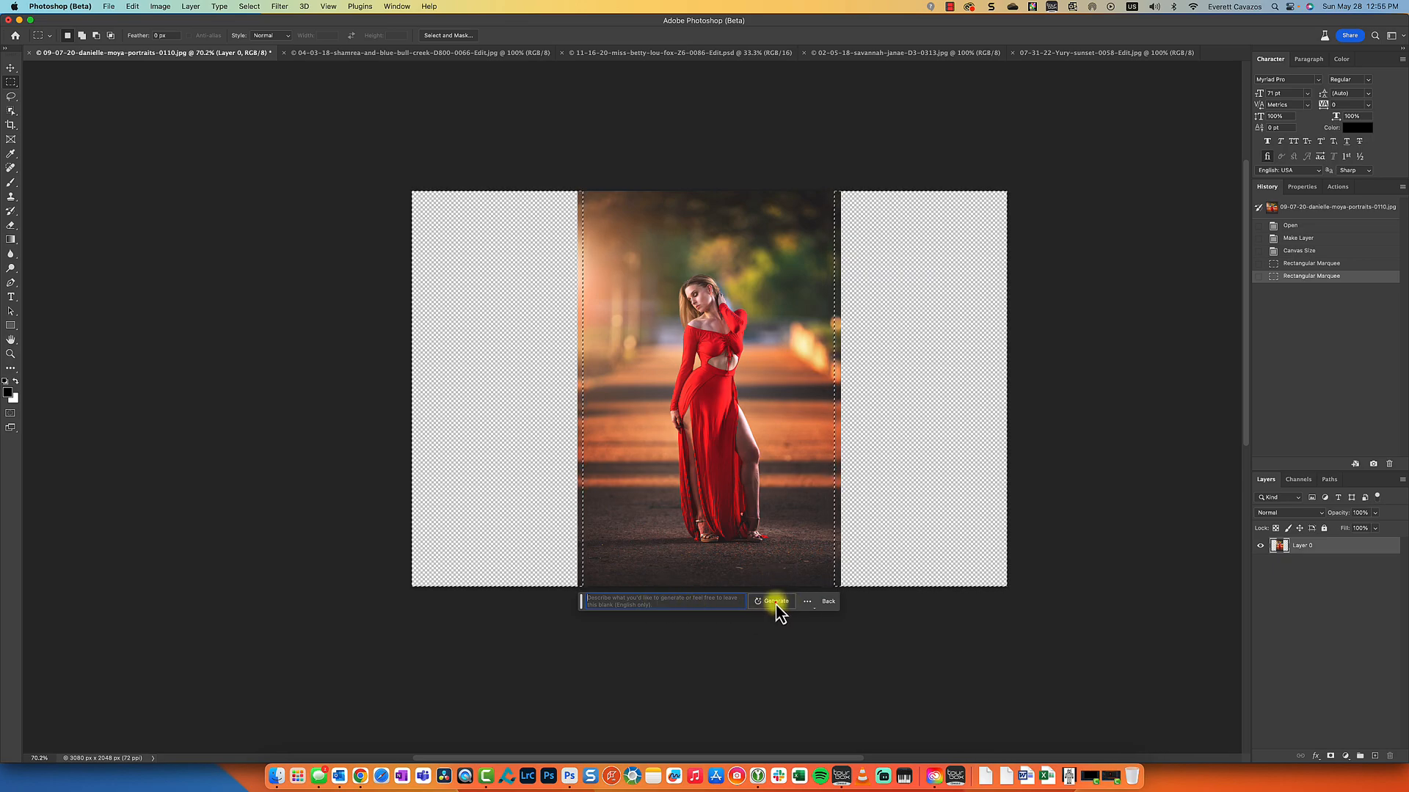
# Generate a tree-lined road fill, compare the three variations, and keep the first
pyautogui.click(772, 601)
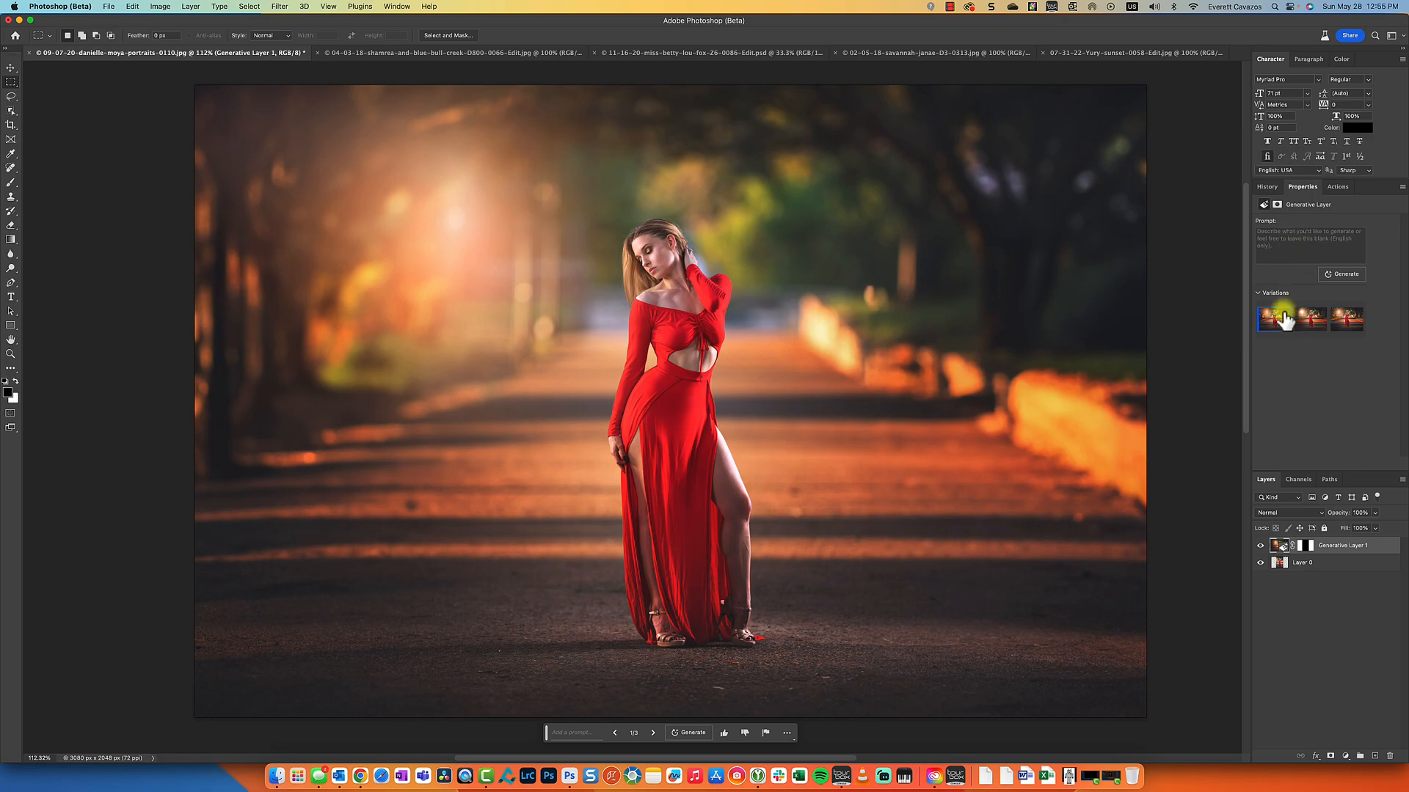
pyautogui.moveTo(1289, 337)
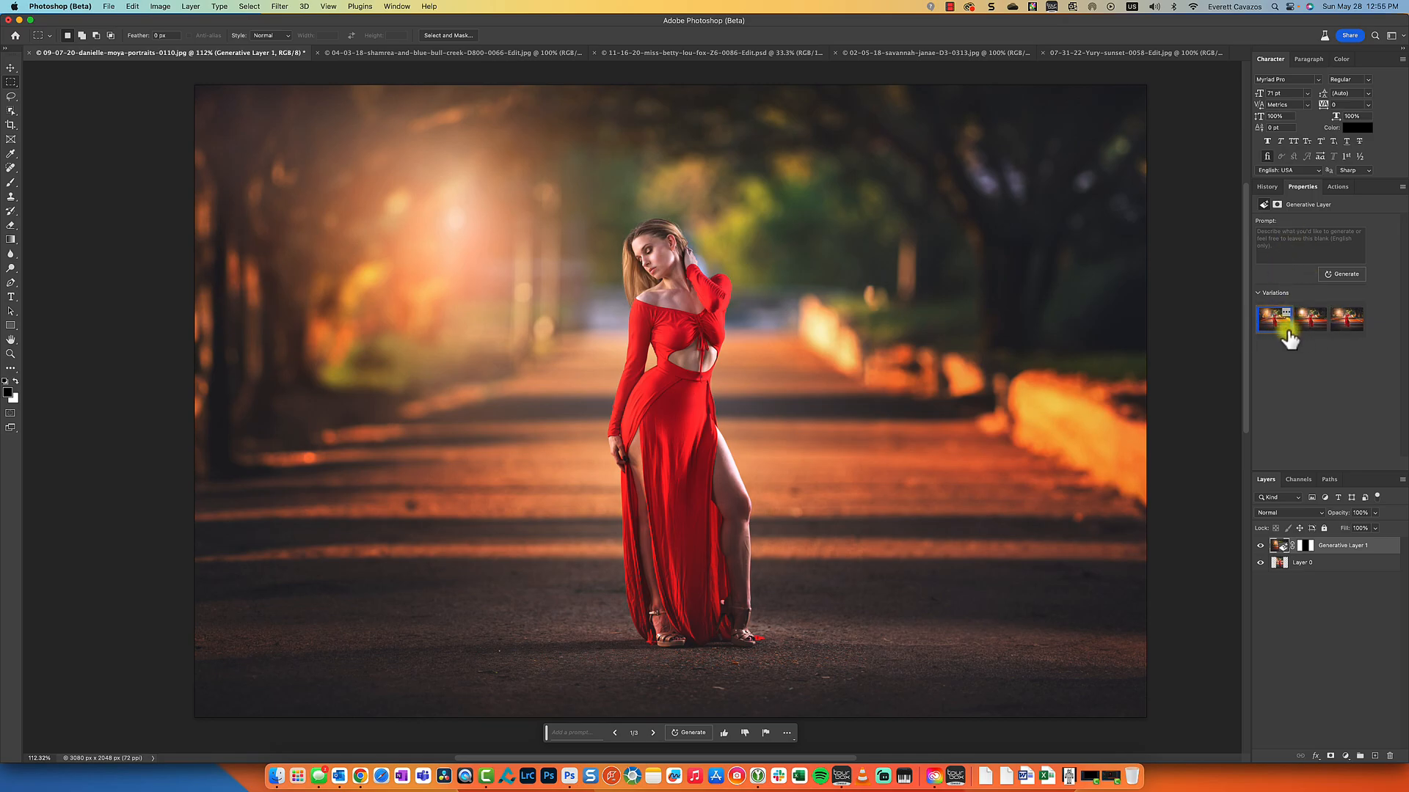
pyautogui.click(1311, 320)
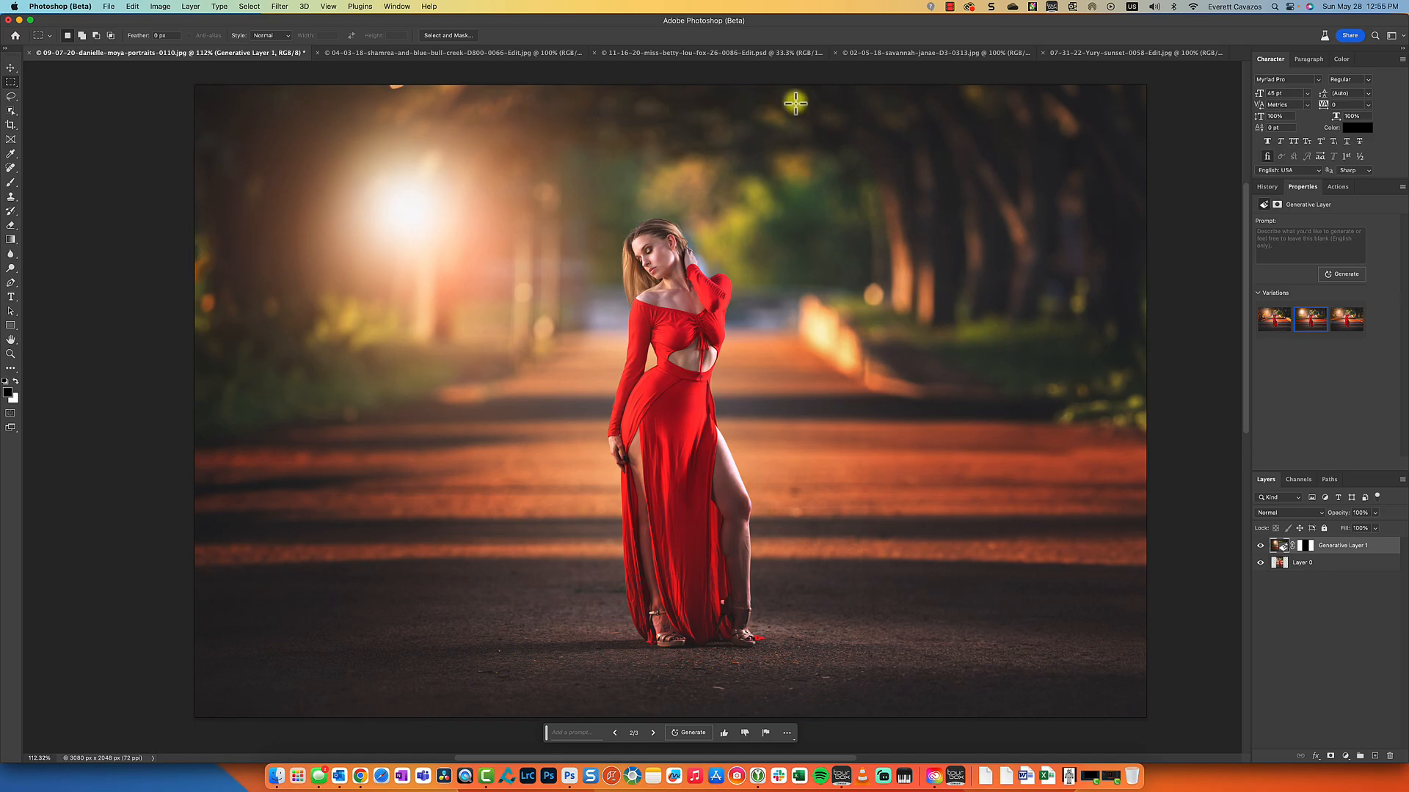
pyautogui.moveTo(617, 461)
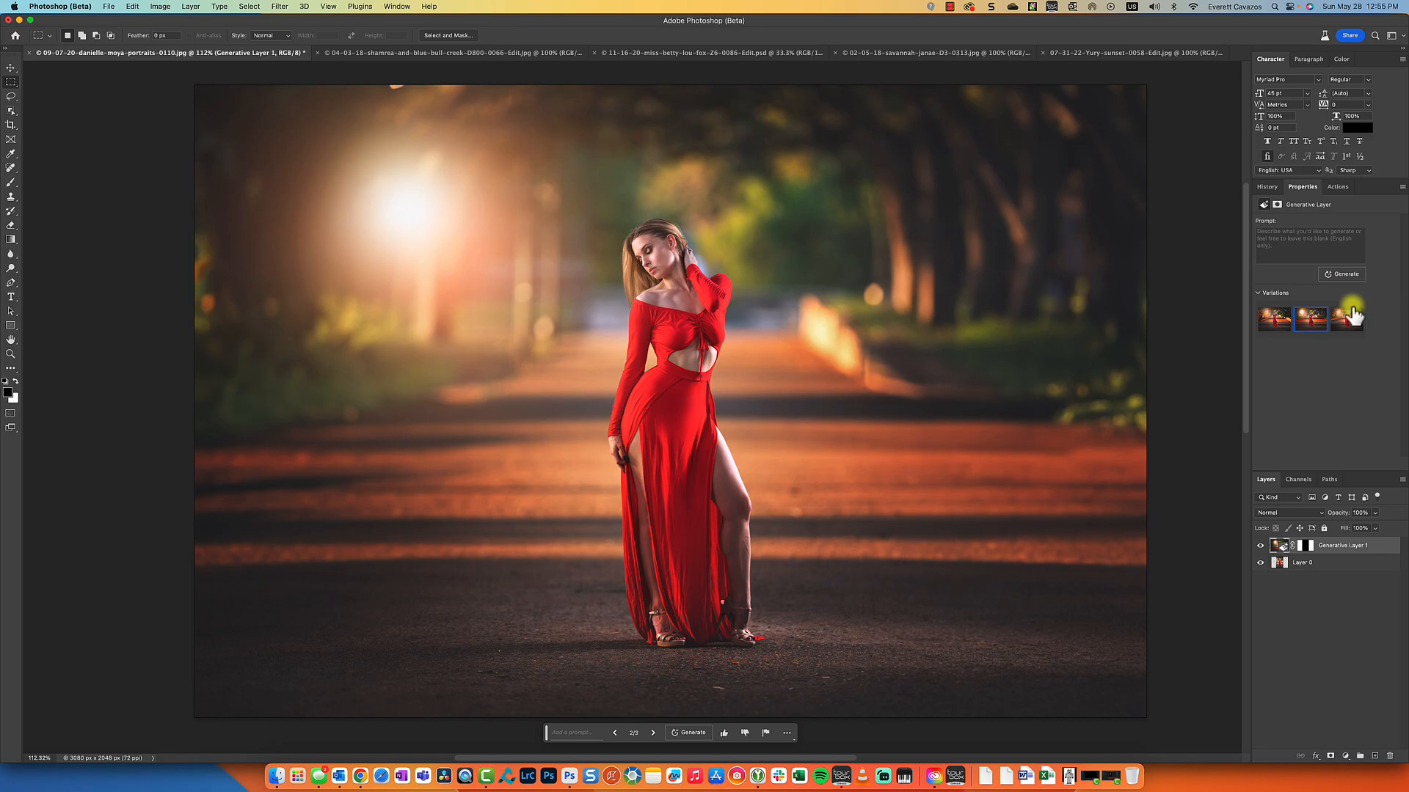
pyautogui.click(1345, 318)
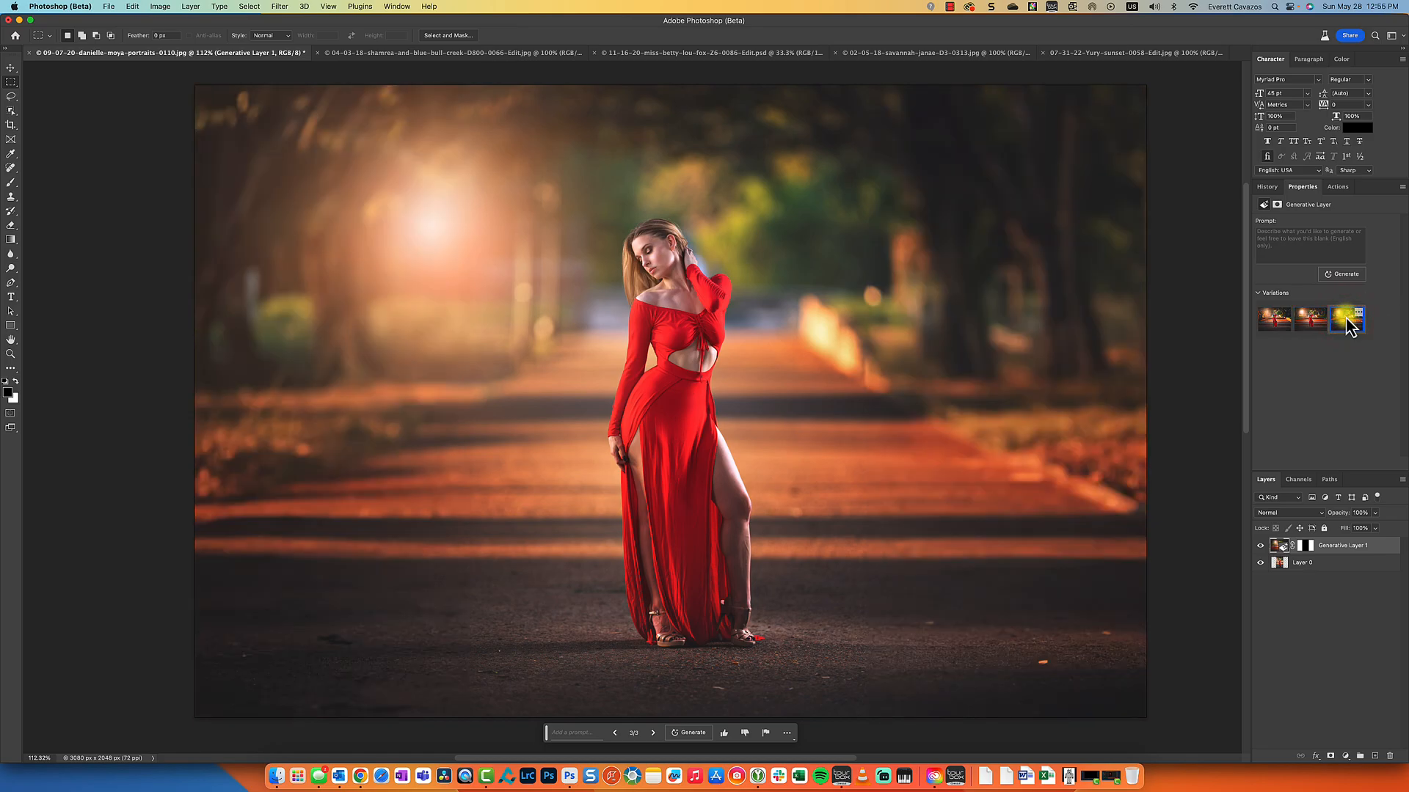
pyautogui.click(1309, 317)
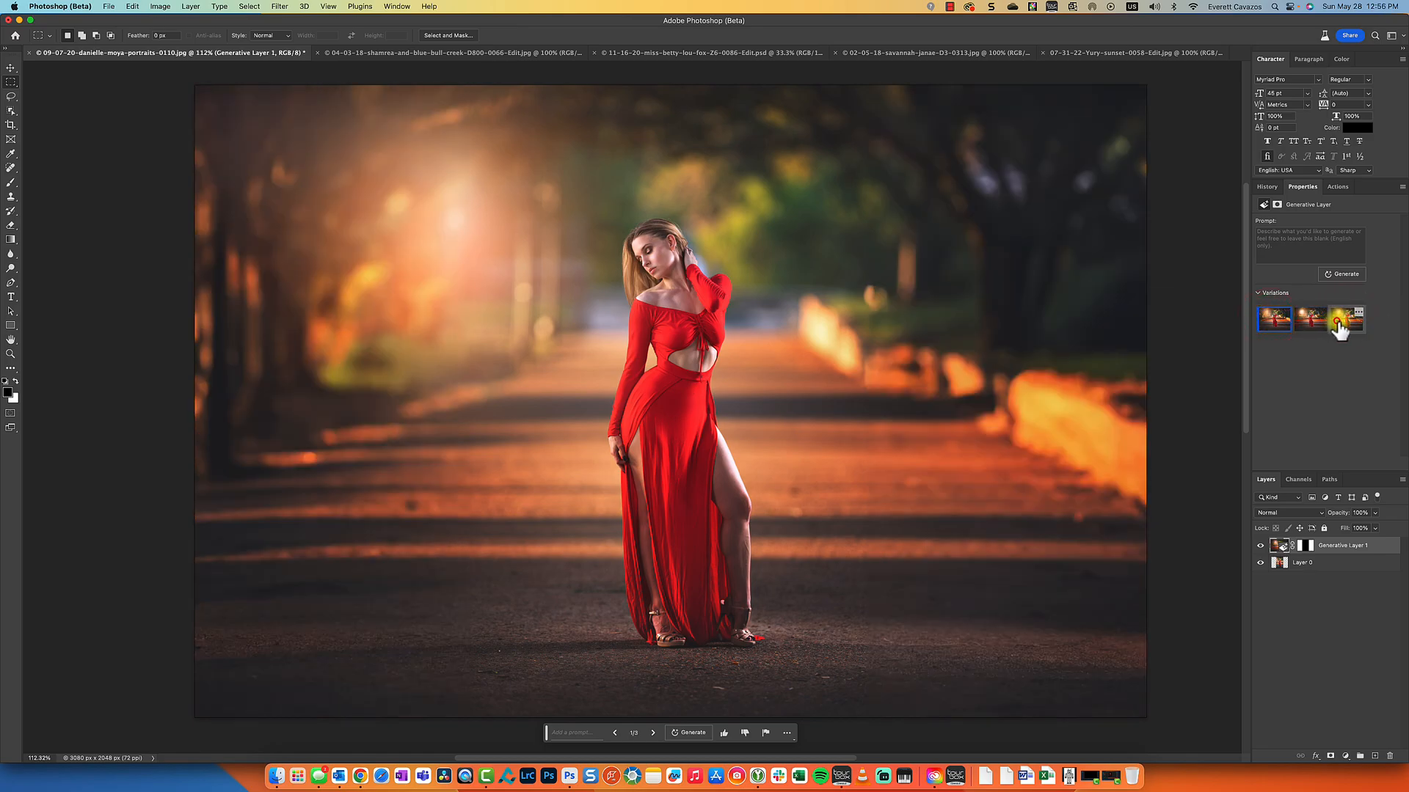
pyautogui.click(1345, 319)
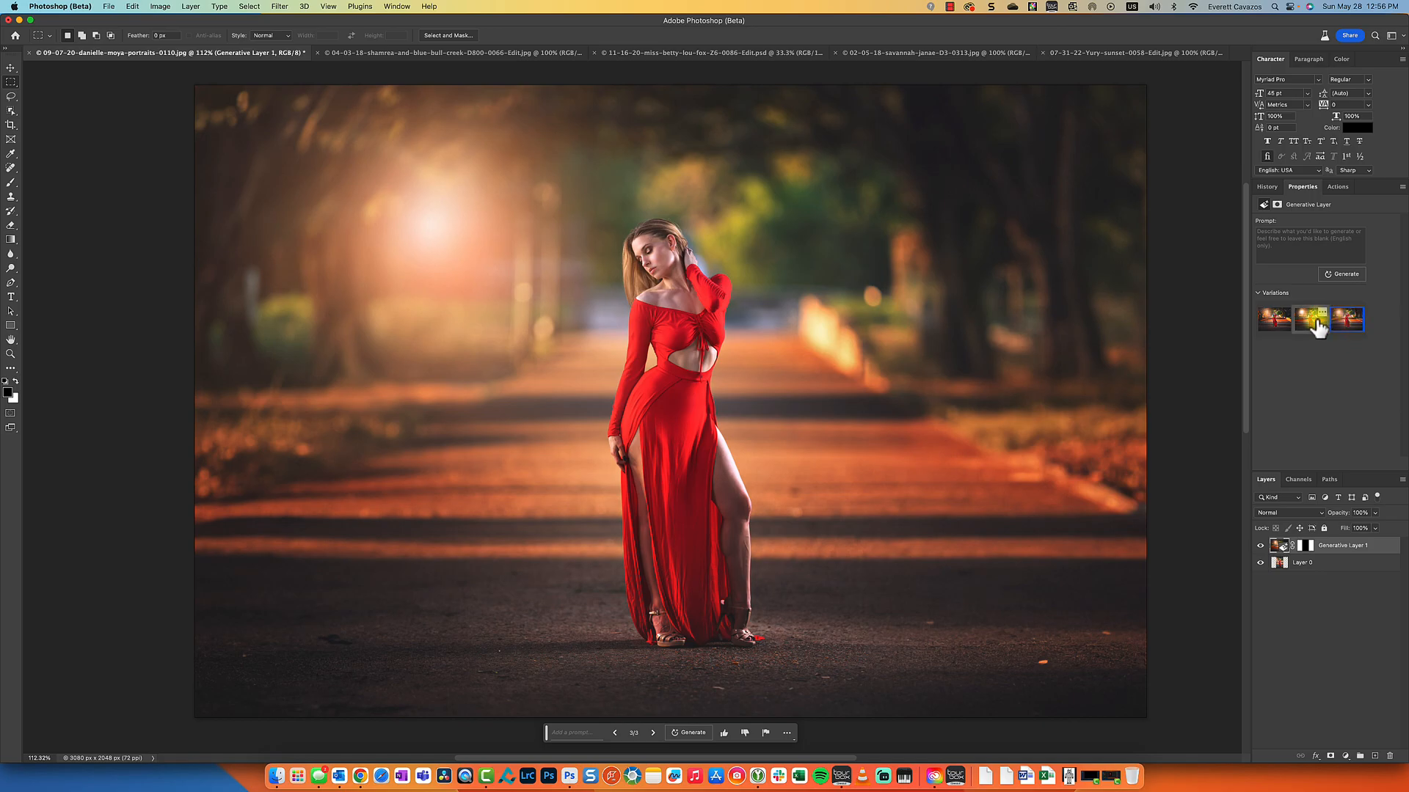
pyautogui.click(1348, 319)
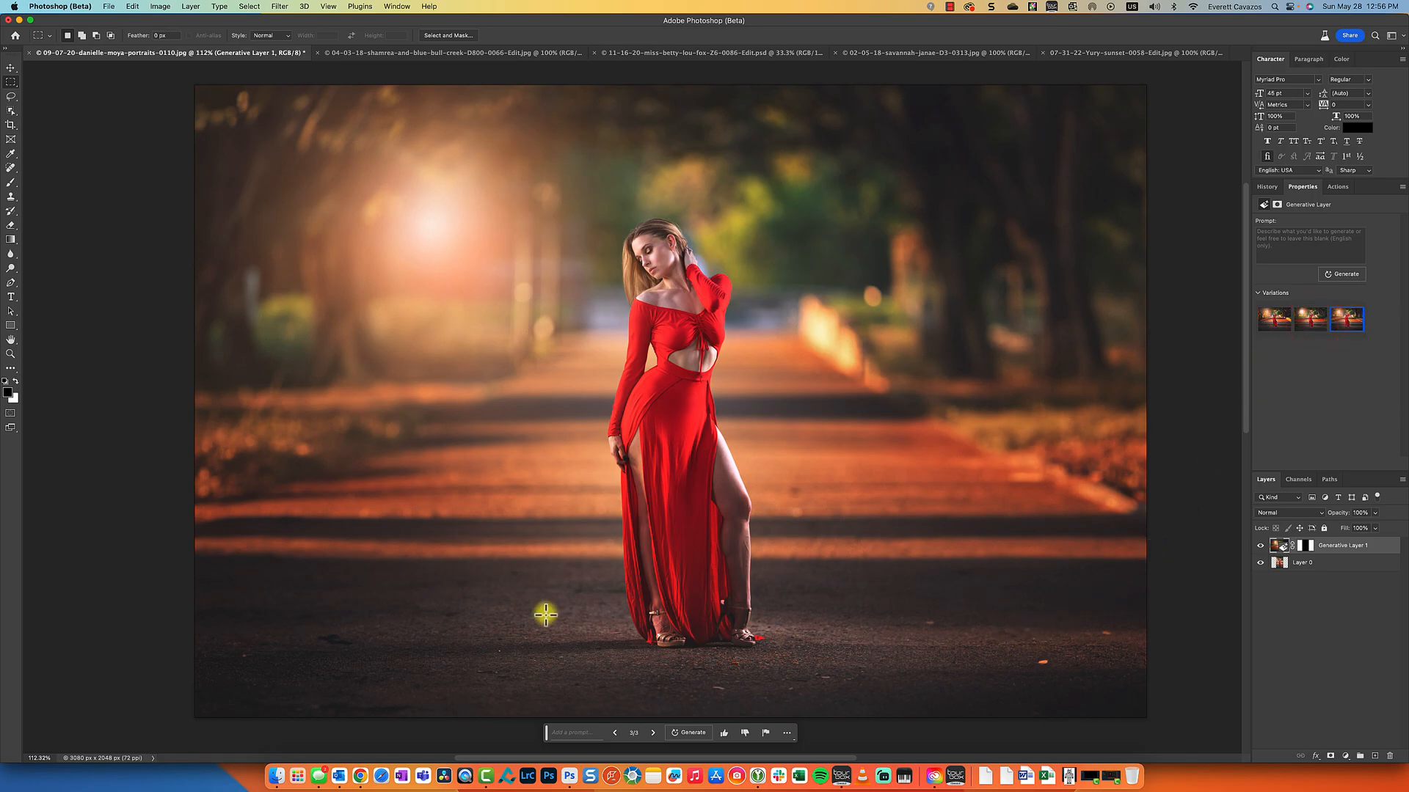
pyautogui.click(1309, 319)
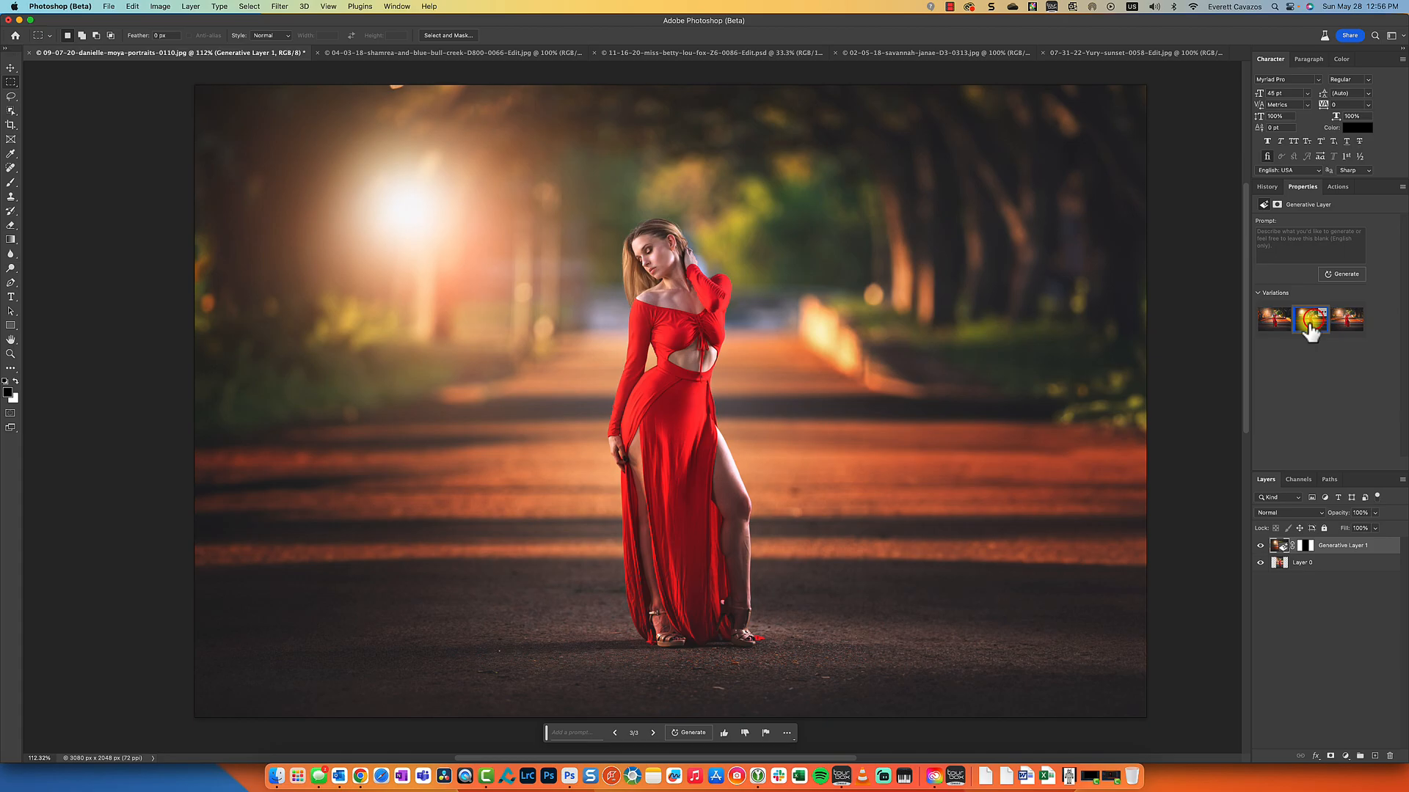
pyautogui.click(1347, 320)
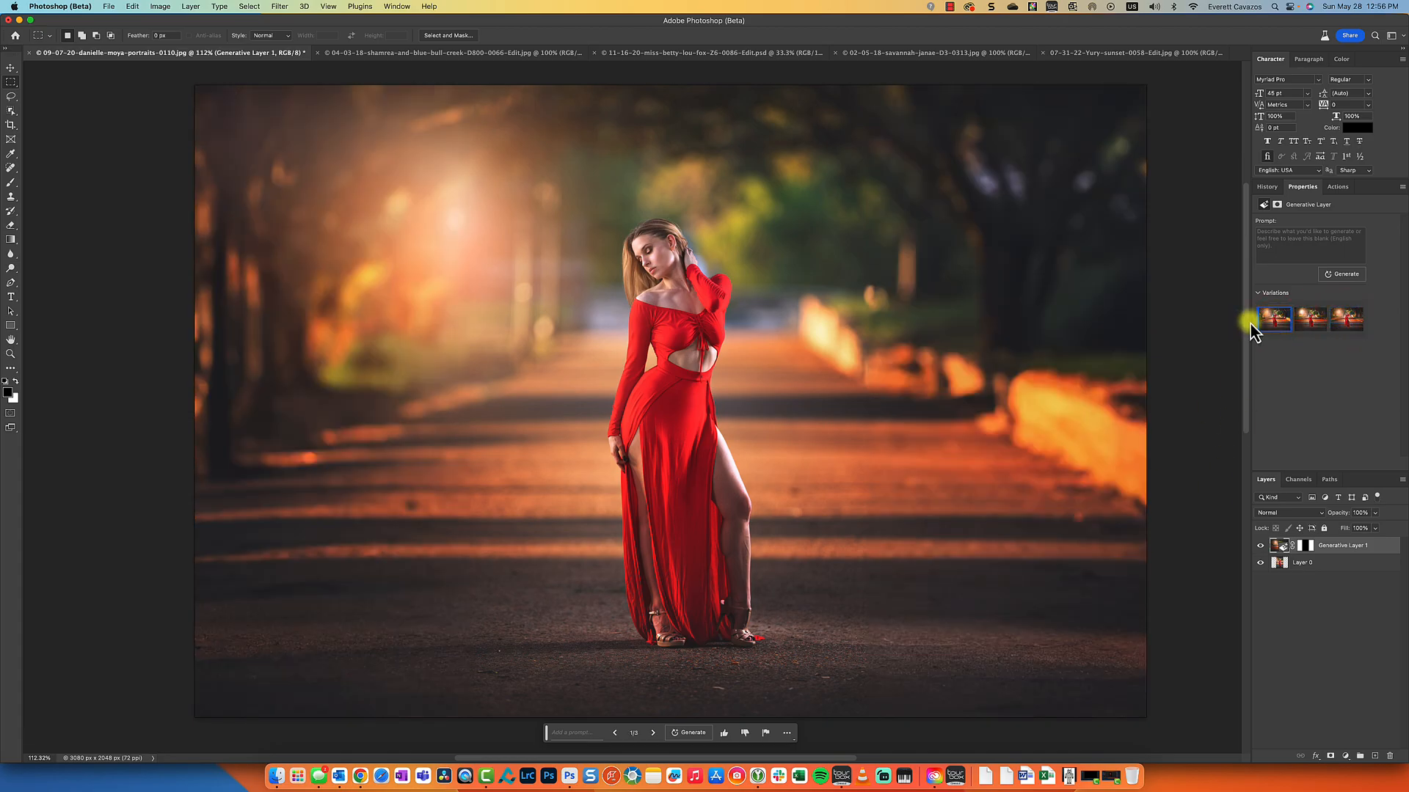
pyautogui.click(1273, 318)
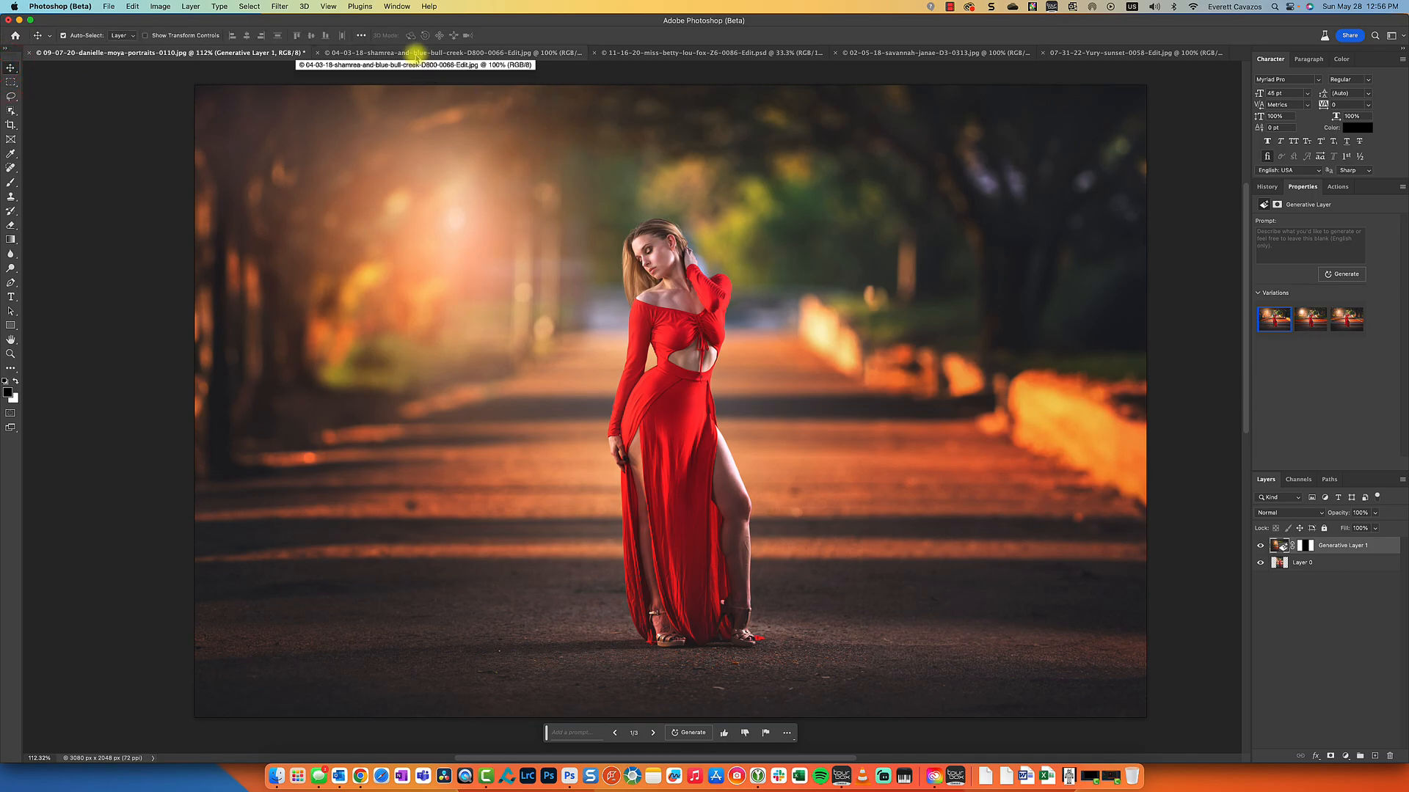
# Switch to the navy-dress portrait, unlock its Background, and widen the canvas by percent
pyautogui.click(449, 52)
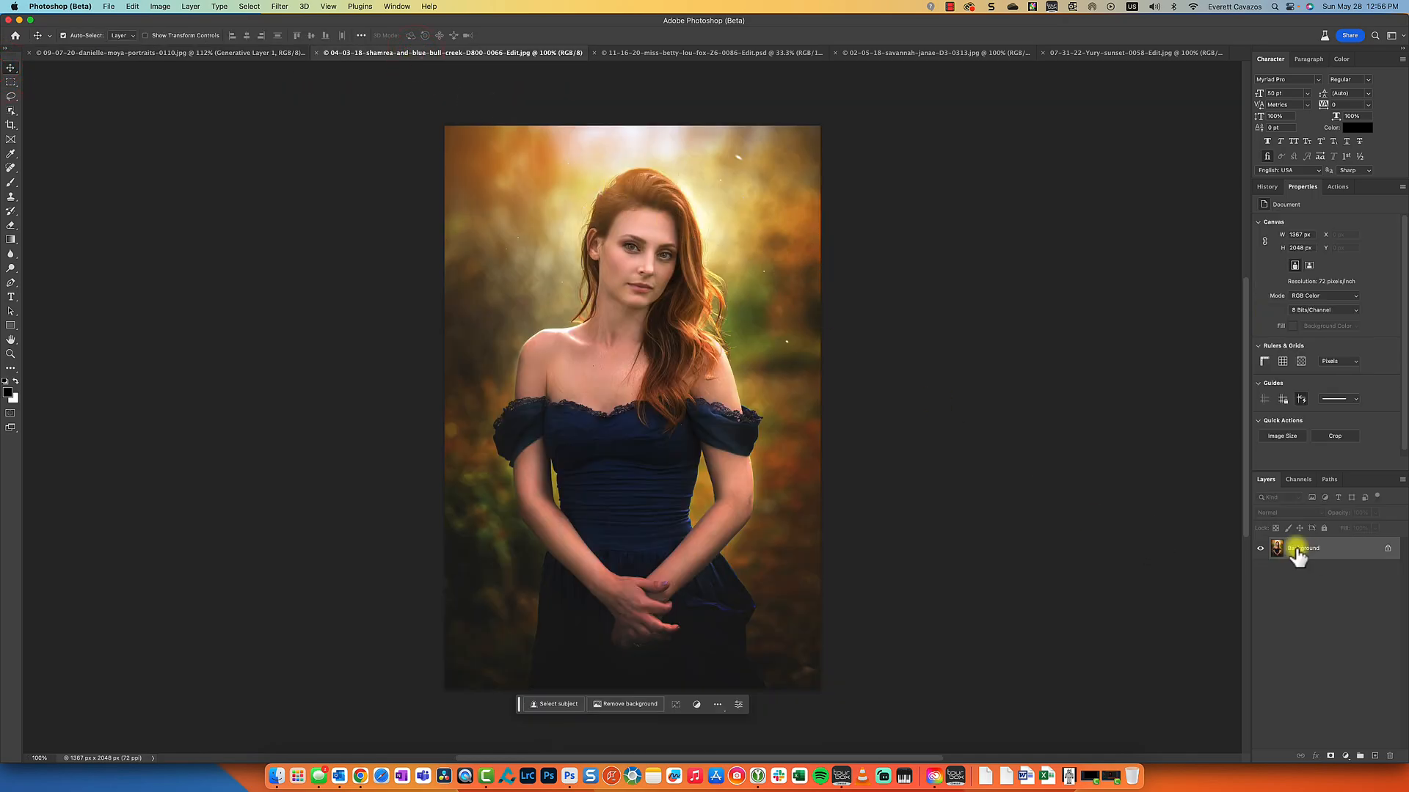
pyautogui.doubleClick(1310, 548)
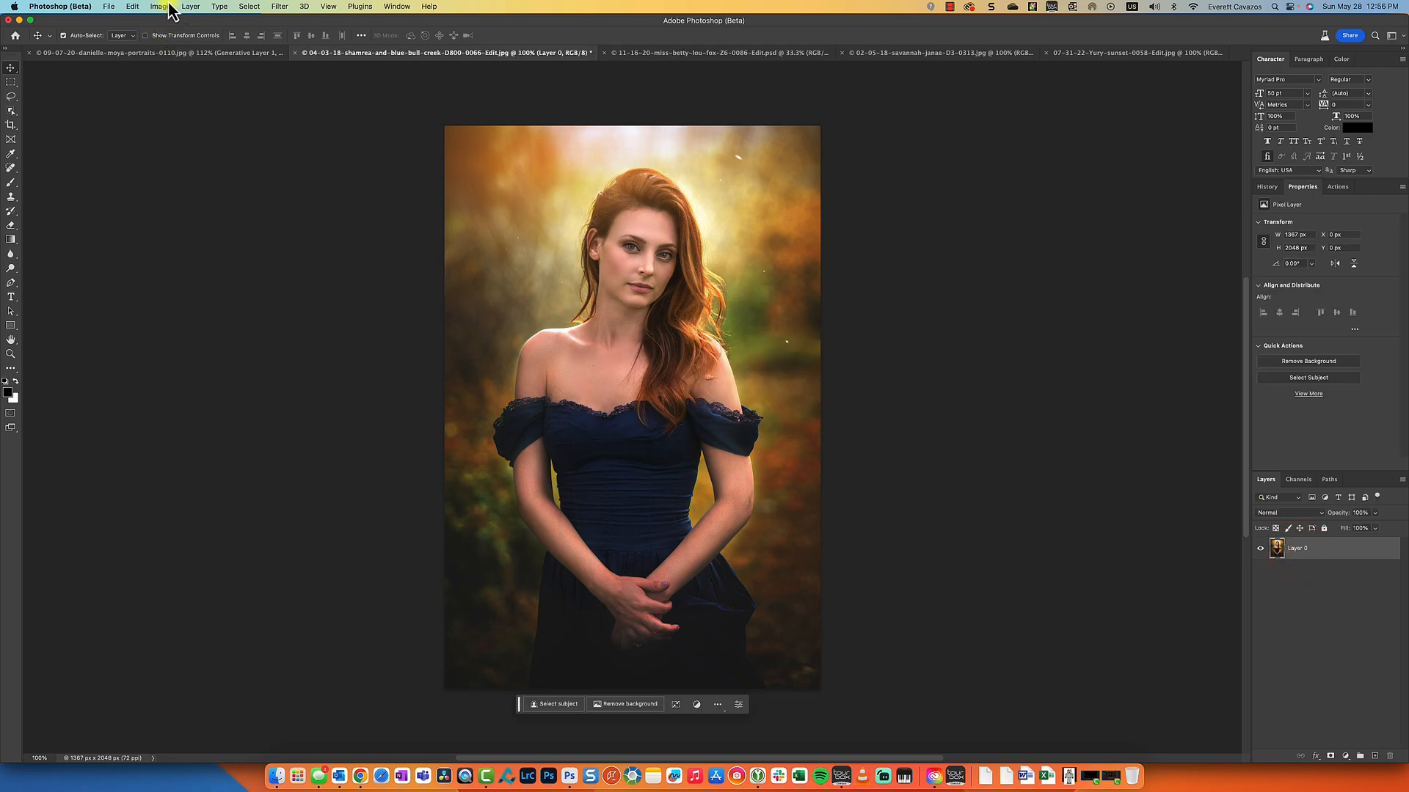
pyautogui.click(160, 6)
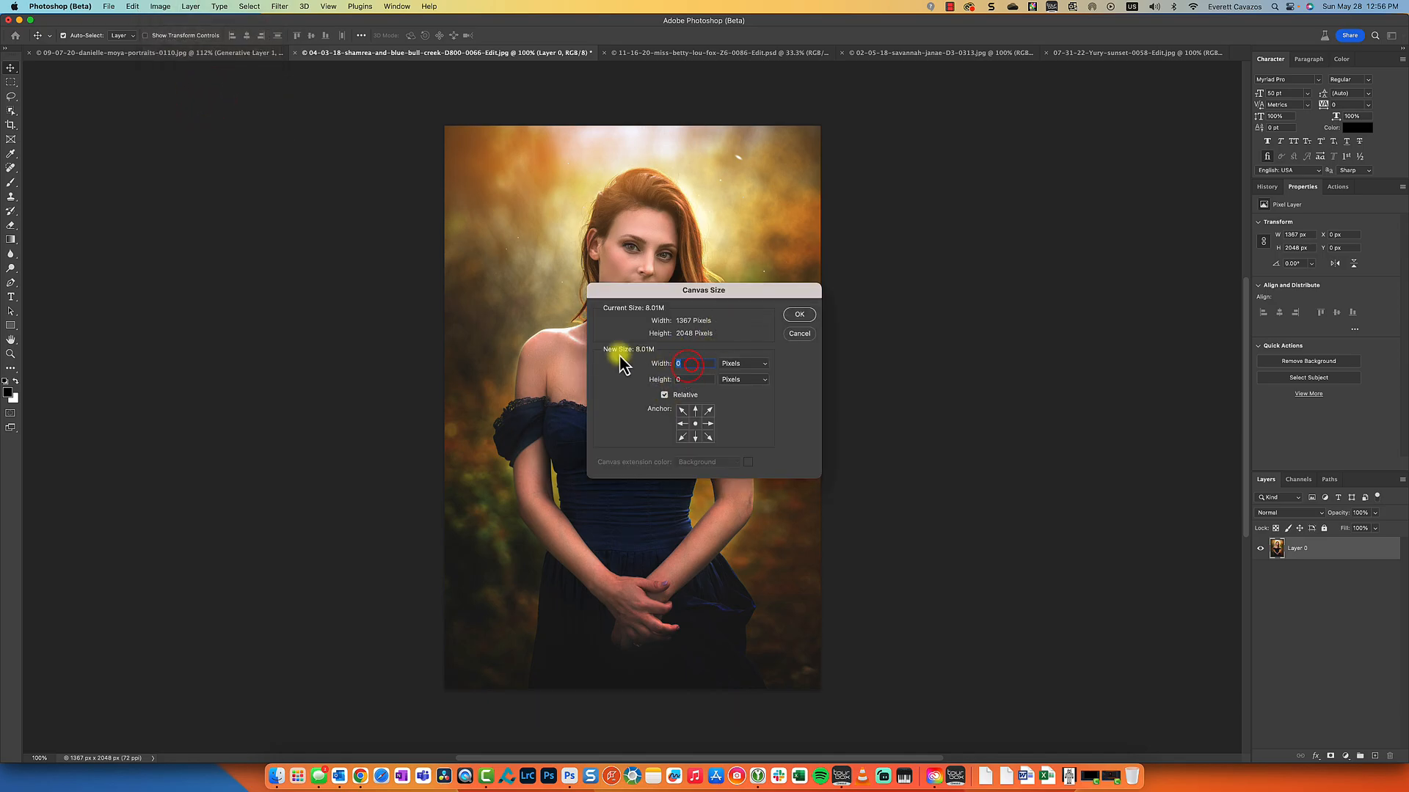
pyautogui.click(743, 363)
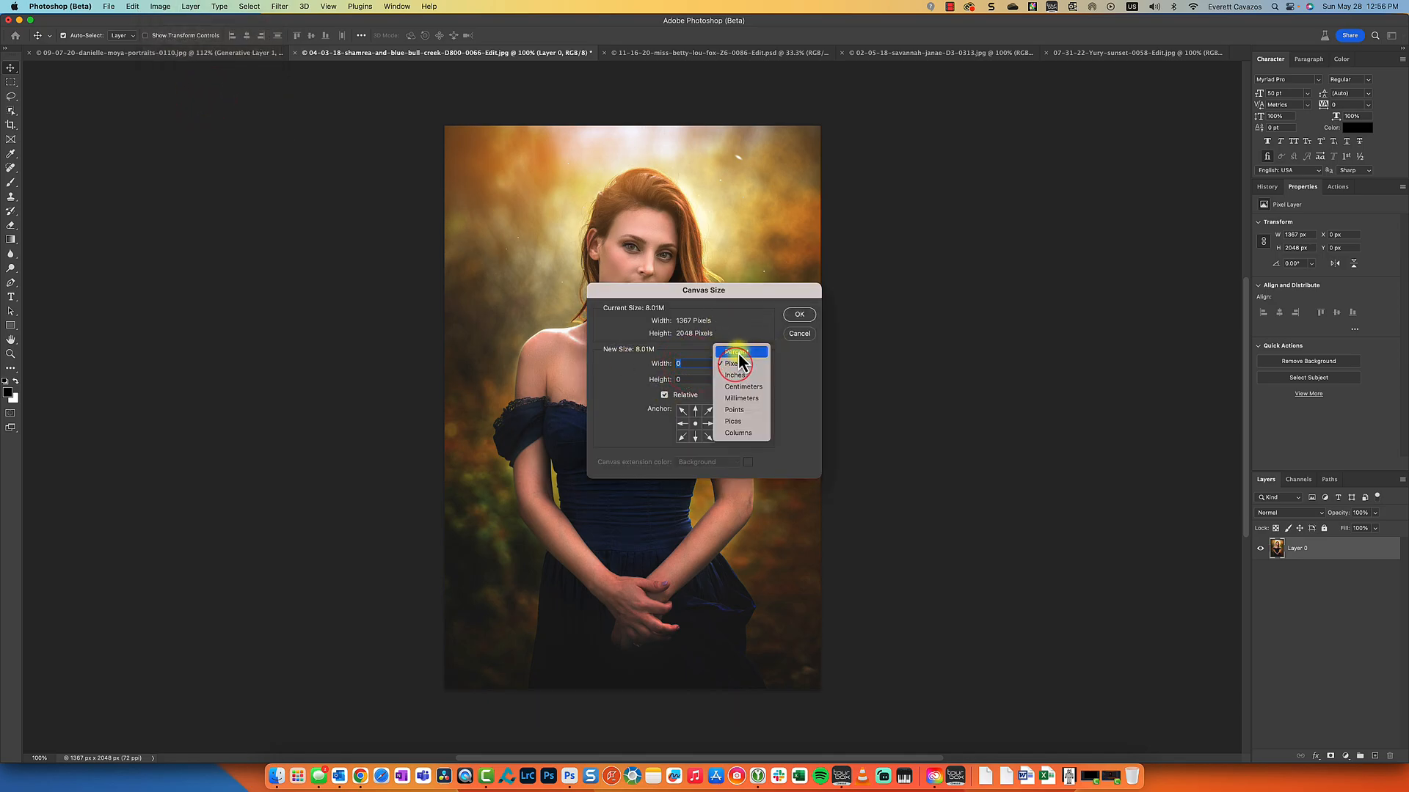
pyautogui.click(738, 352)
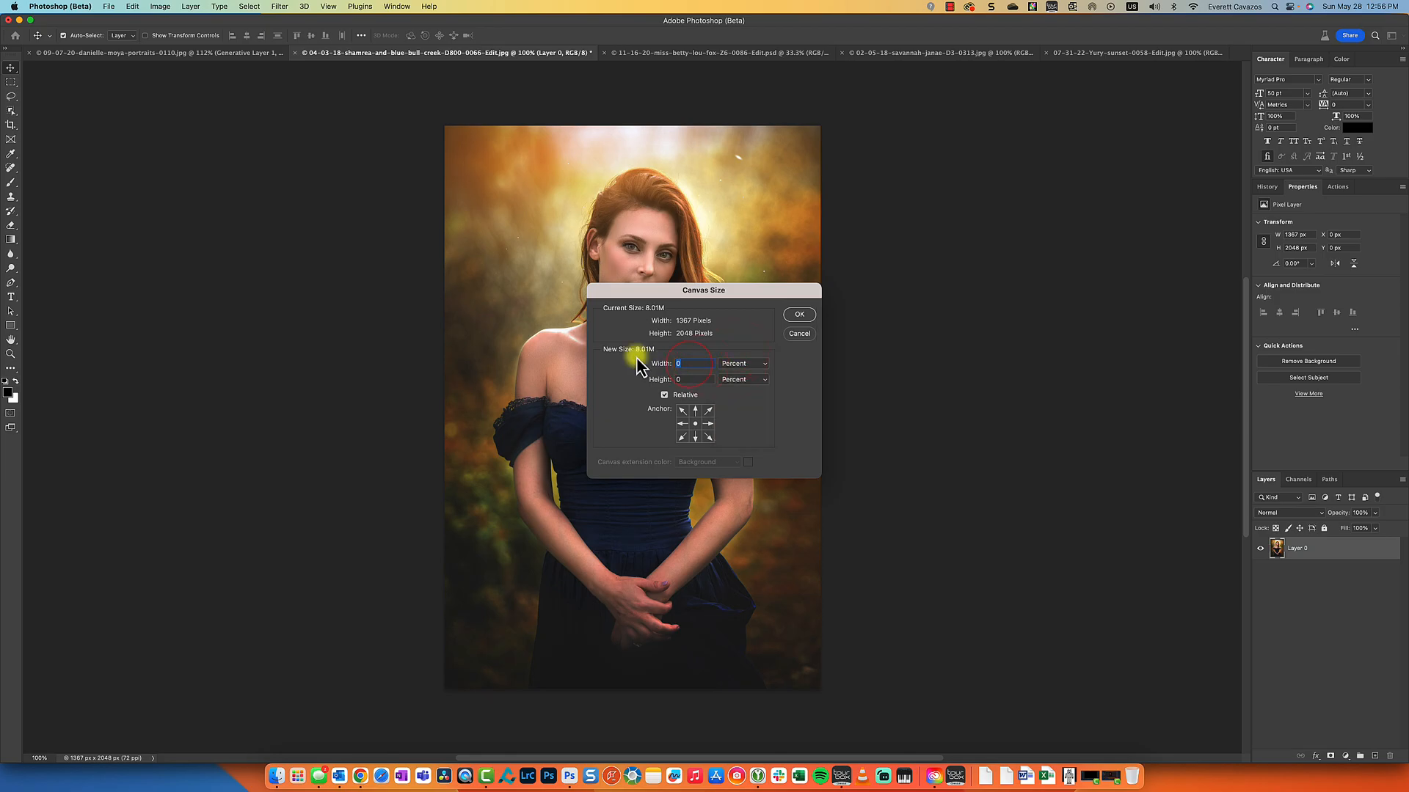
pyautogui.click(798, 315)
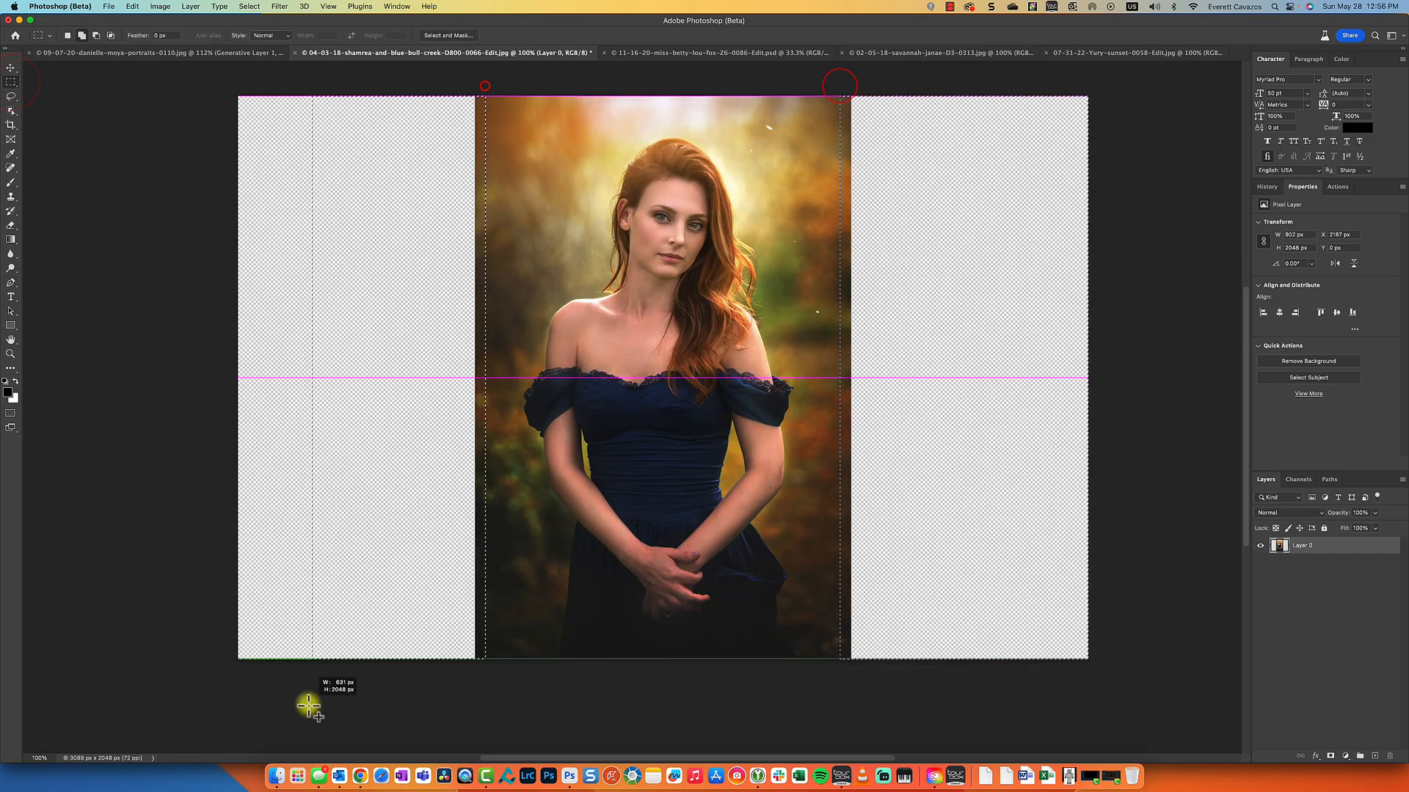
# Generate an autumn forest fill on the navy portrait's sides and preview its variations
pyautogui.click(1345, 274)
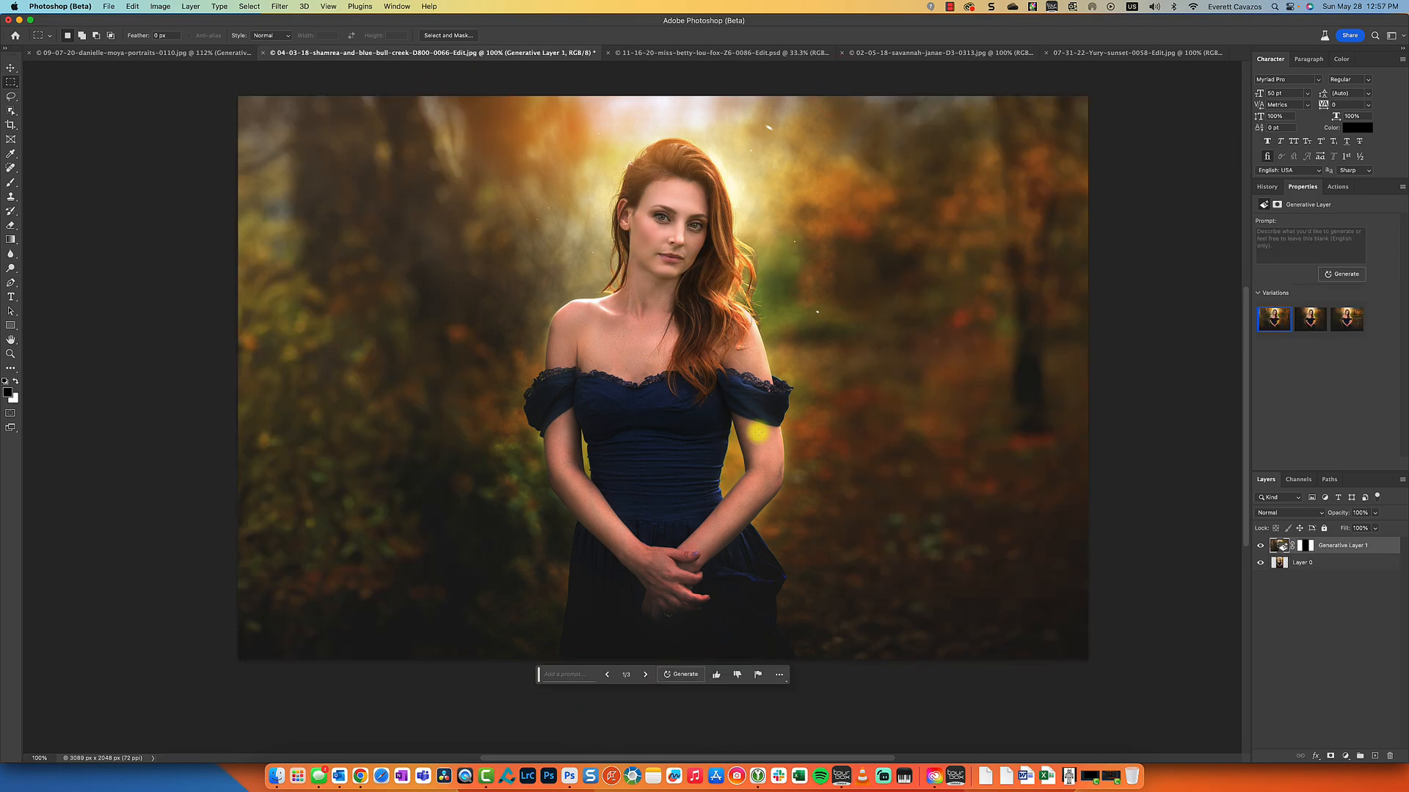
pyautogui.moveTo(1057, 300)
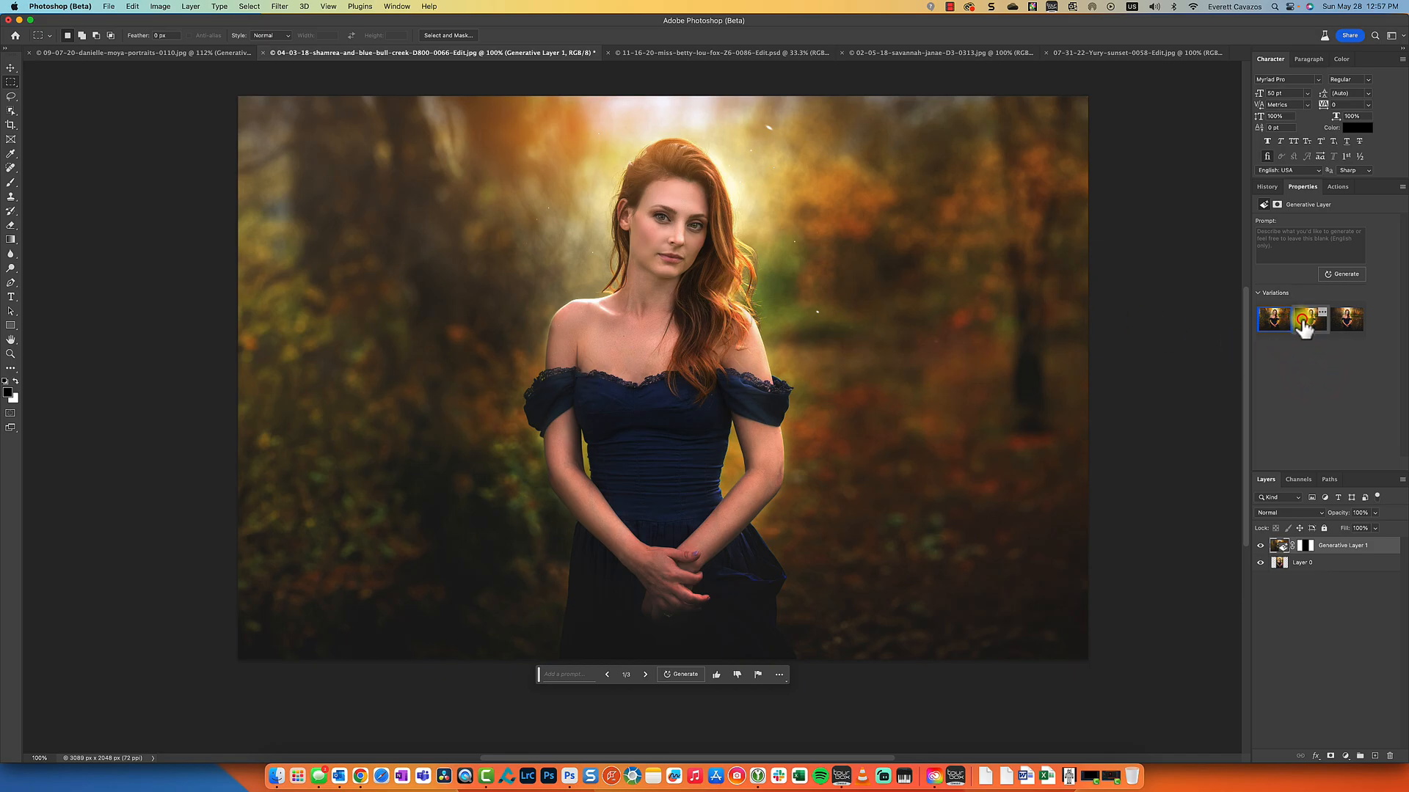
pyautogui.click(1347, 319)
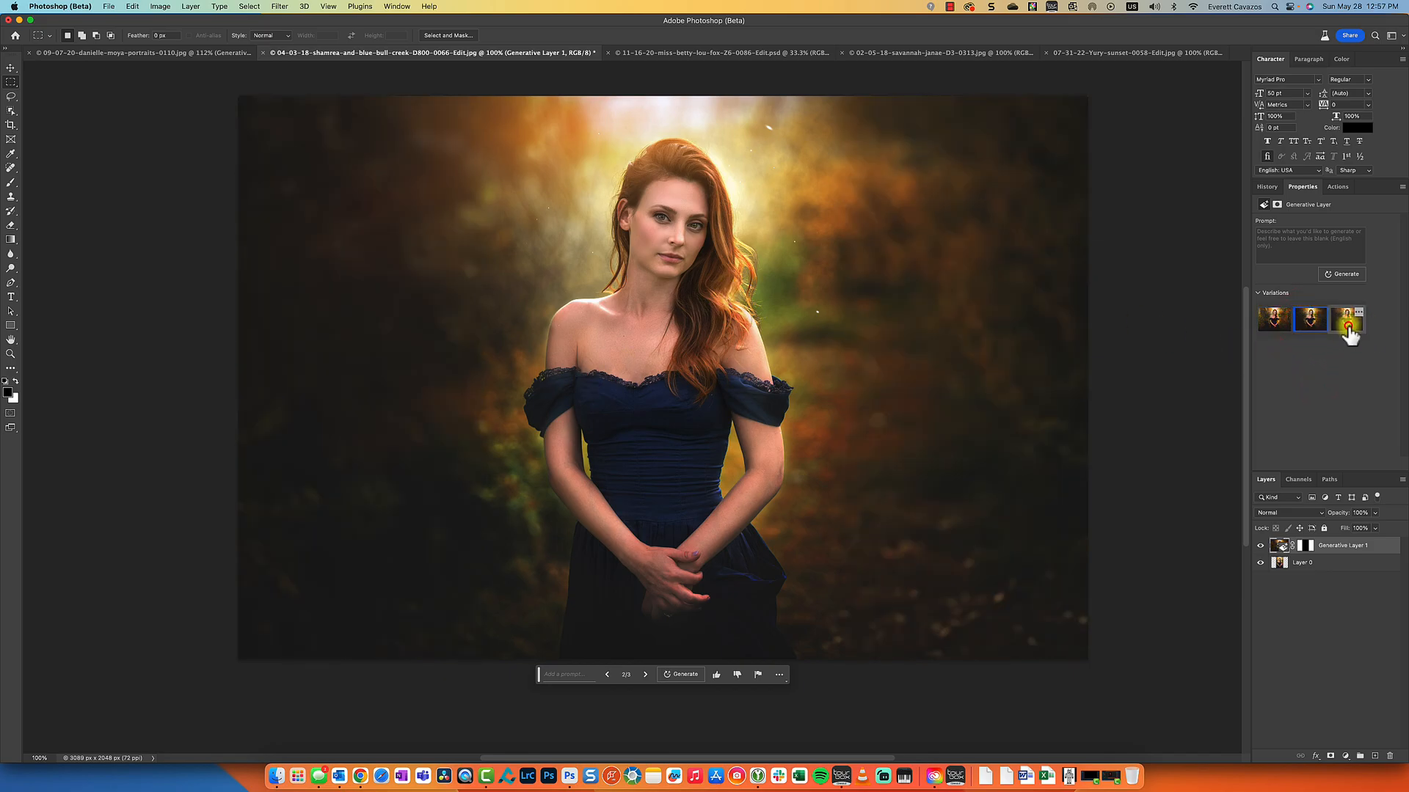
pyautogui.click(1347, 319)
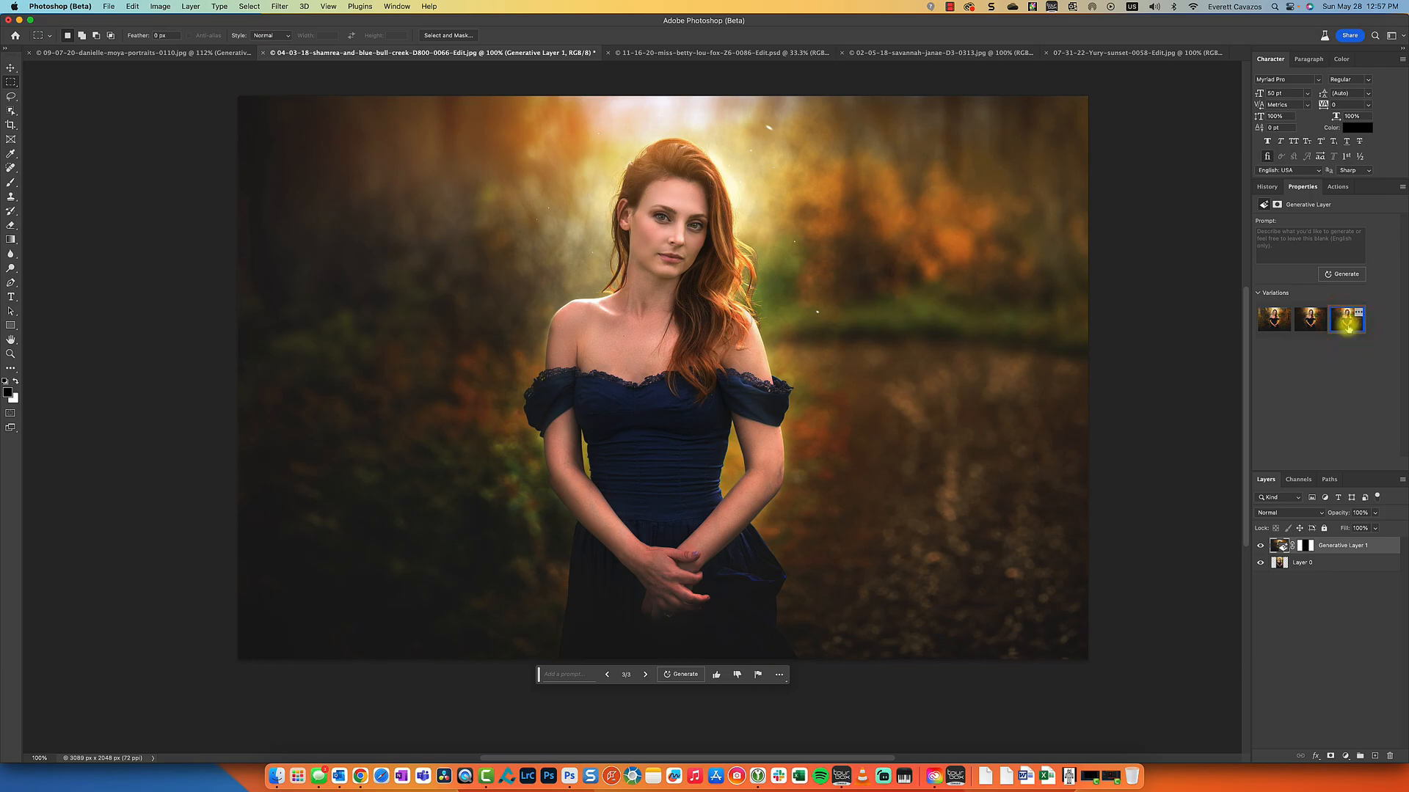
pyautogui.click(1309, 319)
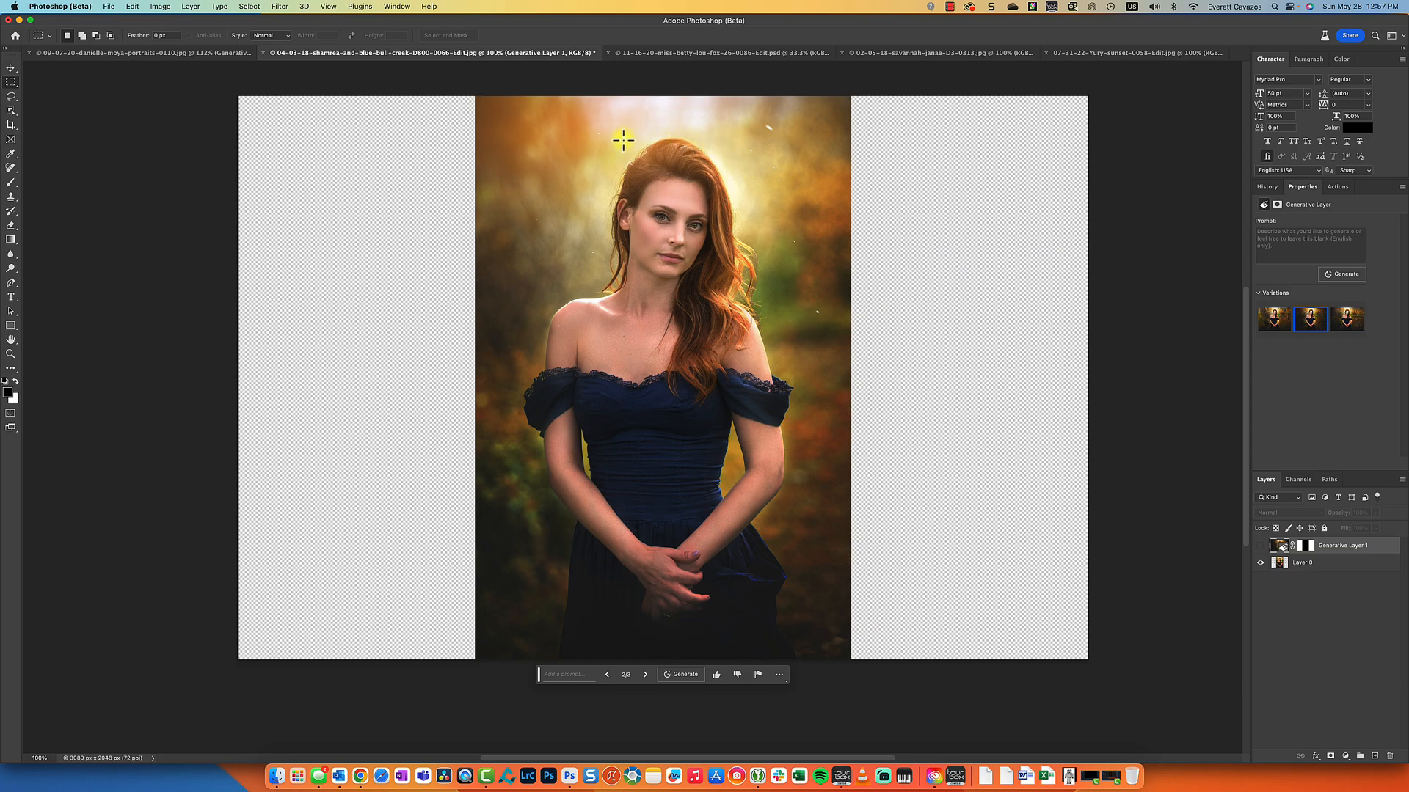
pyautogui.moveTo(805, 393)
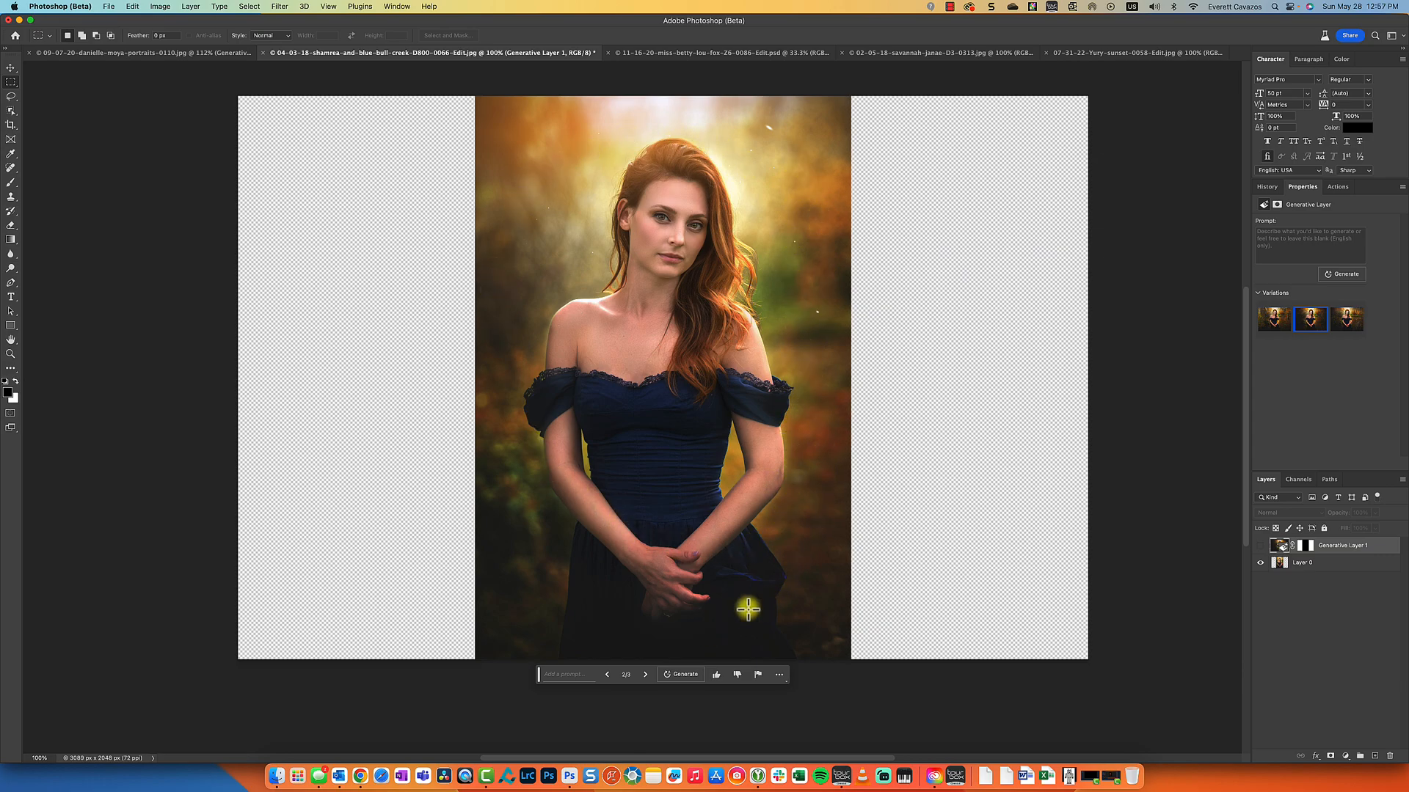
pyautogui.moveTo(581, 443)
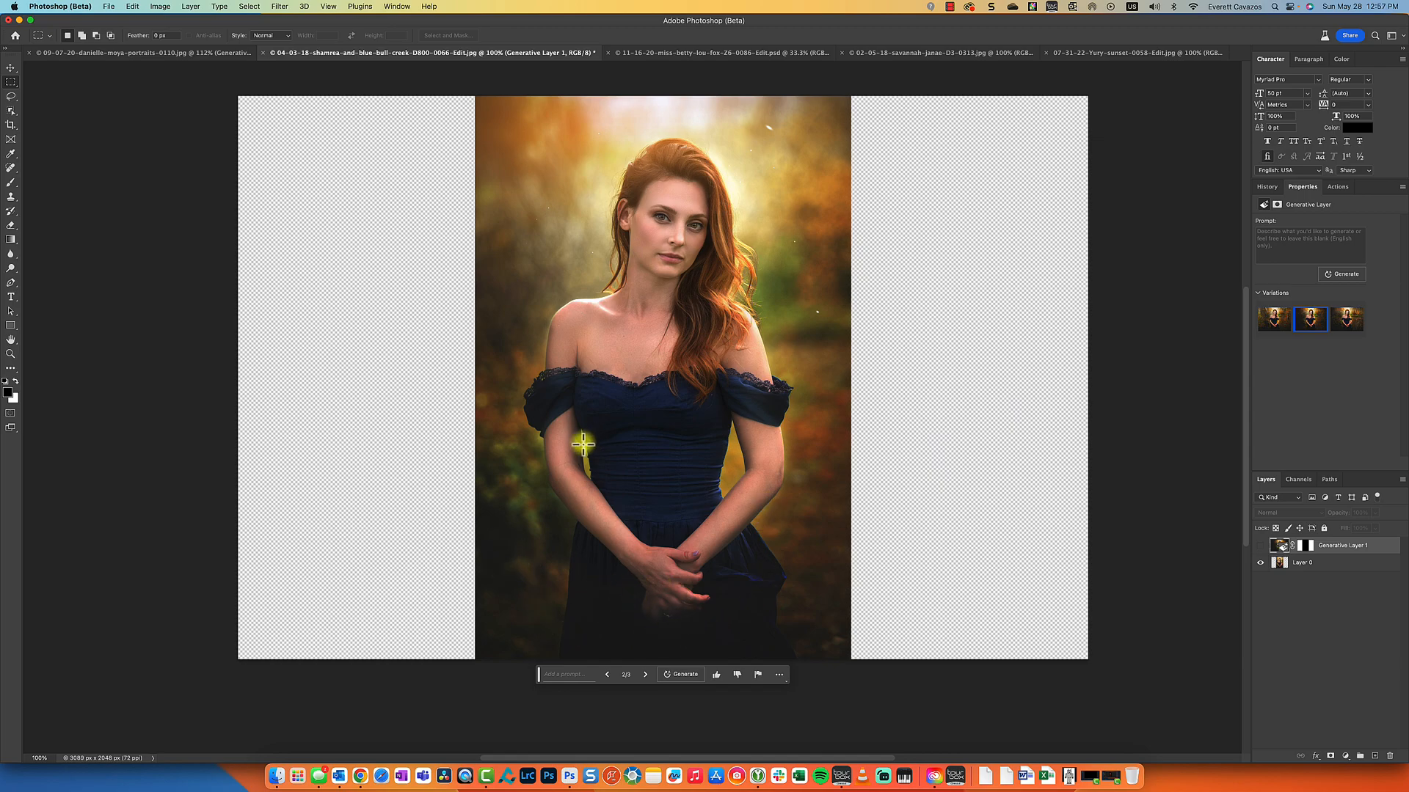
pyautogui.moveTo(573, 132)
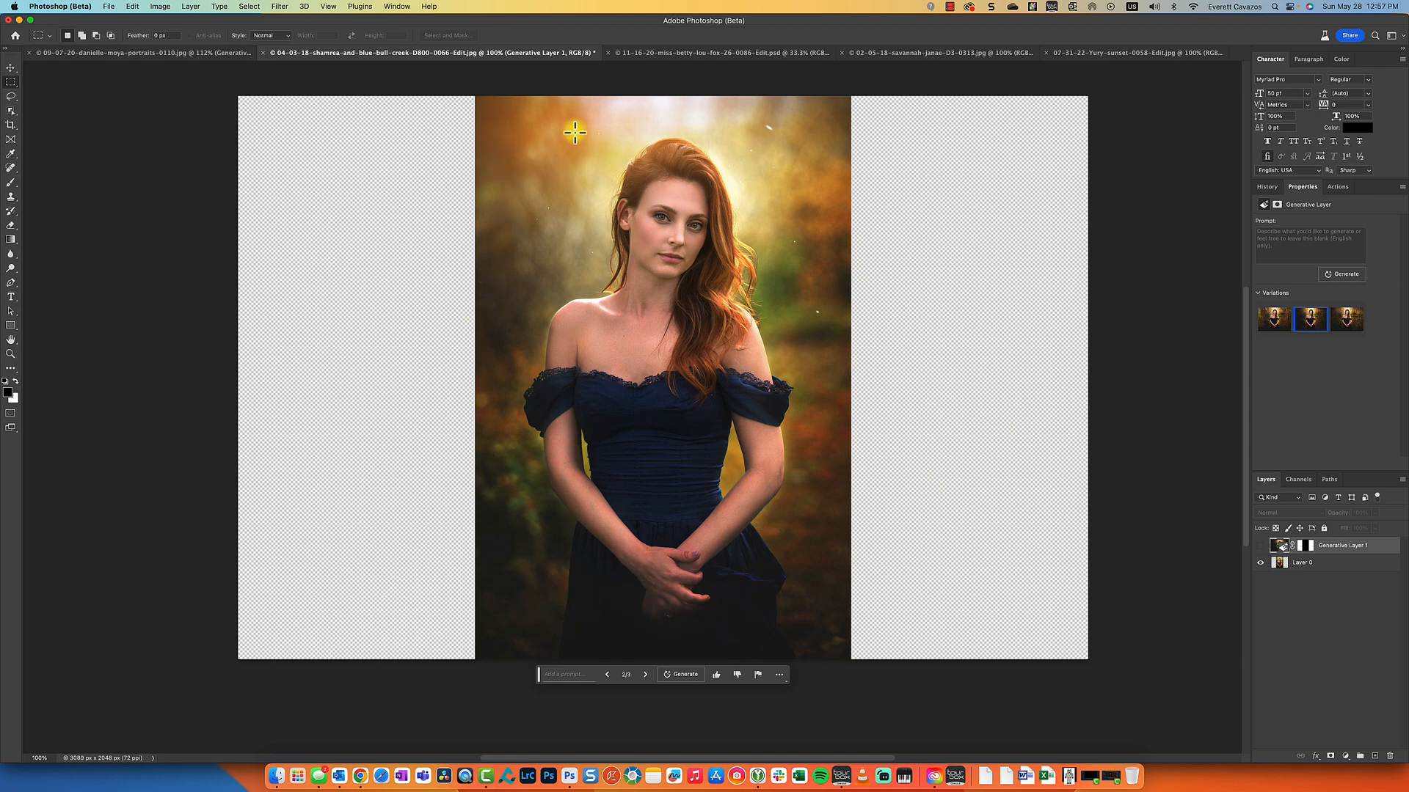
pyautogui.moveTo(608, 651)
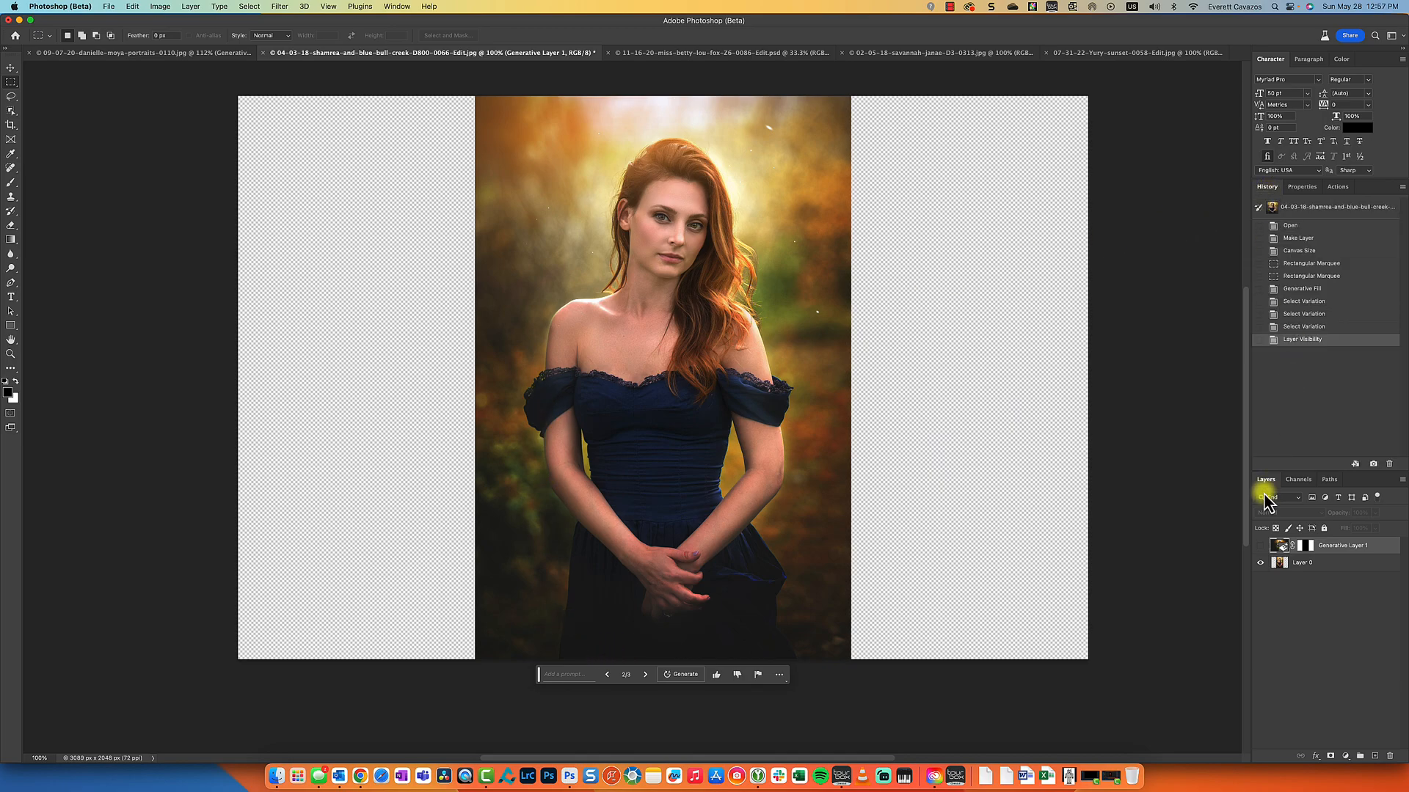
# Unhide Generative Layer 1 and choose its second forest variation
pyautogui.click(1259, 545)
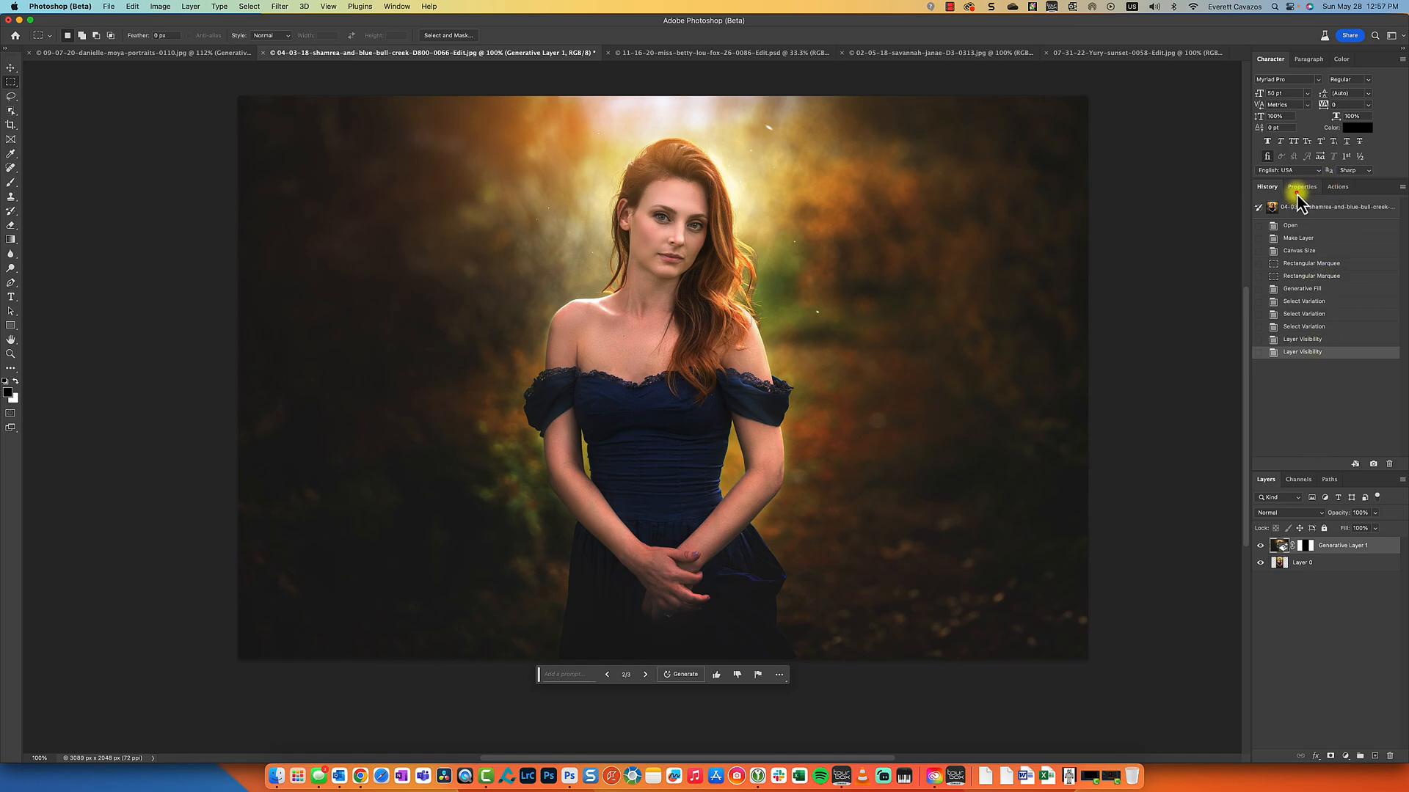
pyautogui.click(1345, 319)
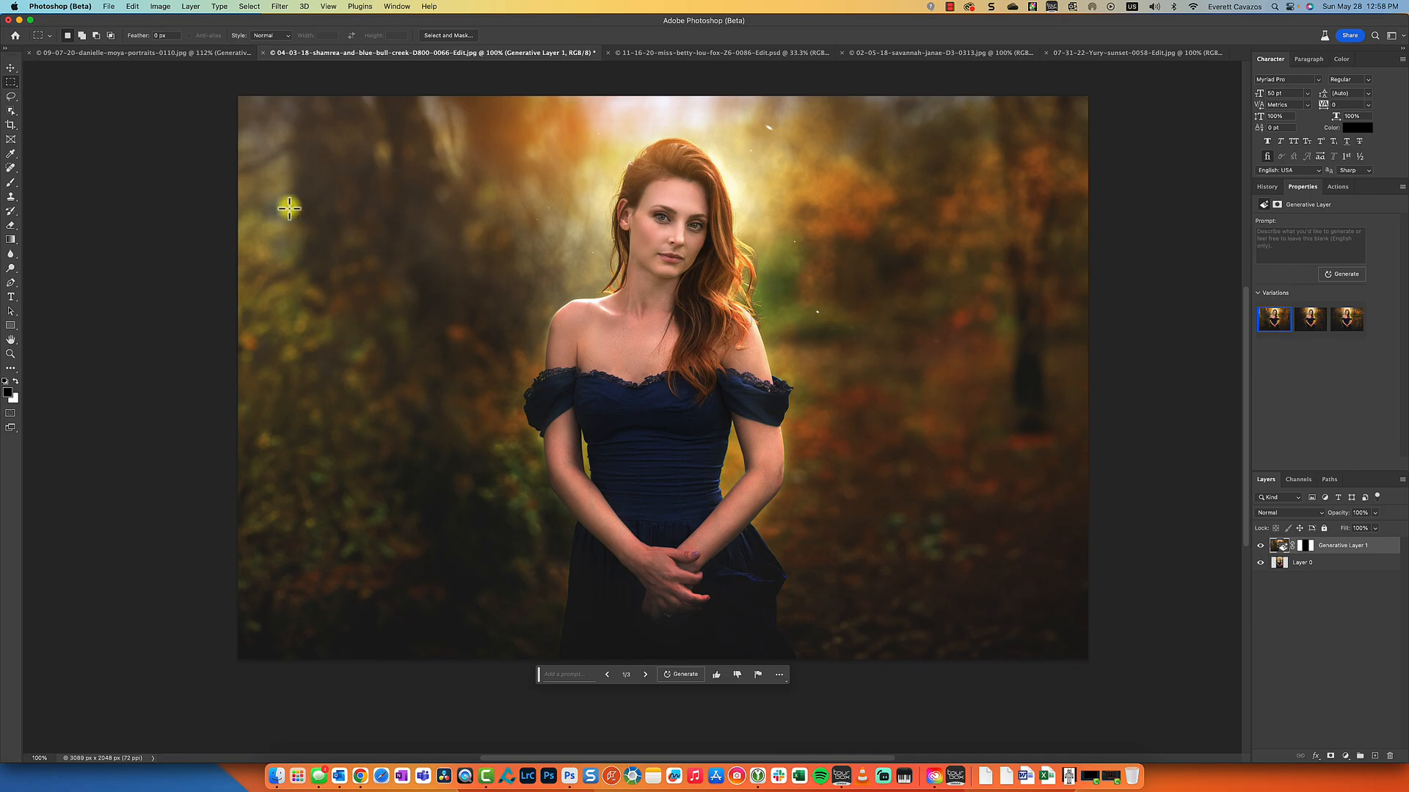
pyautogui.click(1309, 320)
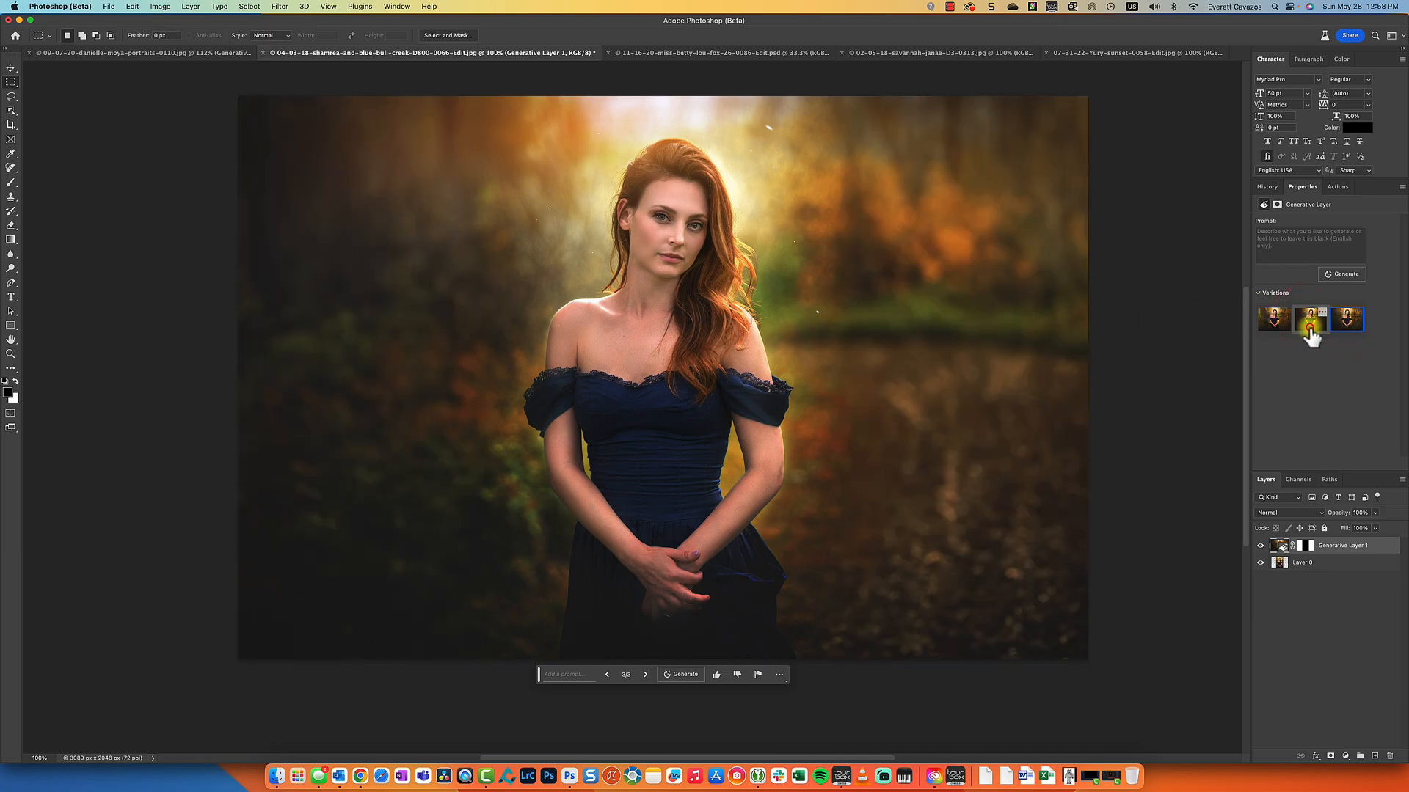
pyautogui.click(1309, 319)
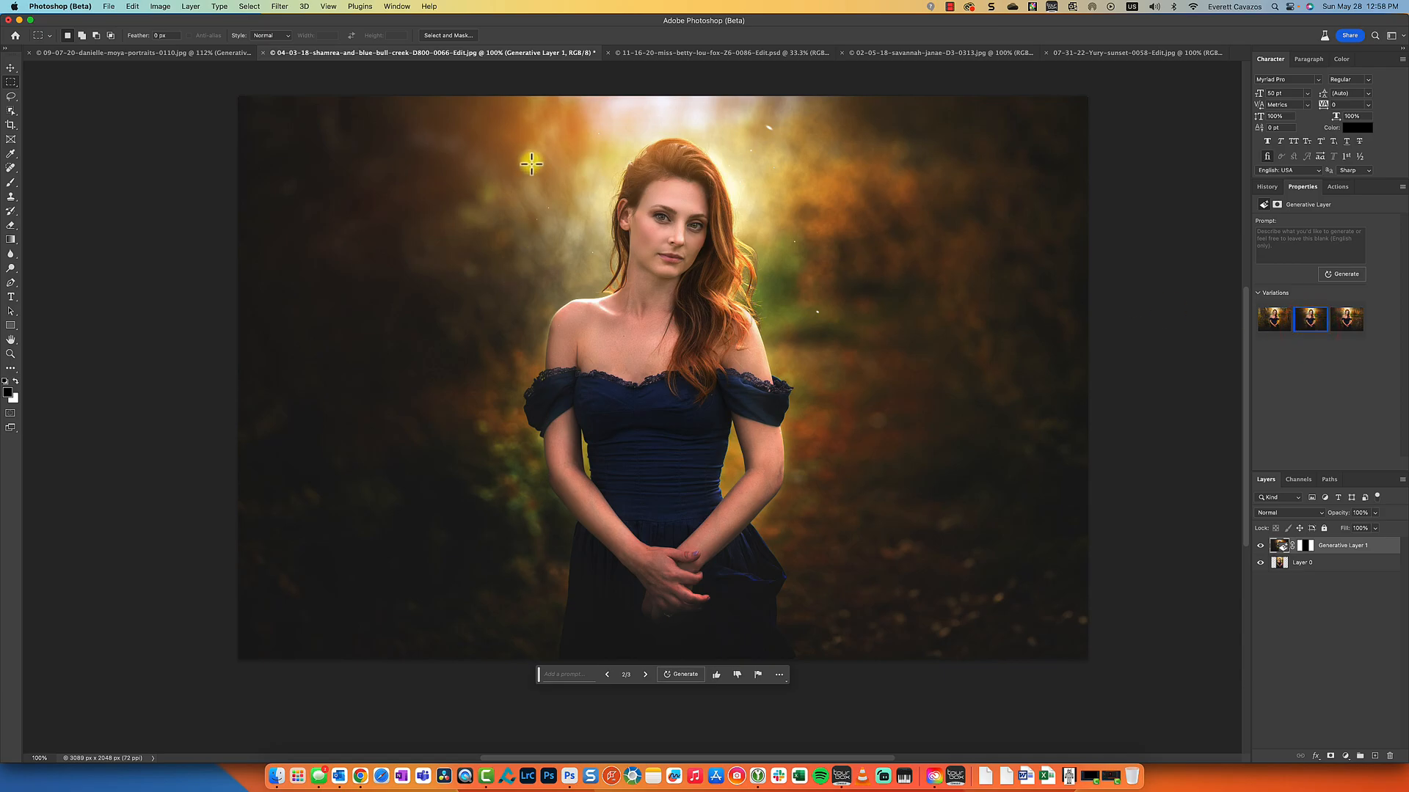
pyautogui.click(719, 52)
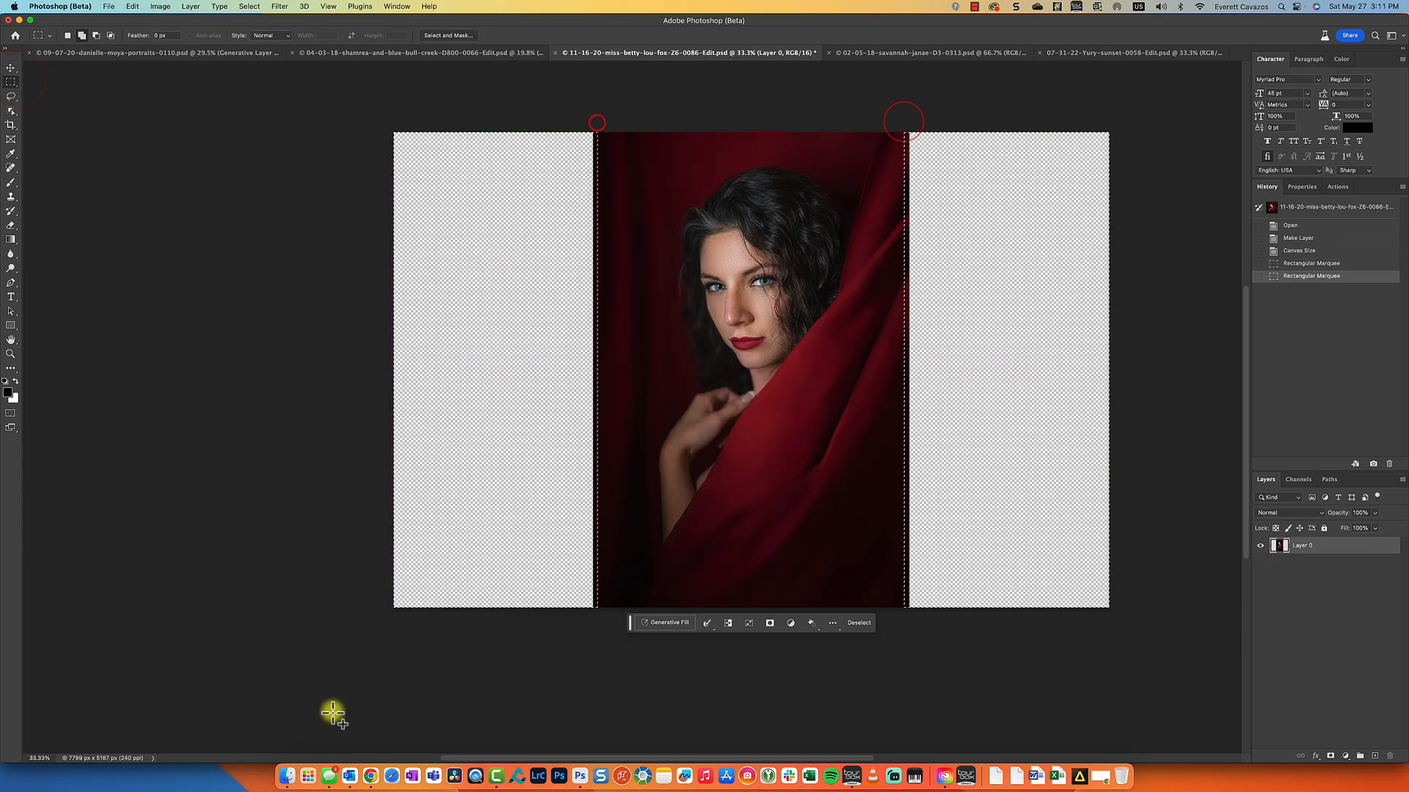
# Try Generative Fill on the red-curtain portrait's sides and close the guideline-violation warning
pyautogui.click(668, 623)
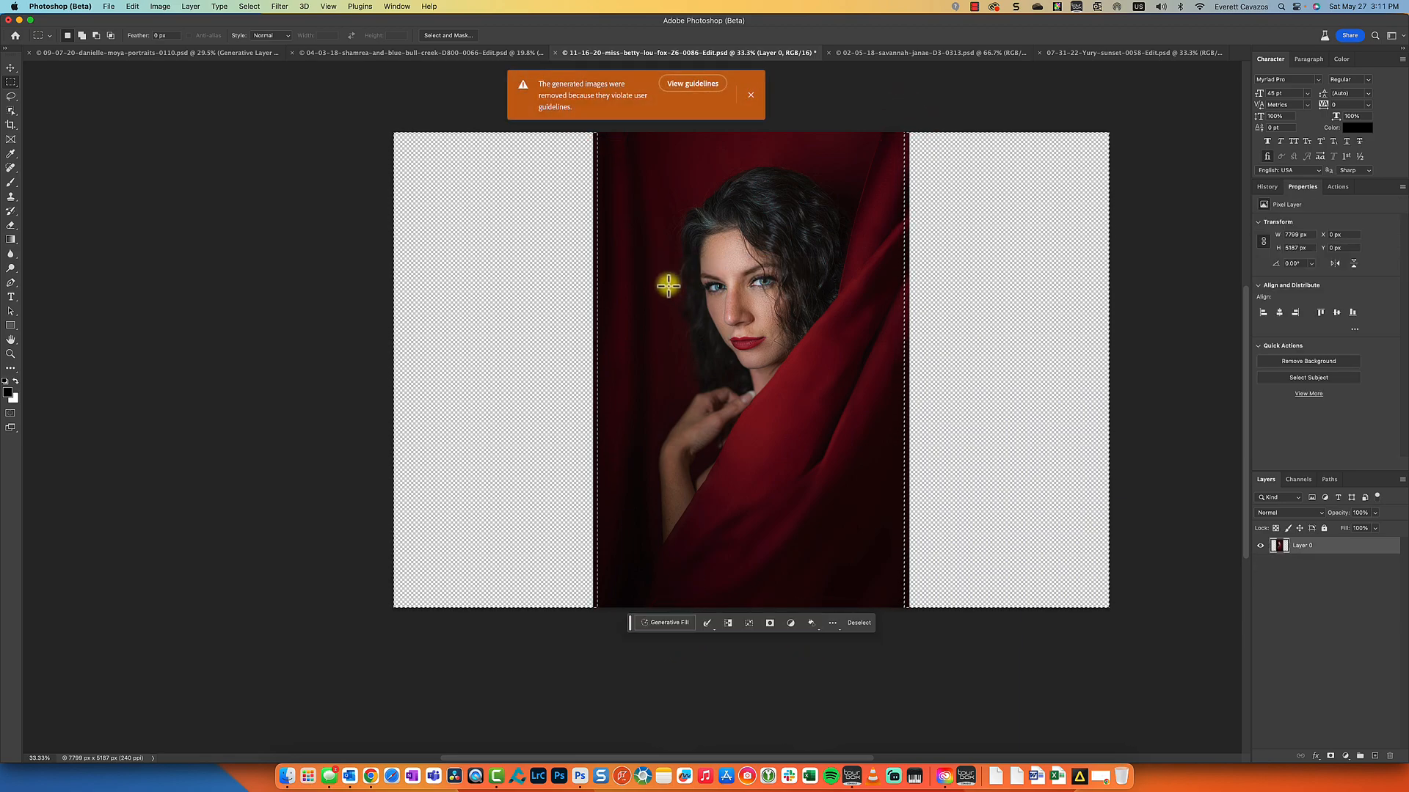
pyautogui.click(751, 95)
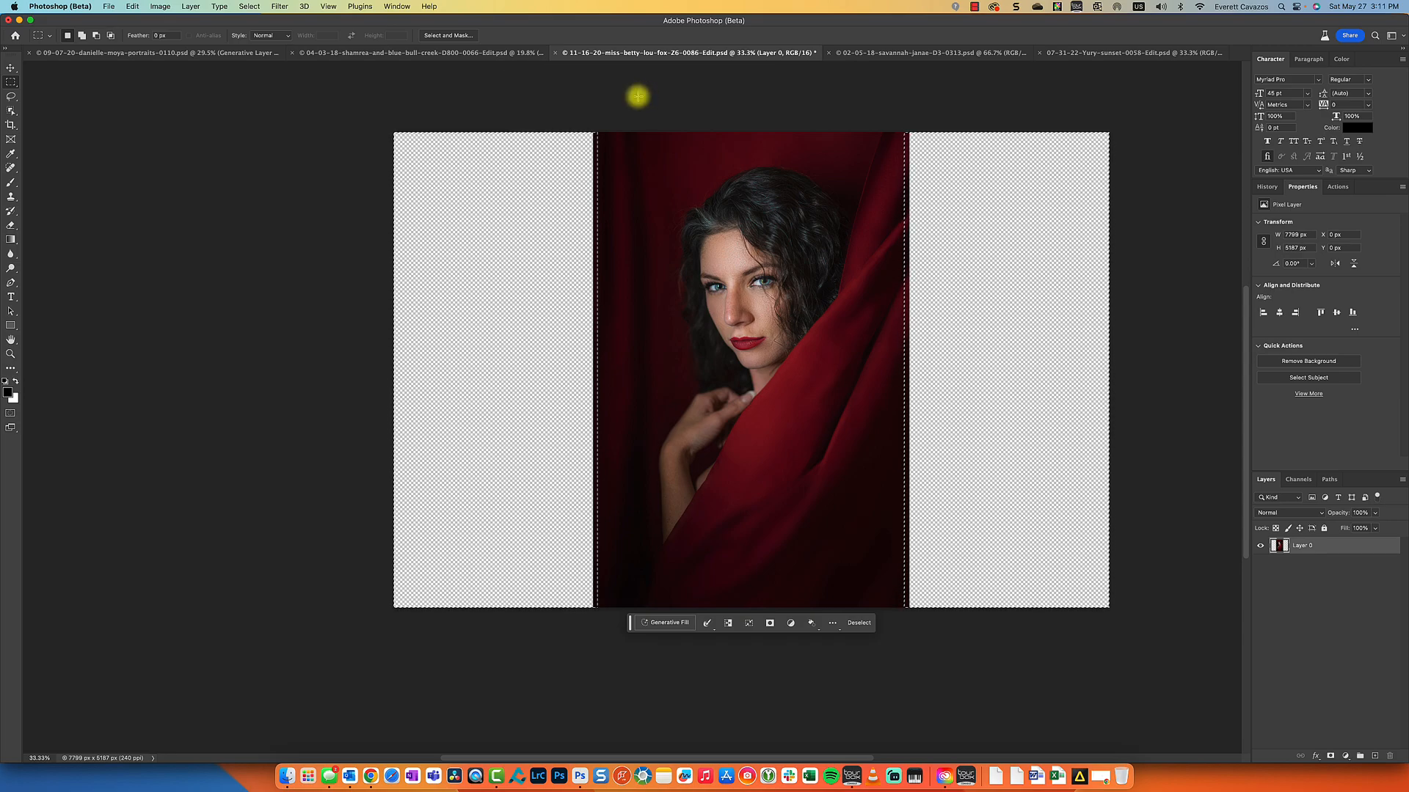
pyautogui.moveTo(759, 60)
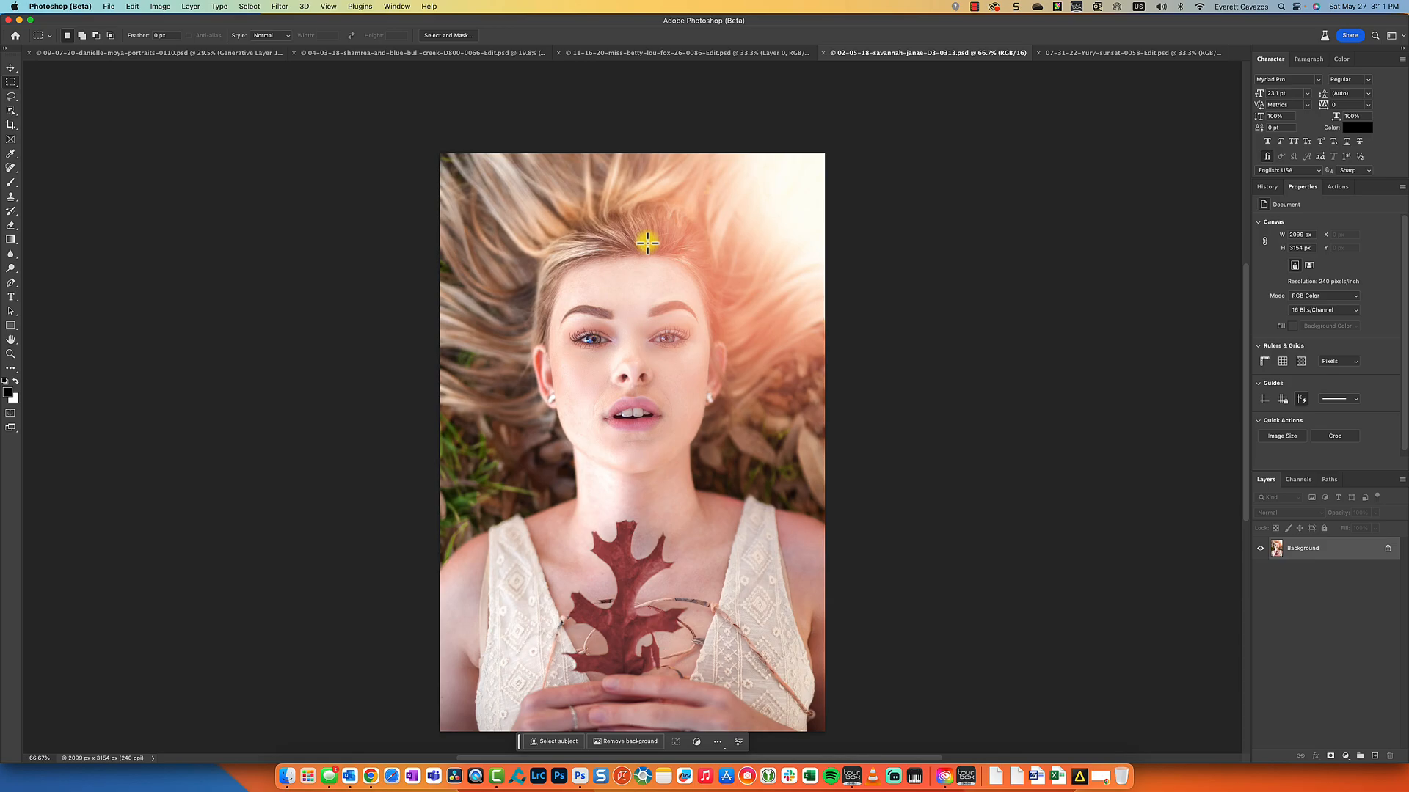
pyautogui.moveTo(468, 320)
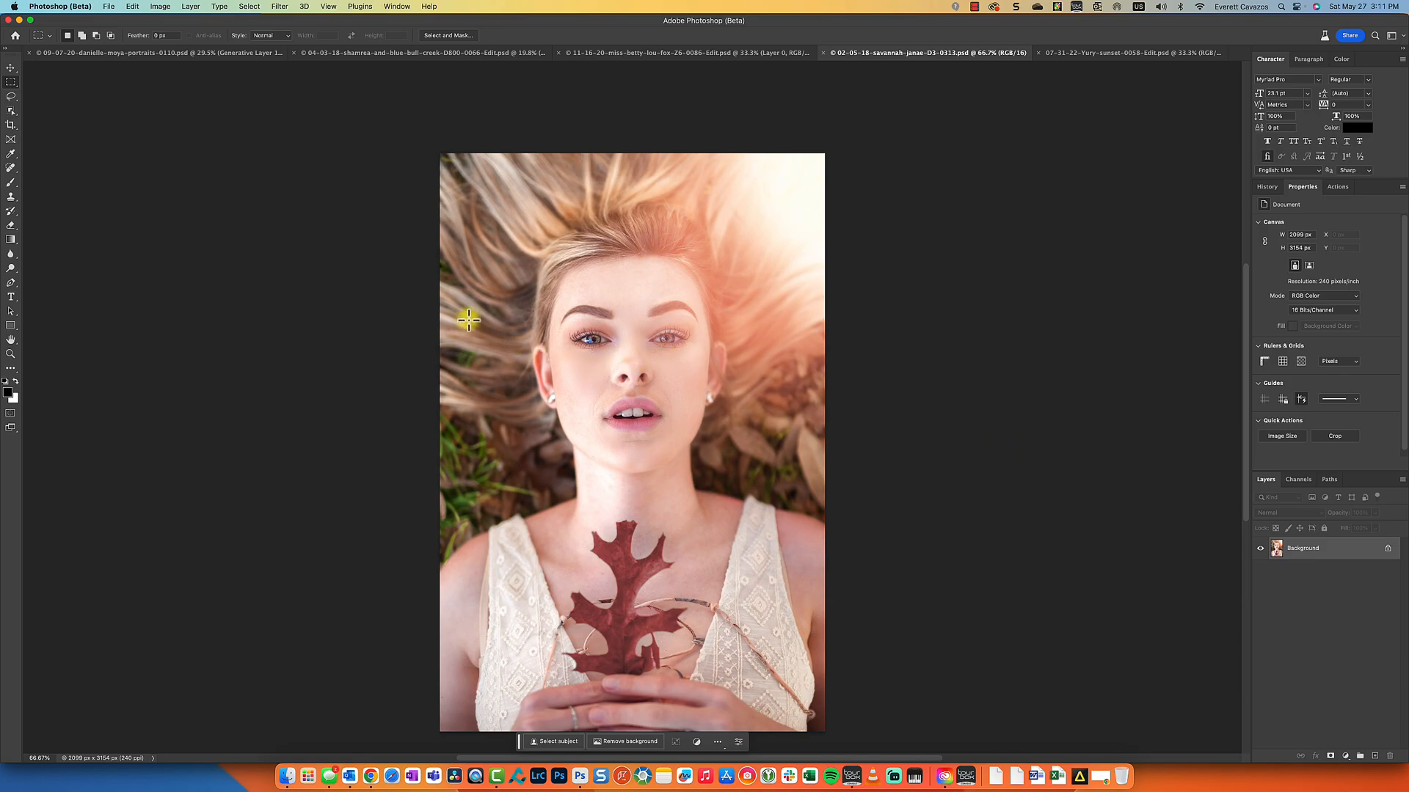
pyautogui.moveTo(500, 453)
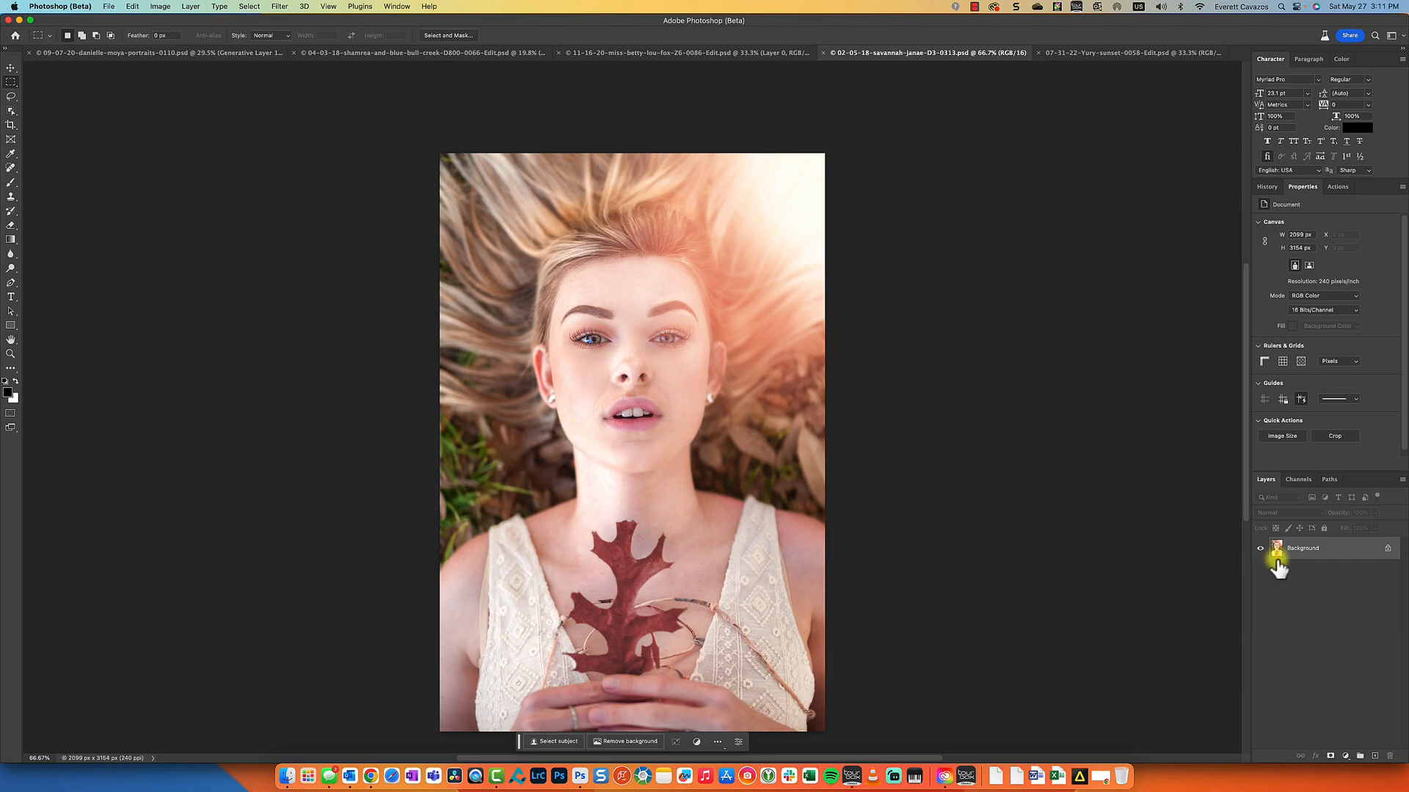
# Widen the leaves portrait's canvas with extra relative width in Canvas Size
pyautogui.click(160, 7)
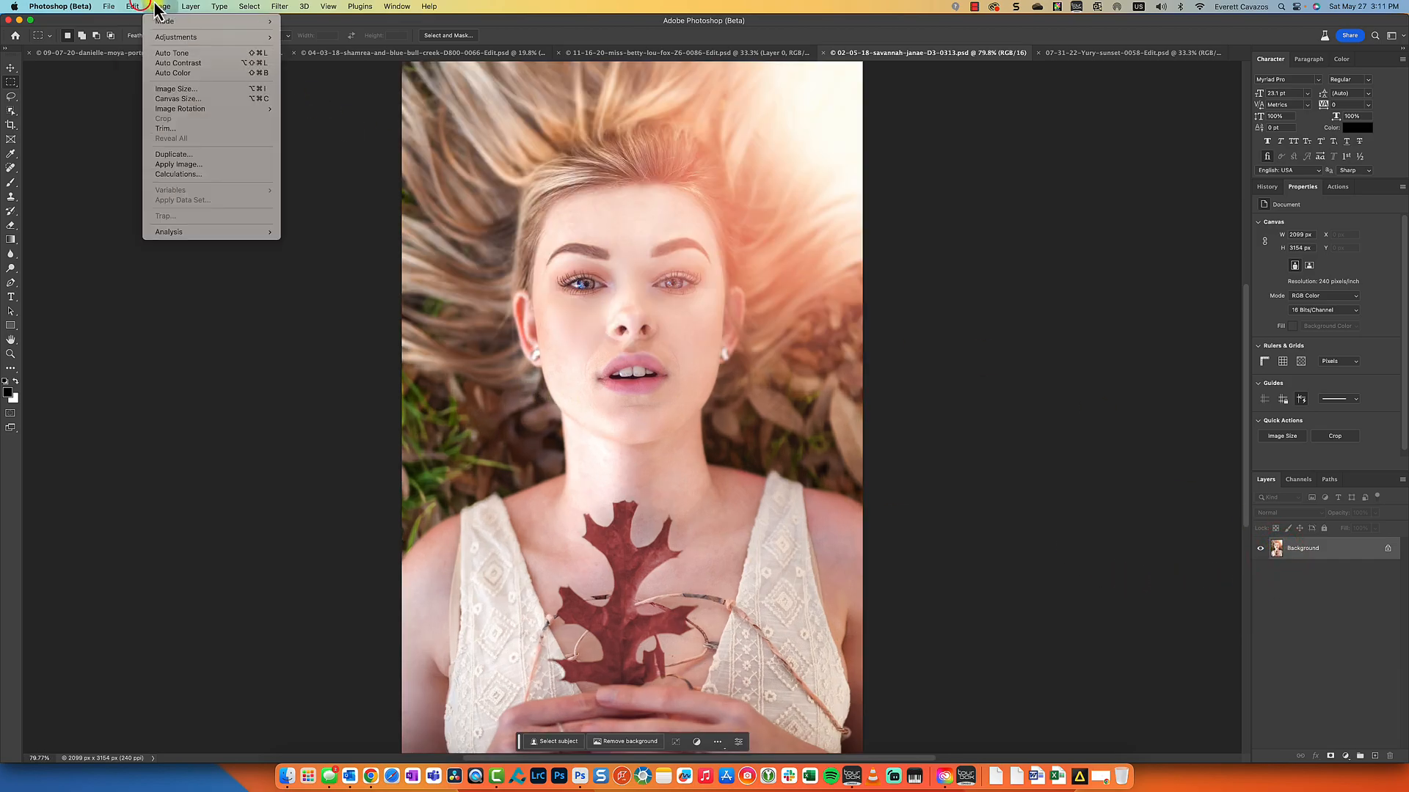
pyautogui.click(177, 100)
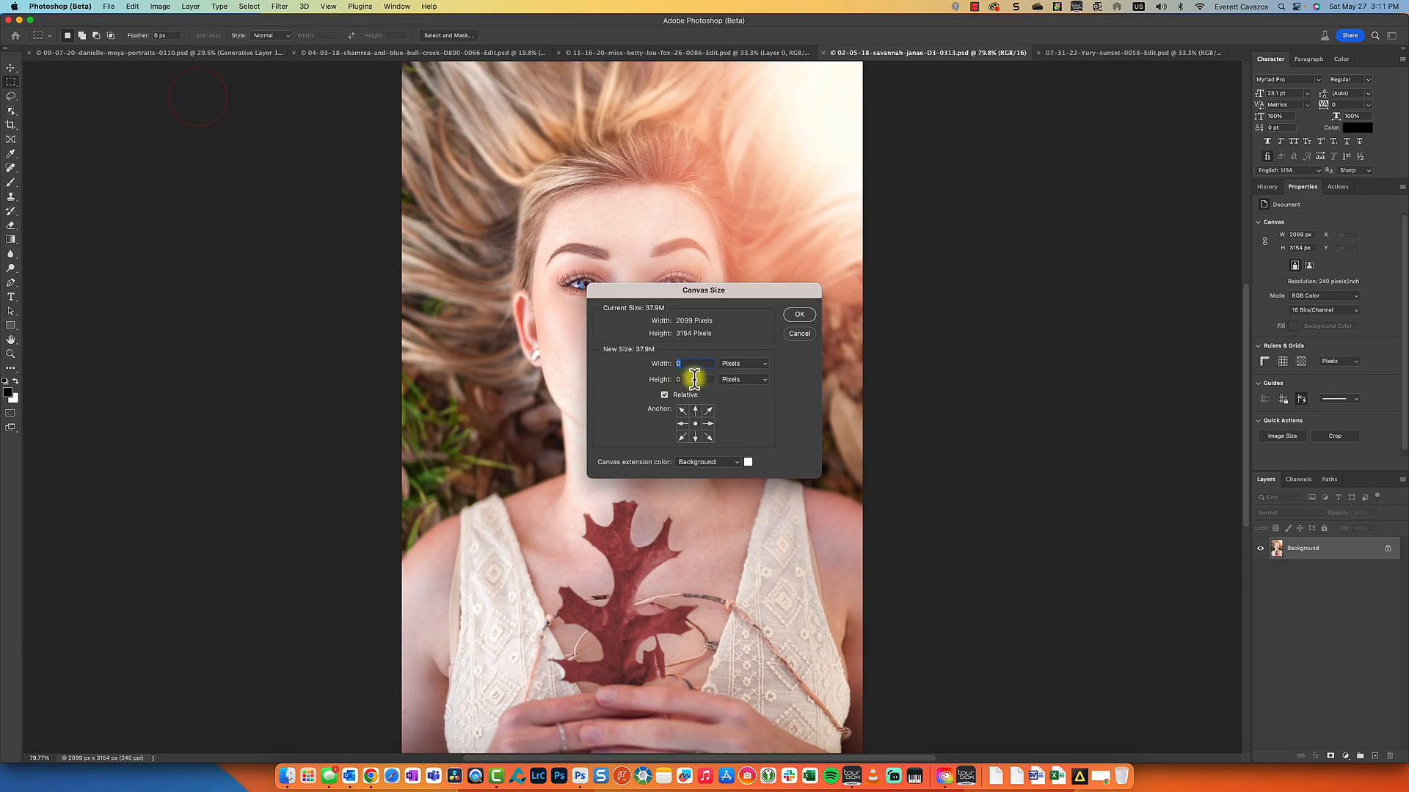
pyautogui.click(797, 315)
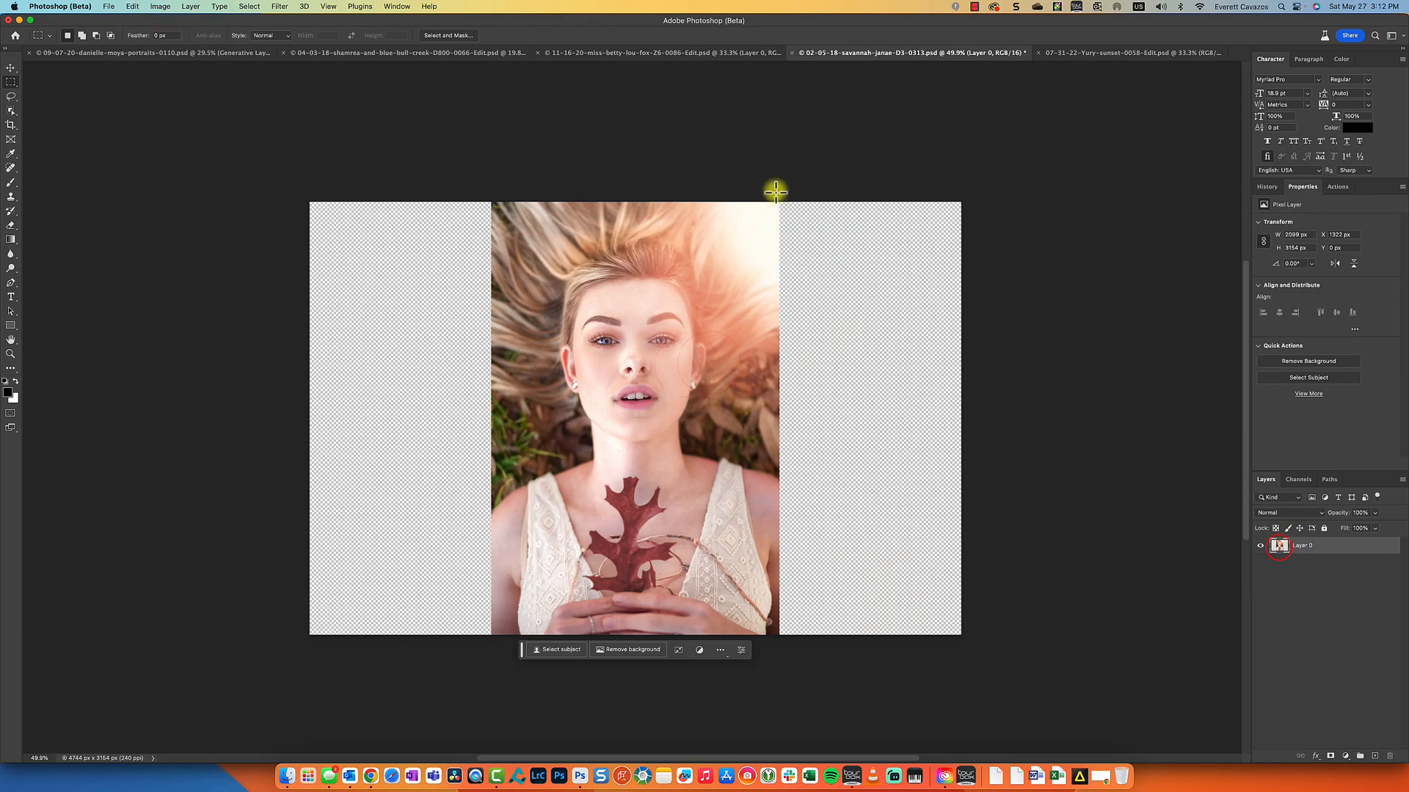
# Fill both new sides with generated fallen leaves, rate the result good, and move to the sunset portrait
pyautogui.click(699, 649)
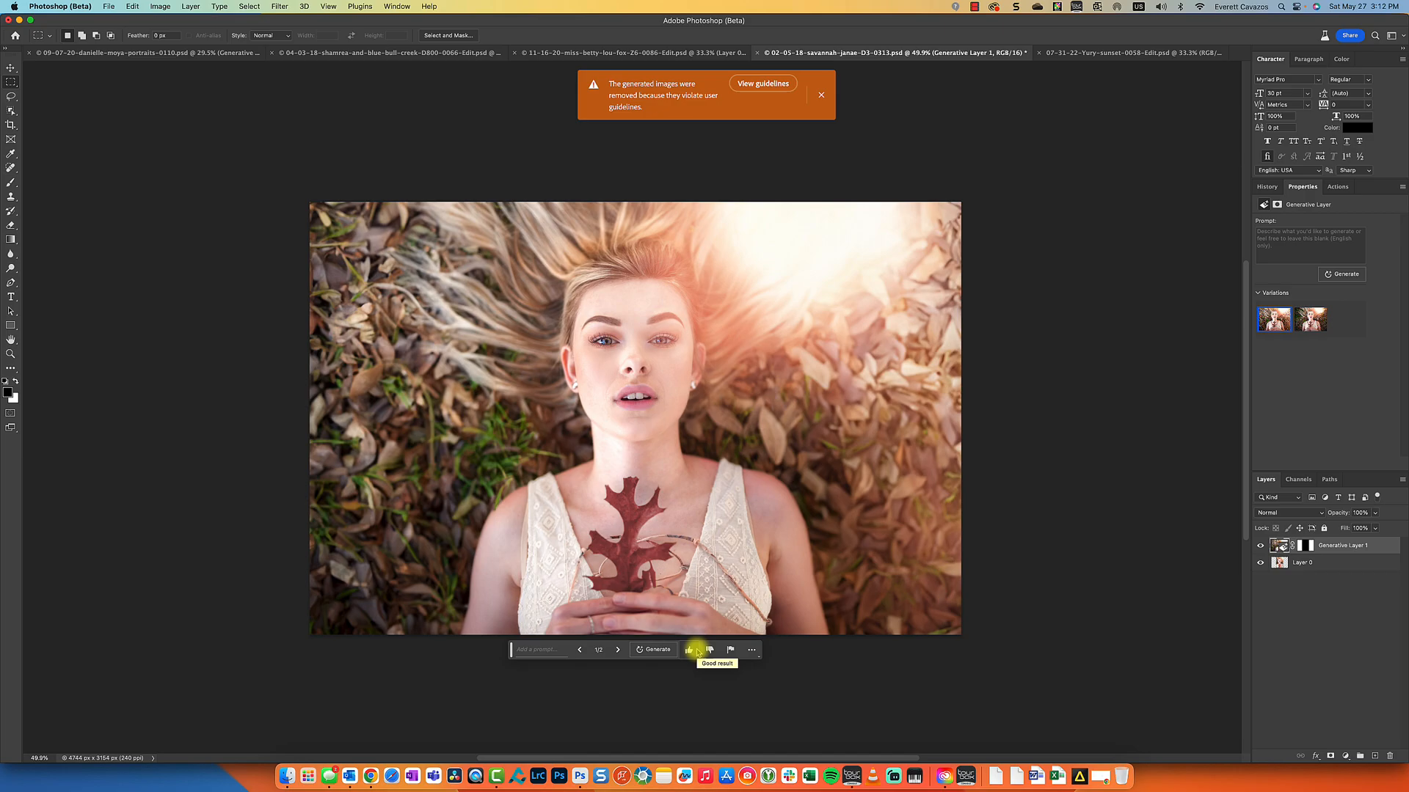
pyautogui.click(819, 94)
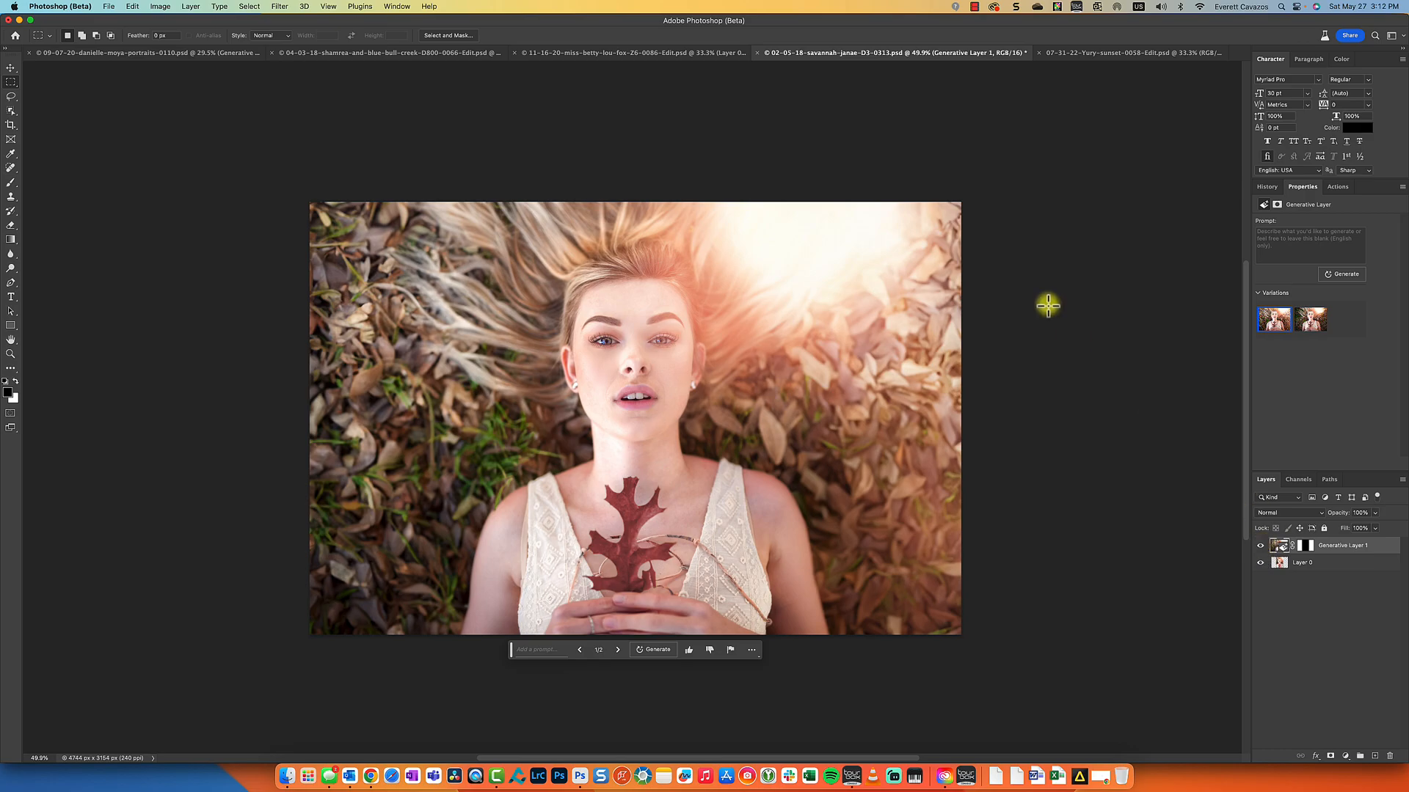
pyautogui.moveTo(1082, 58)
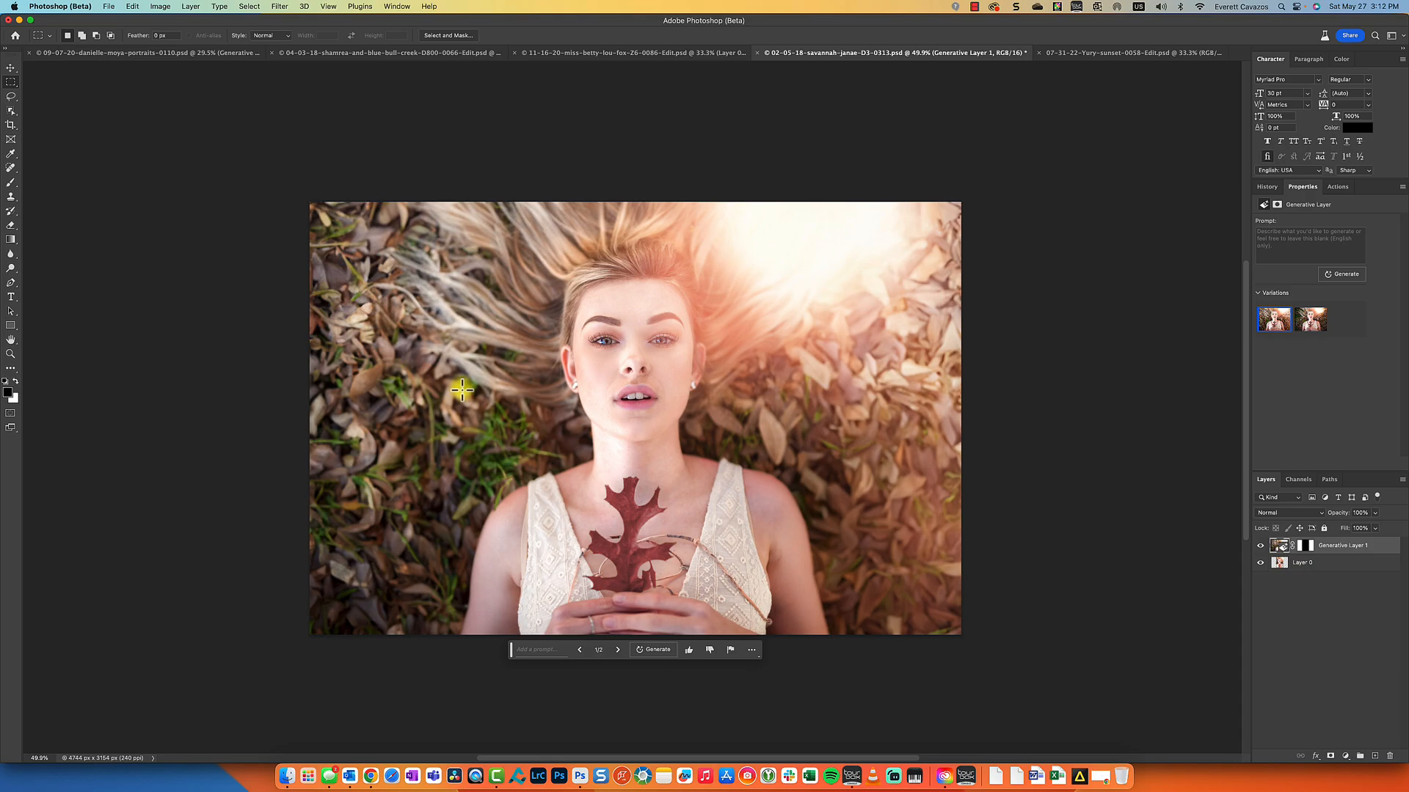
pyautogui.moveTo(351, 479)
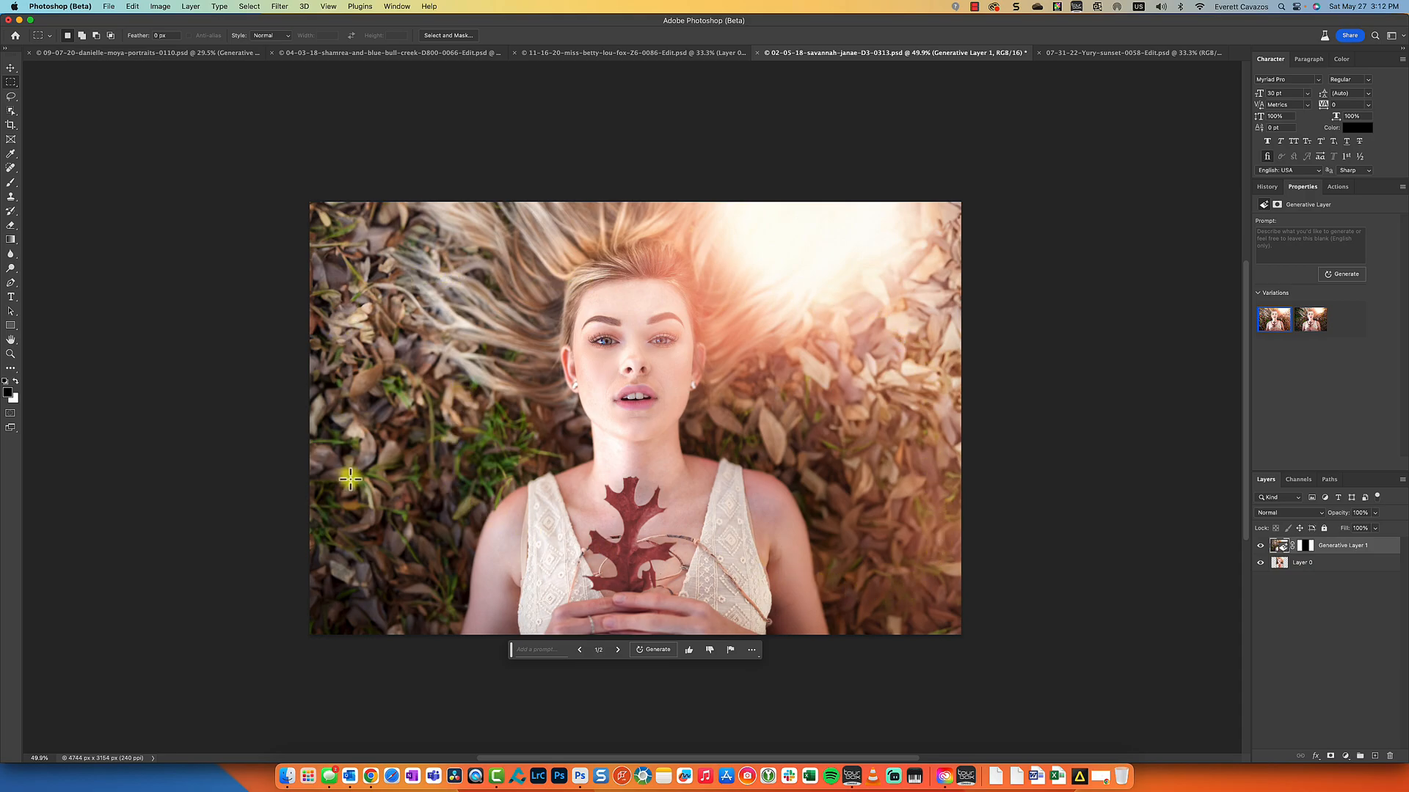
pyautogui.moveTo(1245, 77)
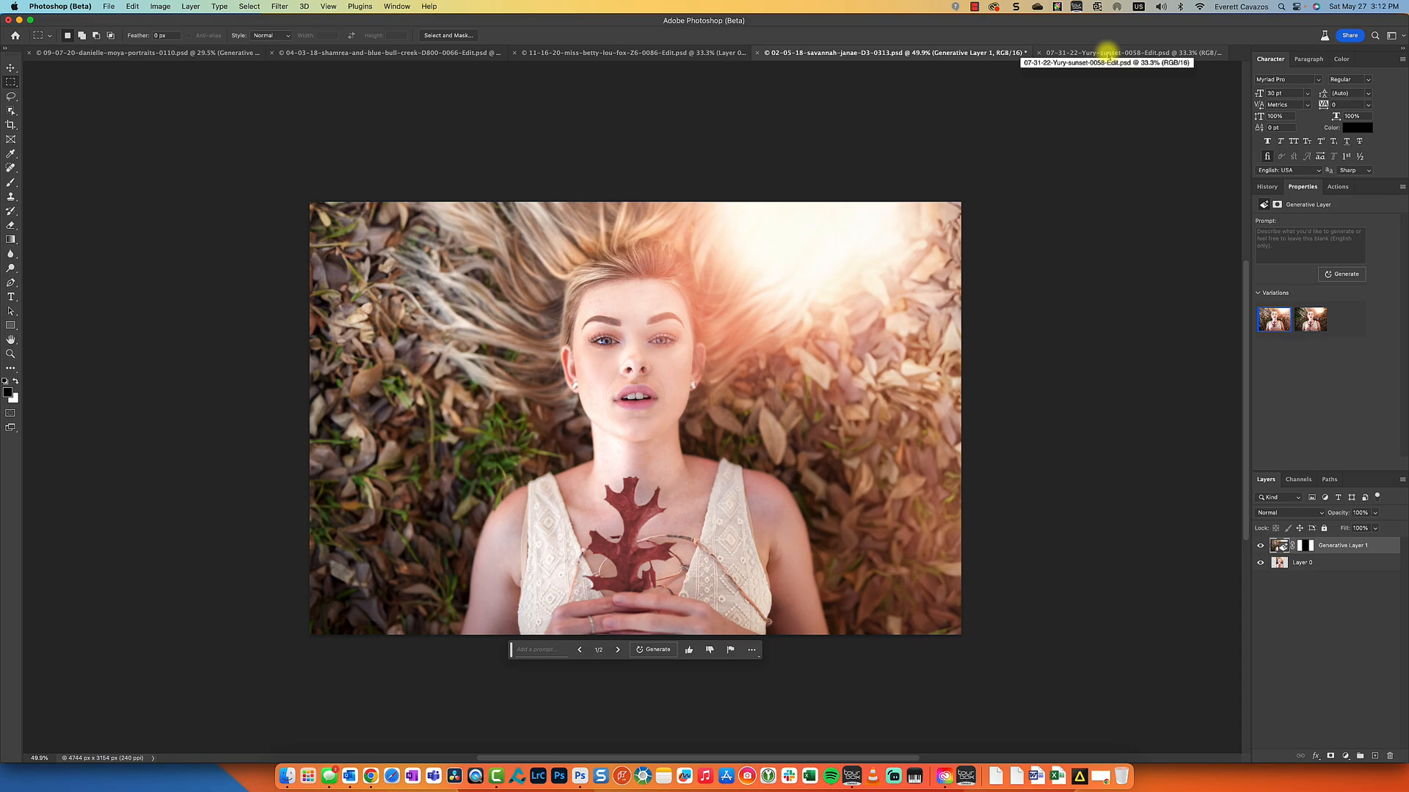
pyautogui.click(1113, 52)
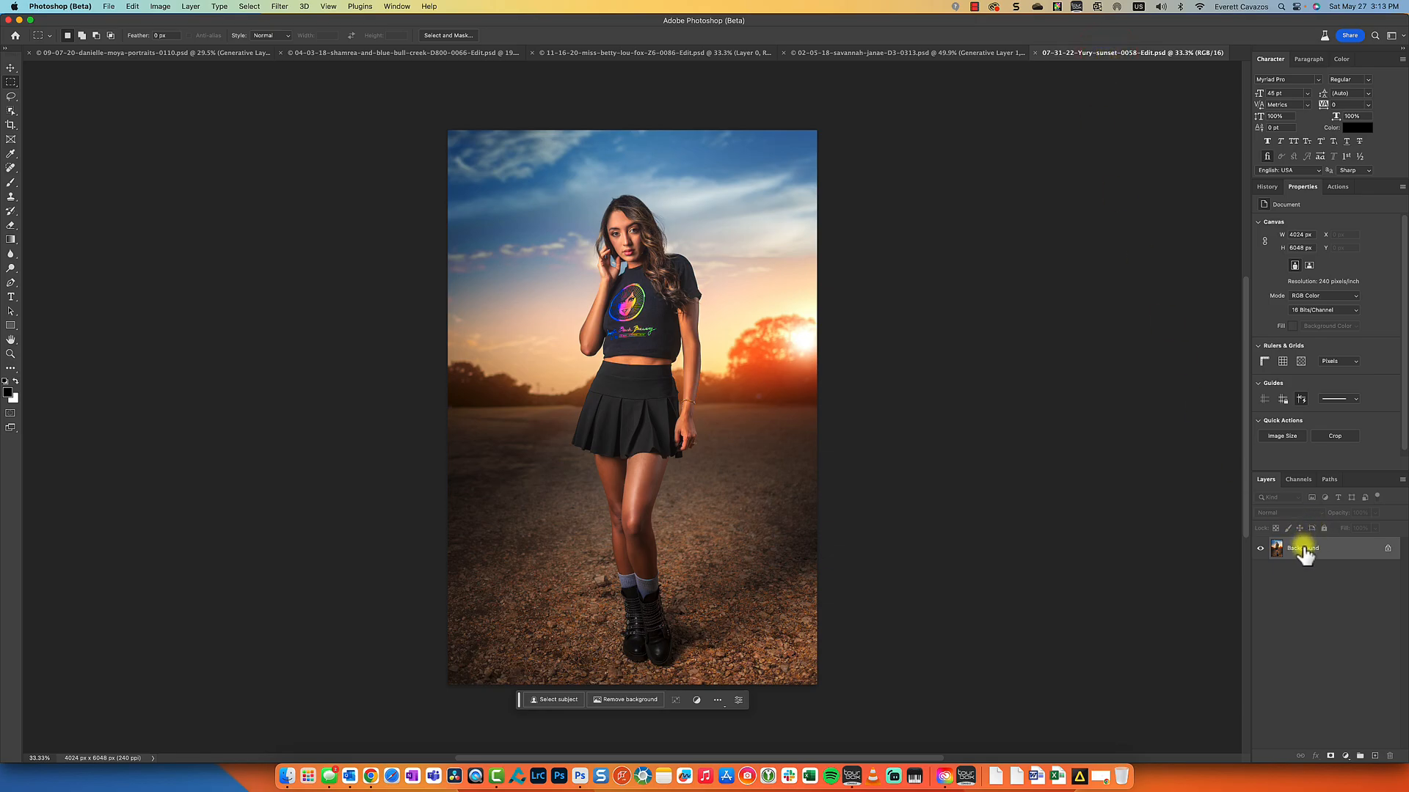
# Unlock the sunset portrait's Background layer and widen its canvas in Canvas Size
pyautogui.doubleClick(1303, 548)
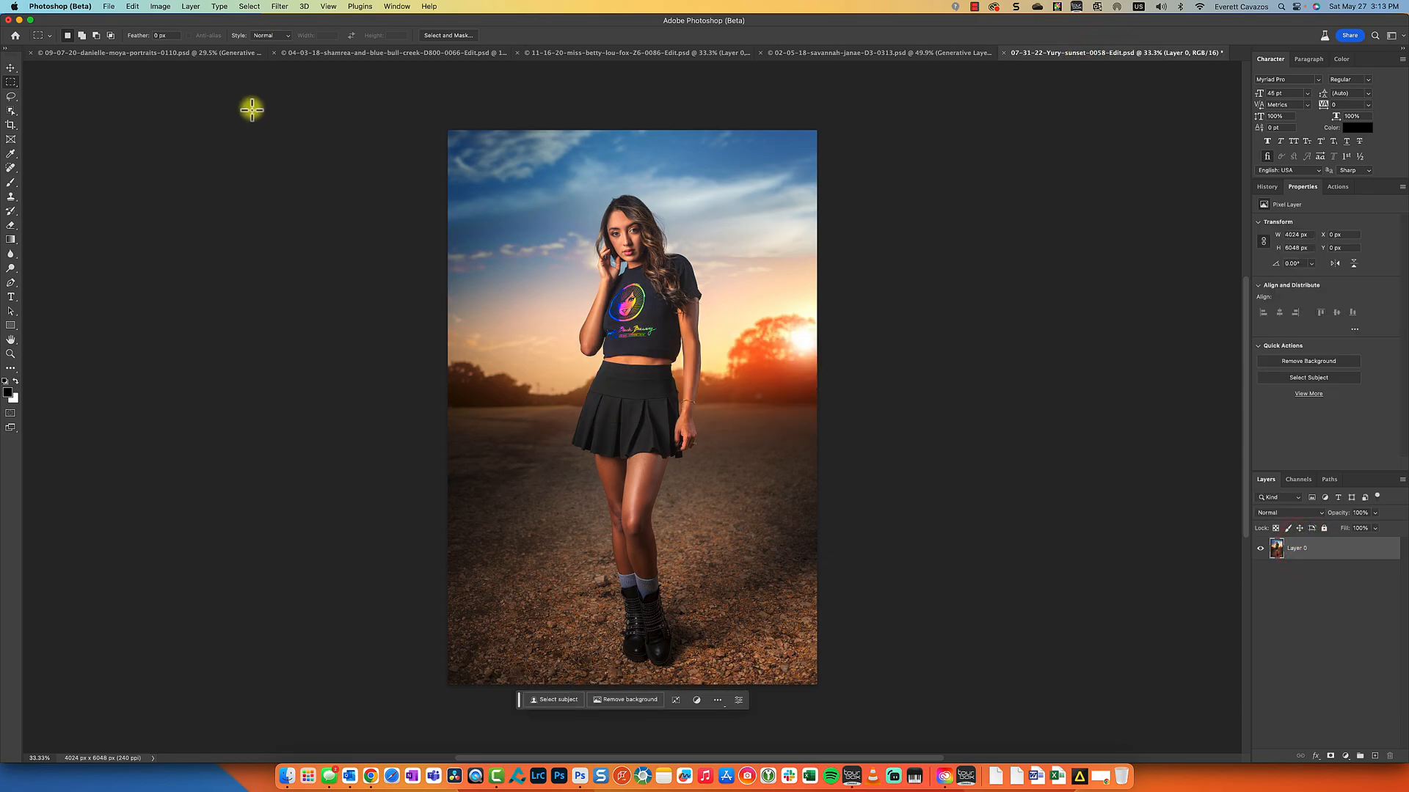
pyautogui.click(160, 6)
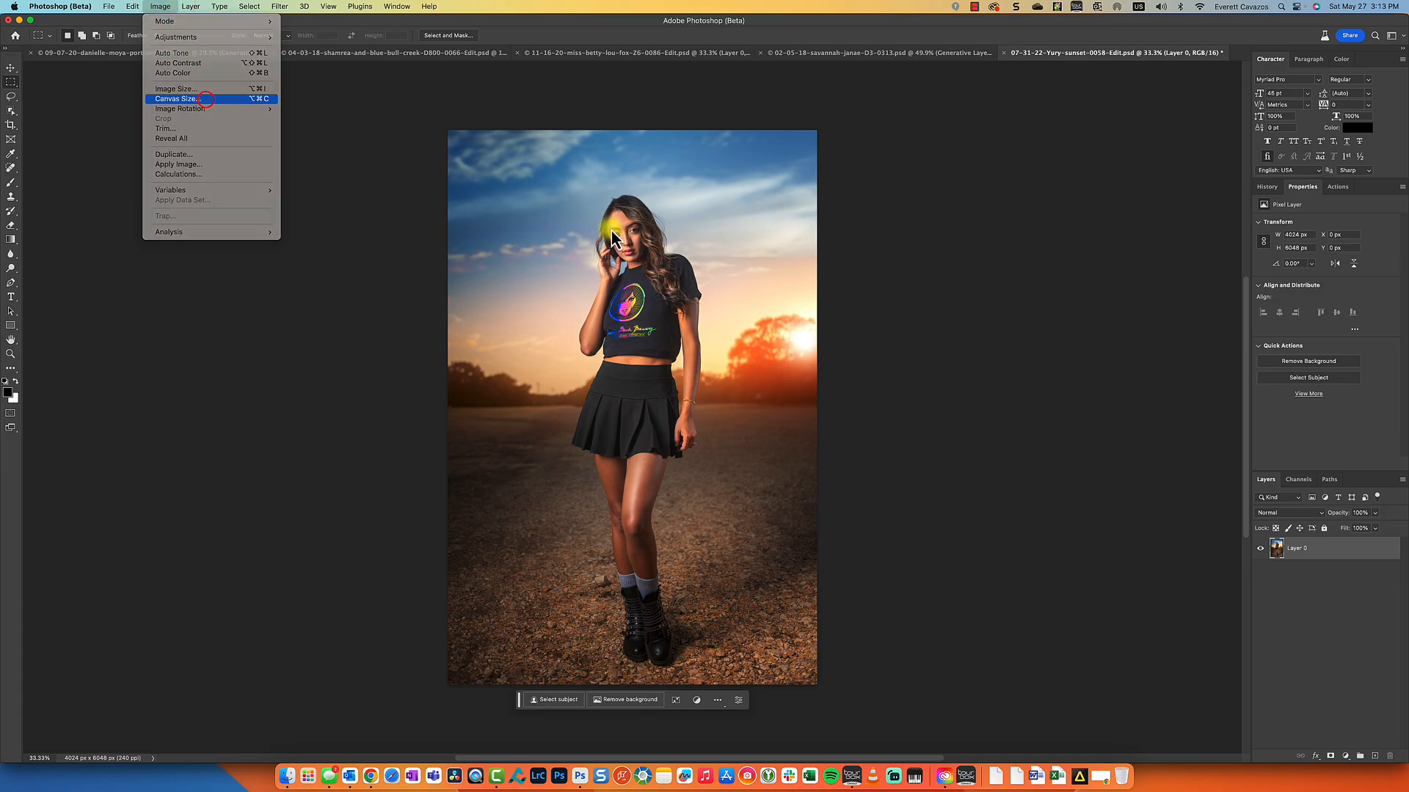
pyautogui.click(176, 99)
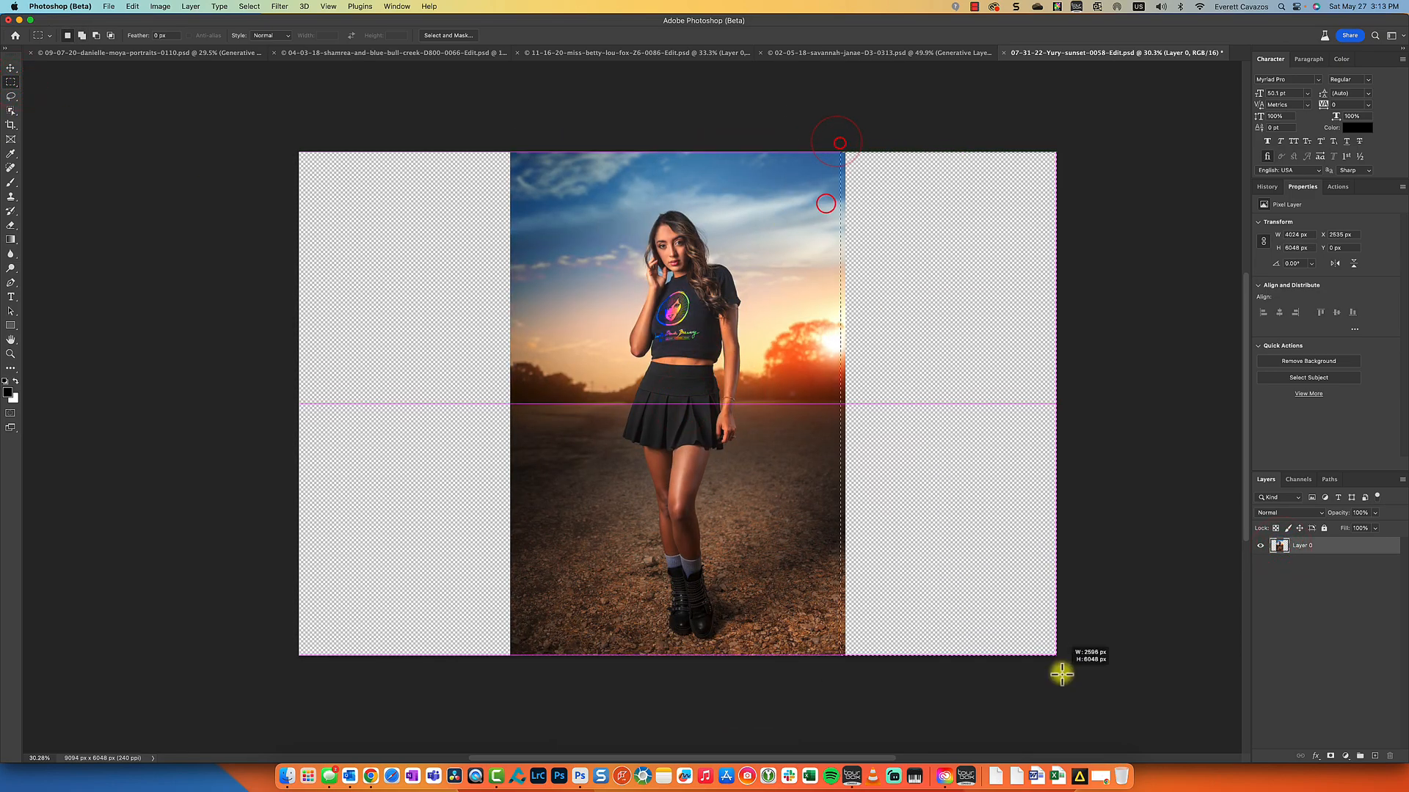
# Generate sky and field for the empty sides, compare all three variations, and choose the first
pyautogui.click(1341, 274)
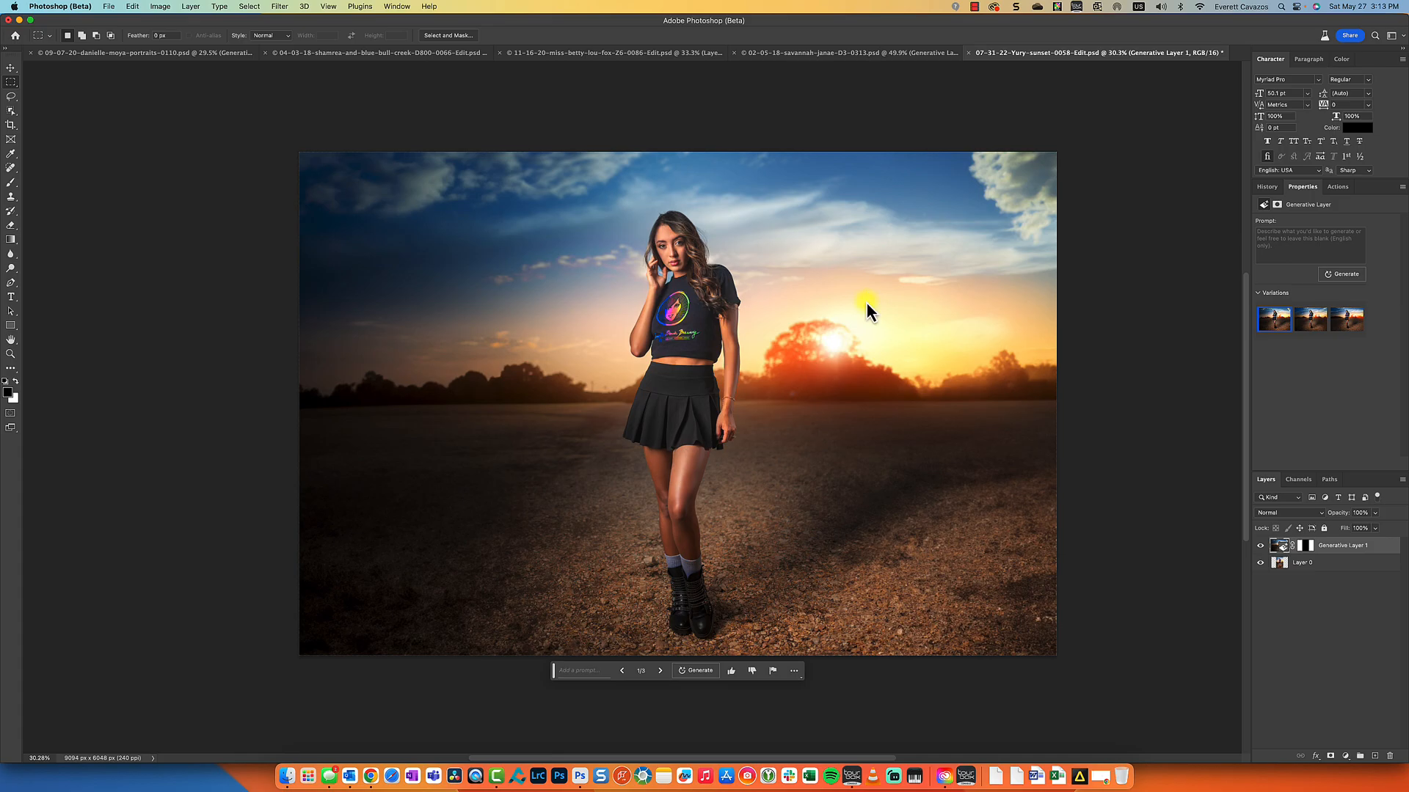
pyautogui.moveTo(868, 304)
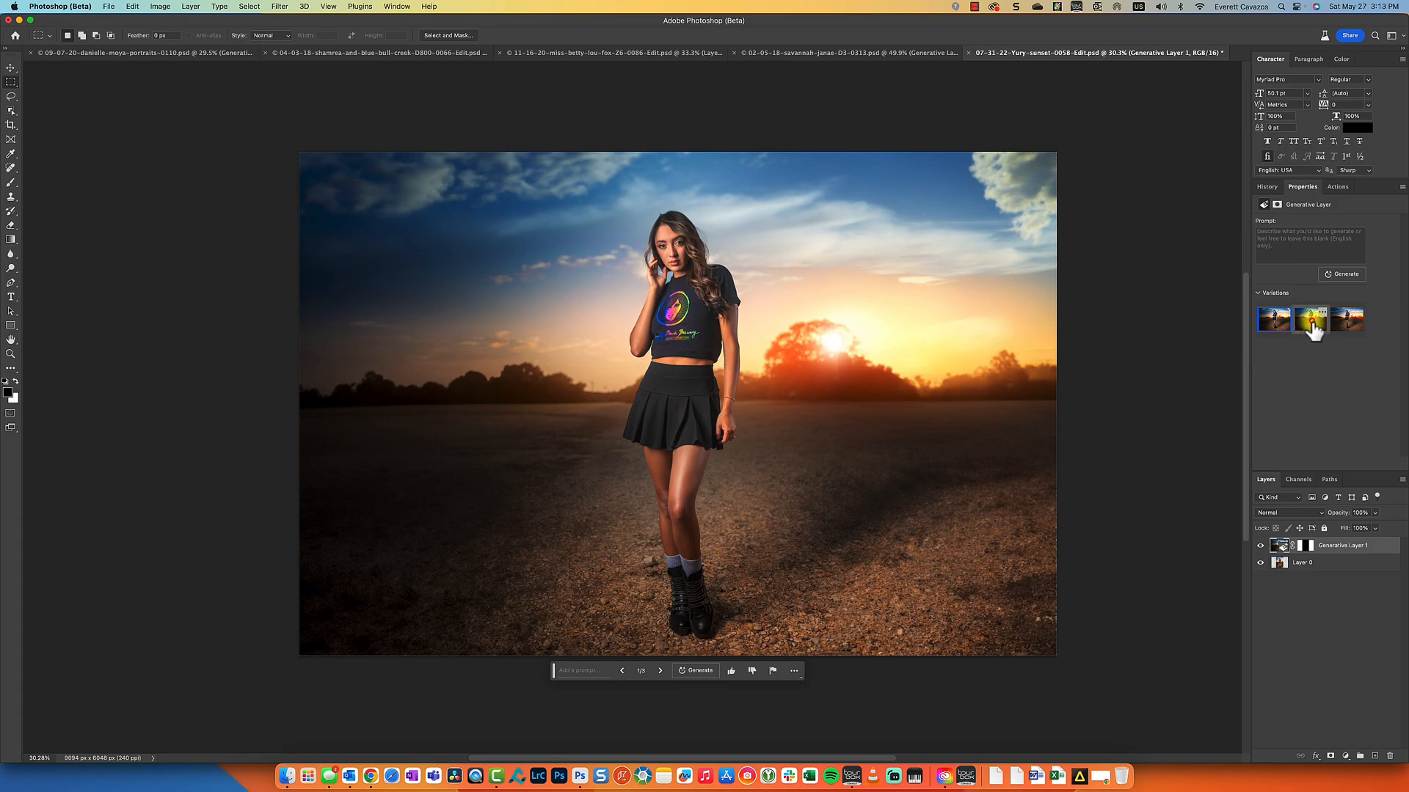
pyautogui.click(1309, 319)
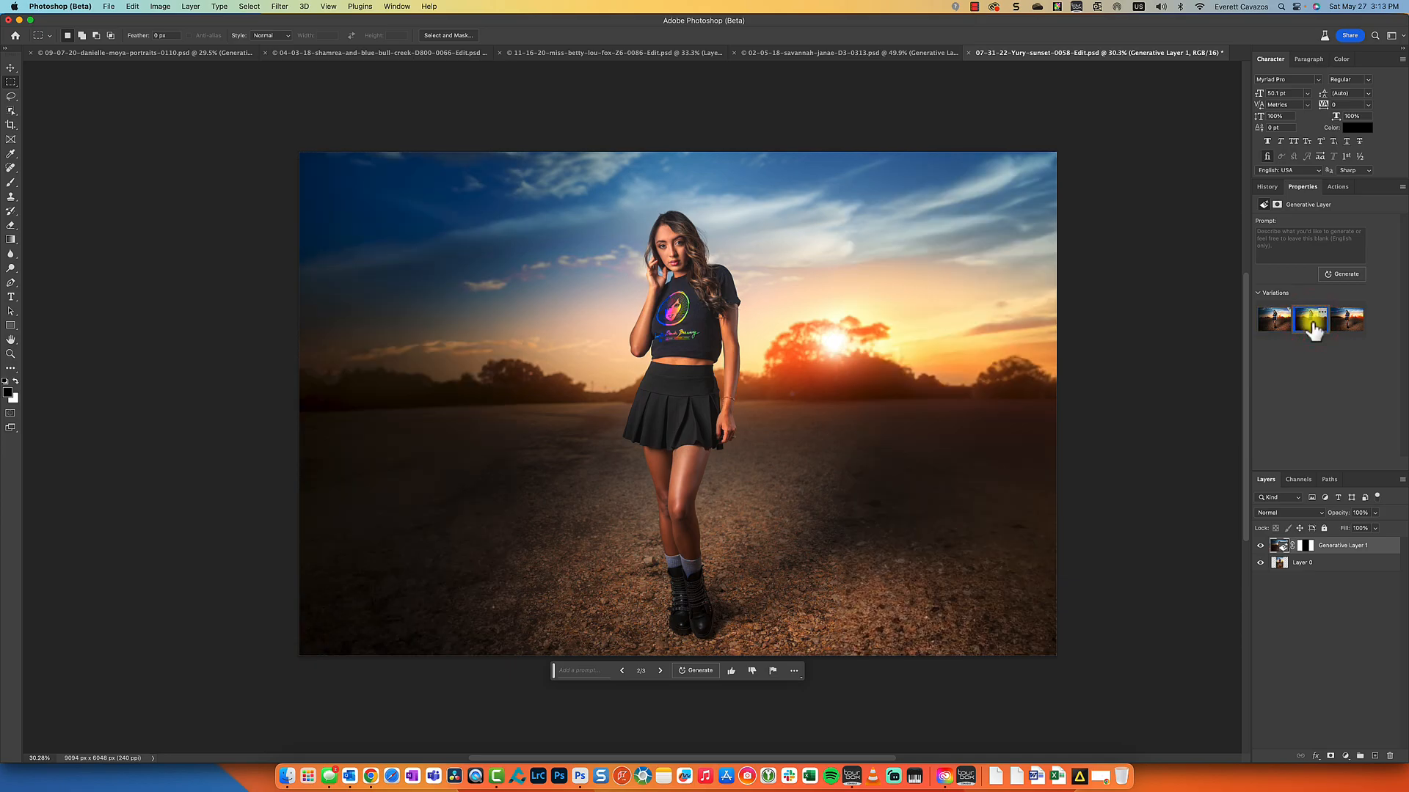
pyautogui.click(1345, 320)
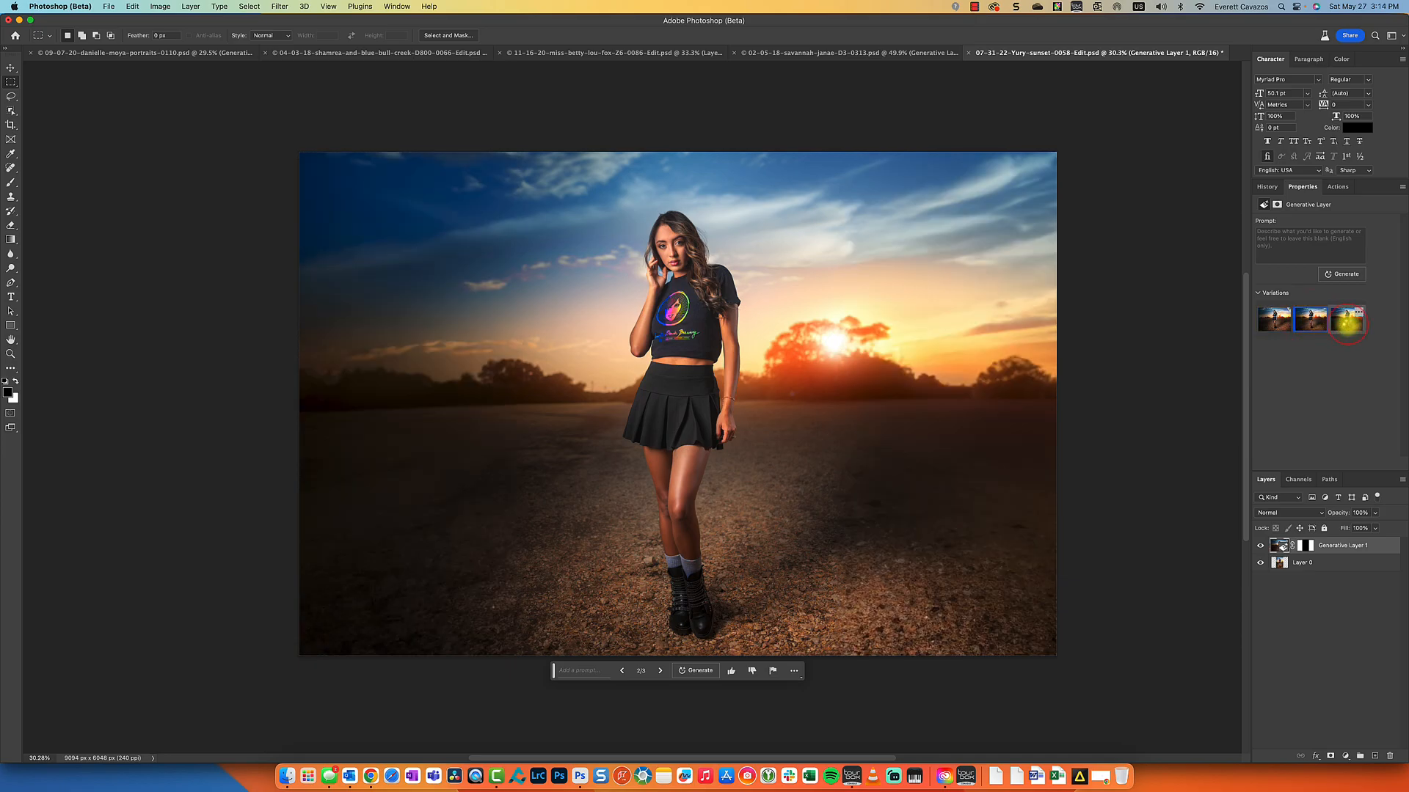
pyautogui.click(1347, 320)
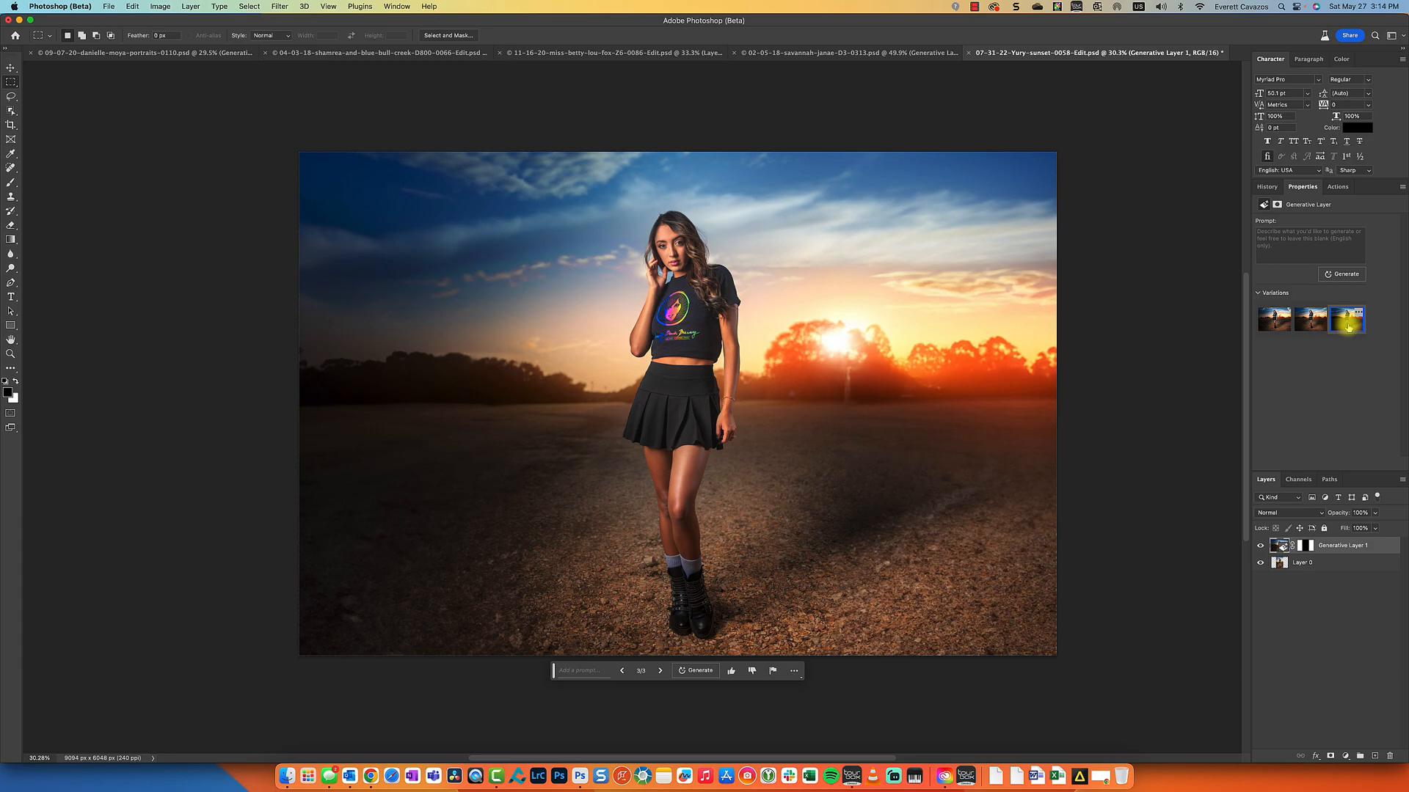
pyautogui.click(1309, 320)
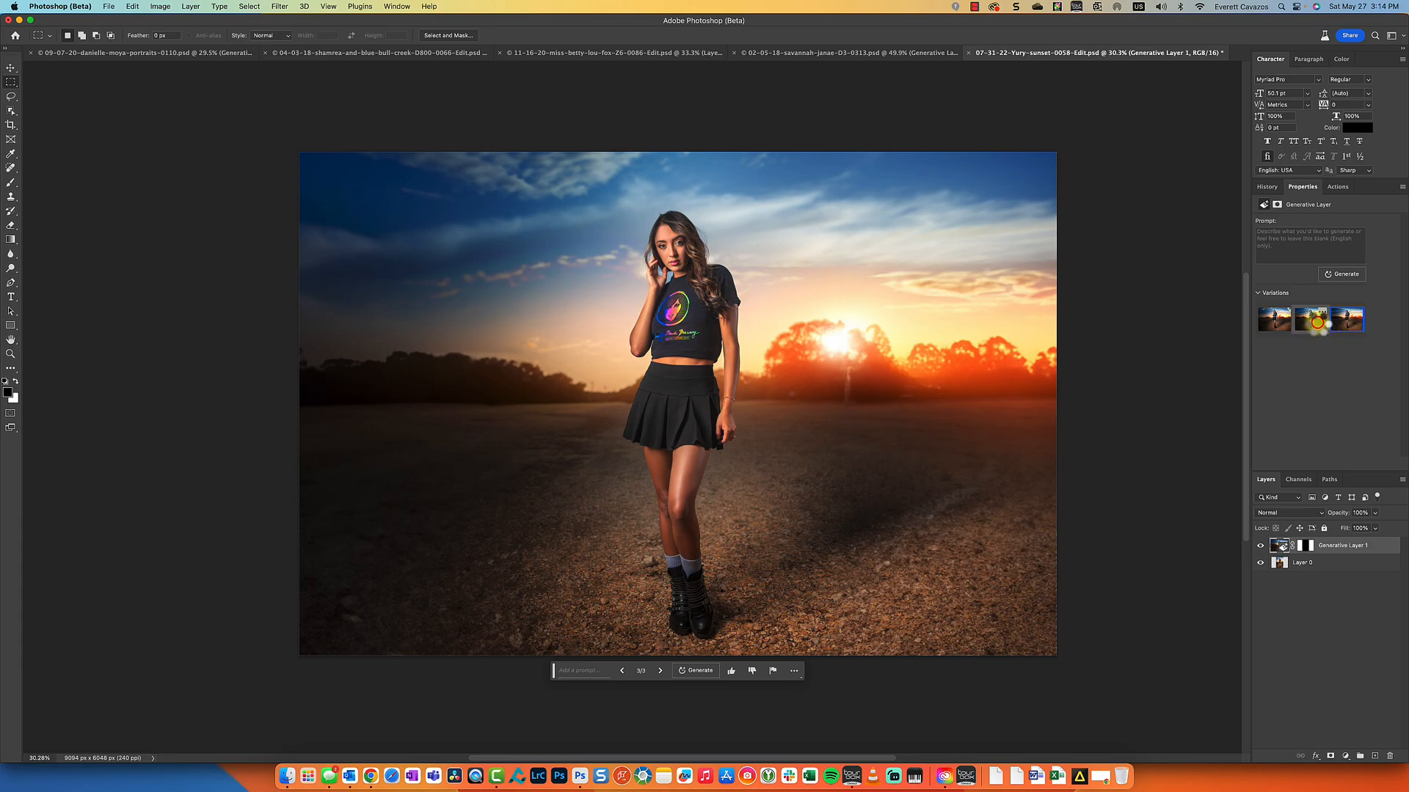
pyautogui.click(1347, 319)
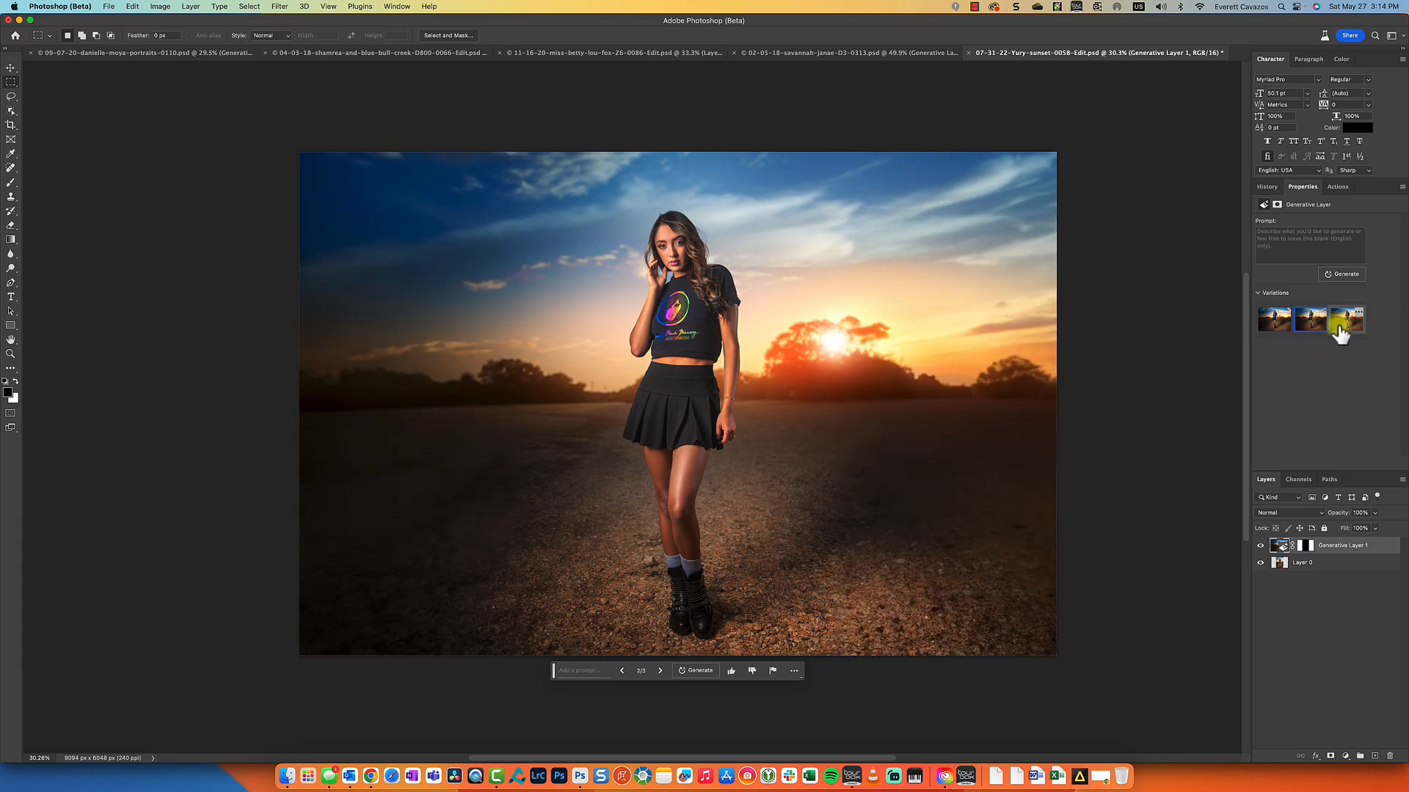
pyautogui.click(1347, 320)
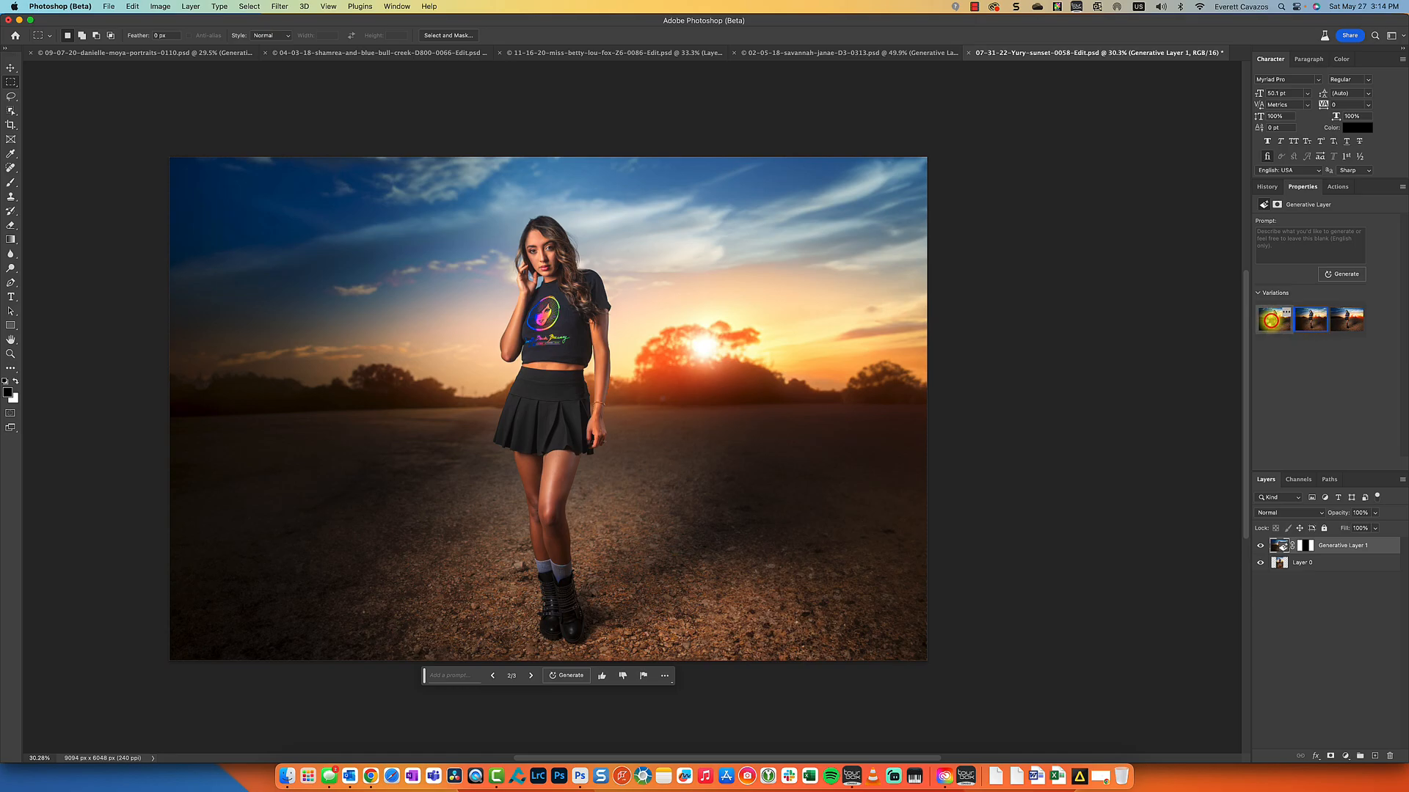
pyautogui.click(492, 675)
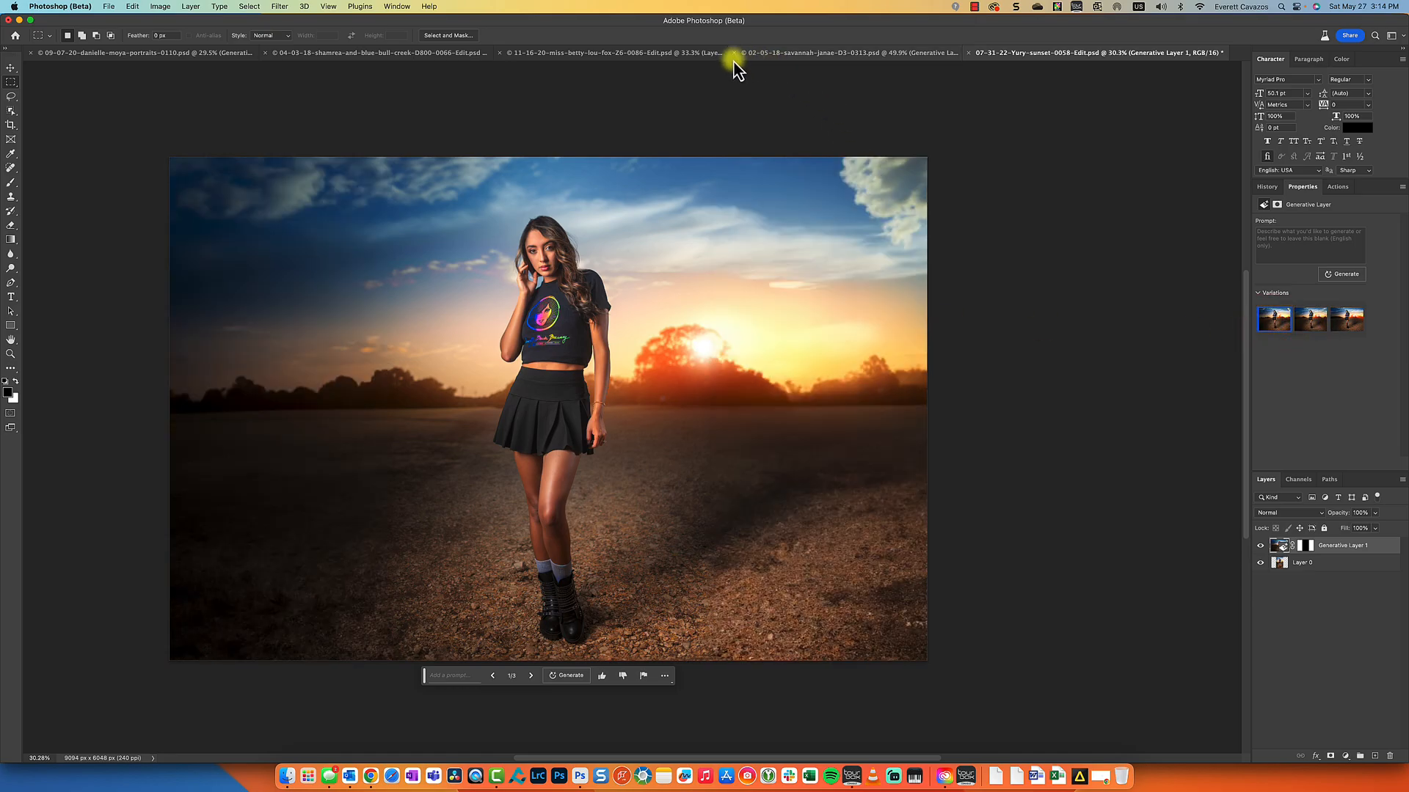
# On the leaves portrait, compare both generated fill variations and keep the second, greener one
pyautogui.click(813, 53)
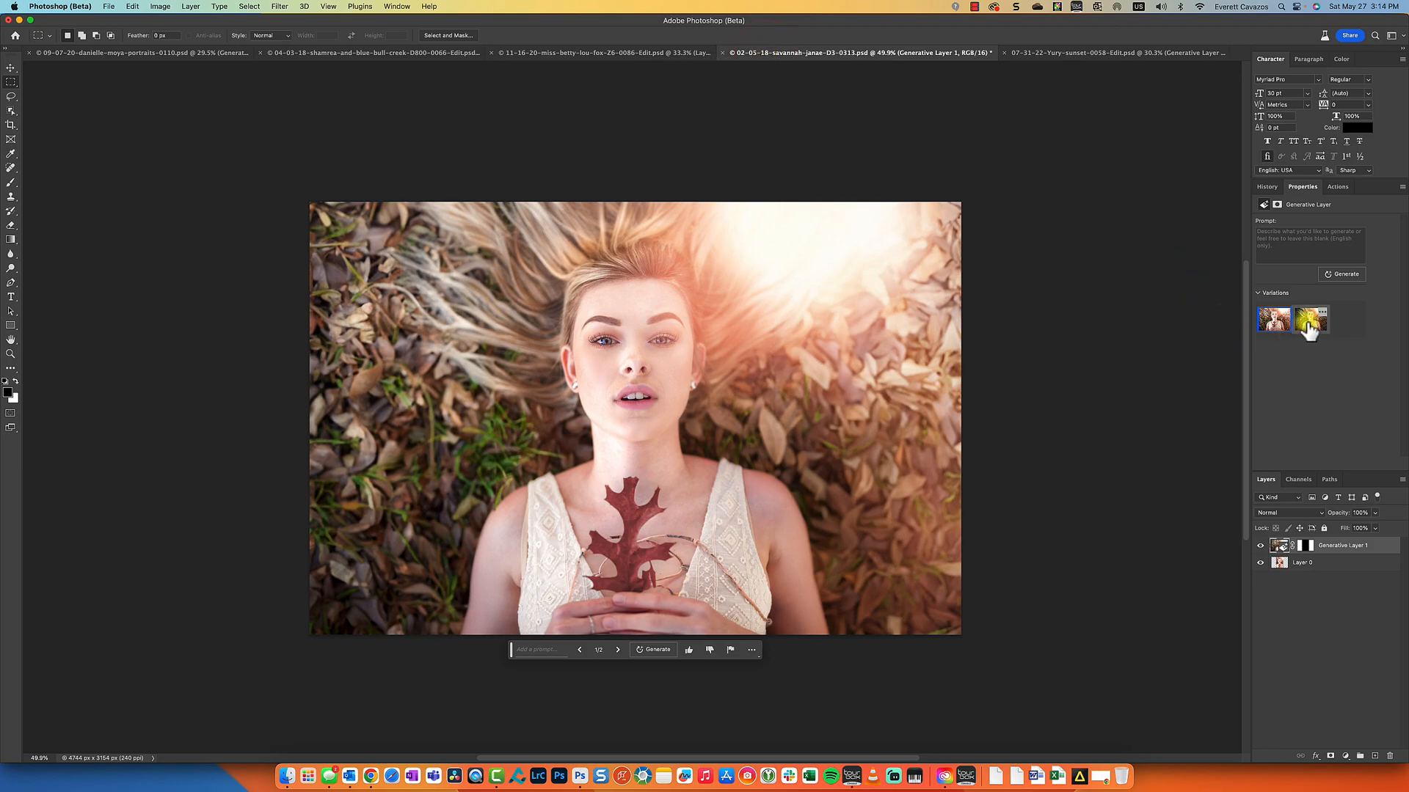
pyautogui.click(1312, 320)
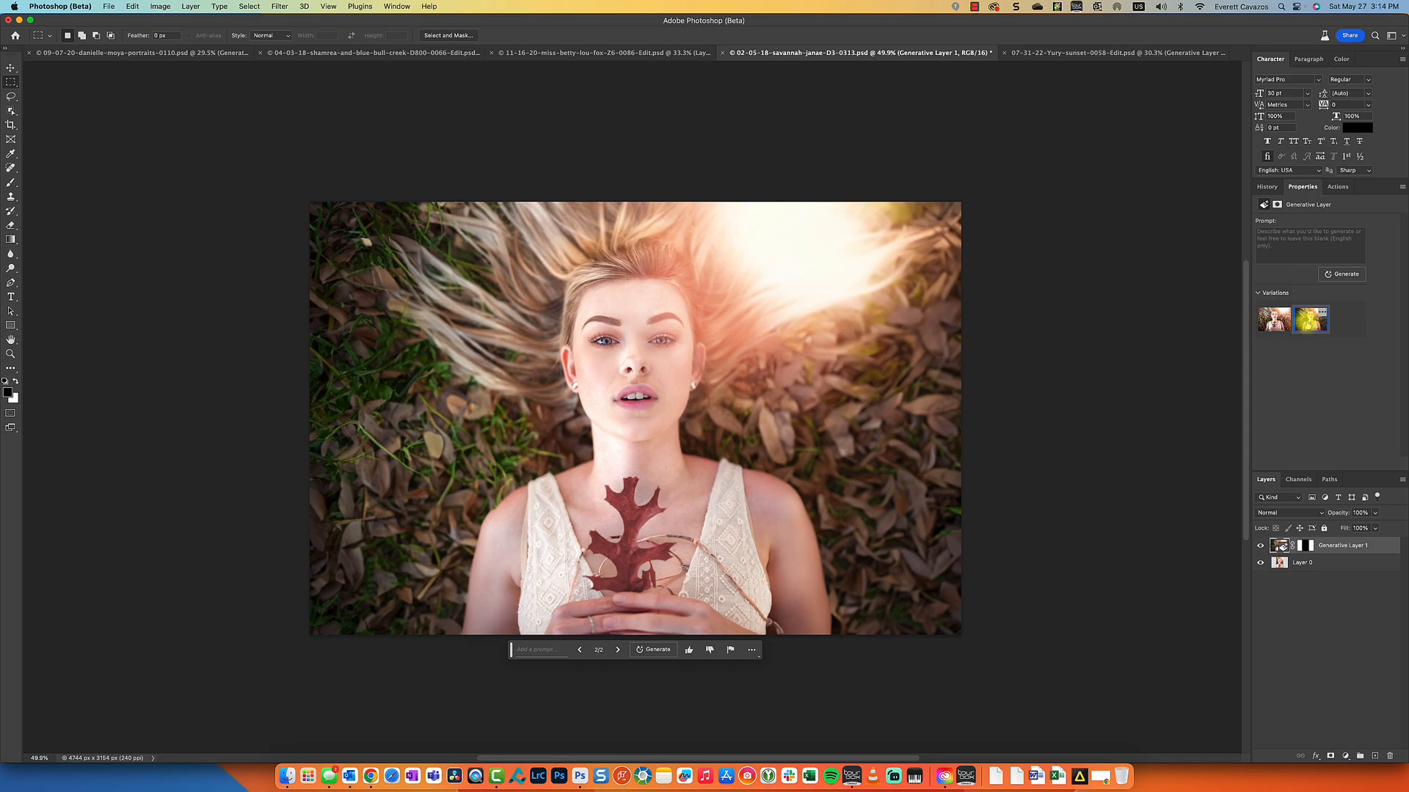
pyautogui.click(1273, 319)
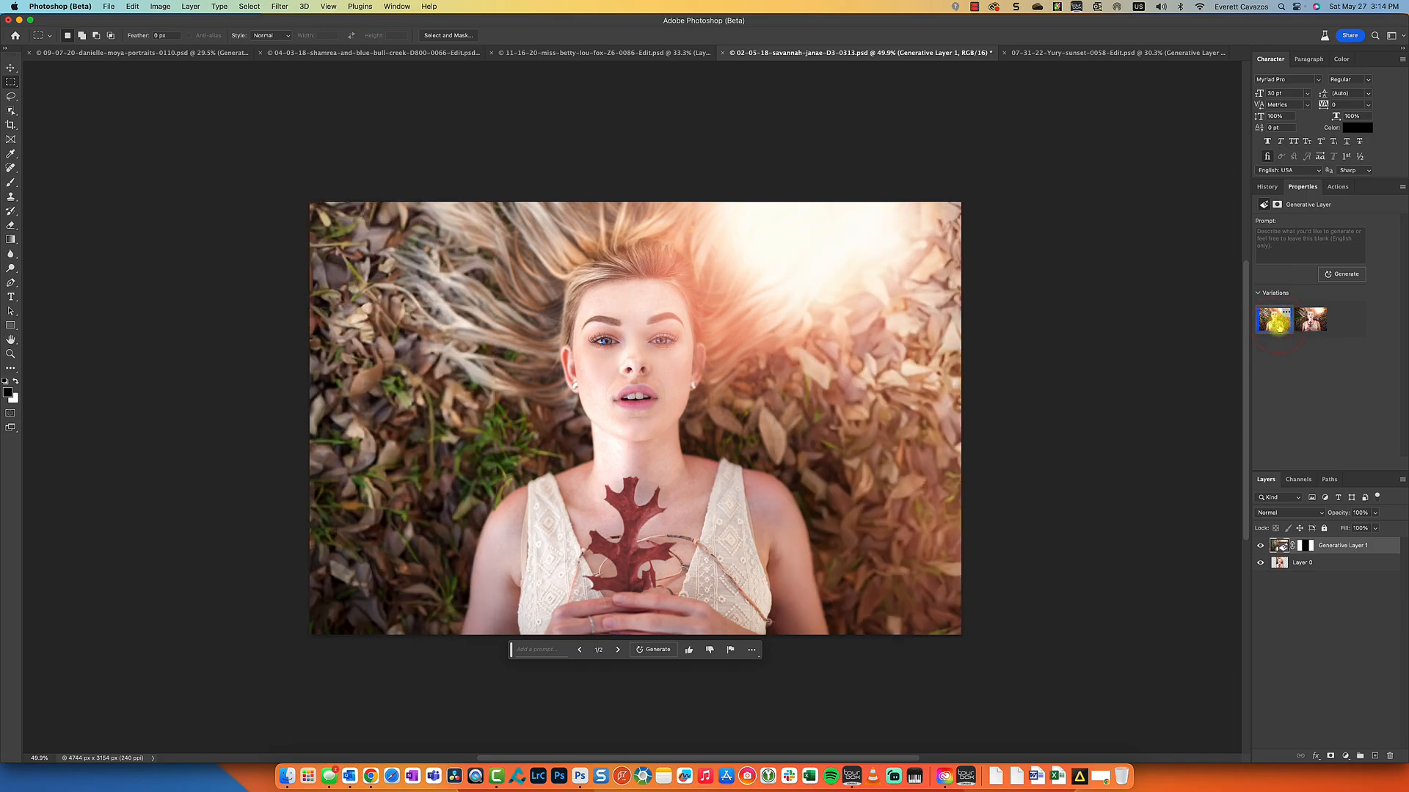
pyautogui.click(1312, 320)
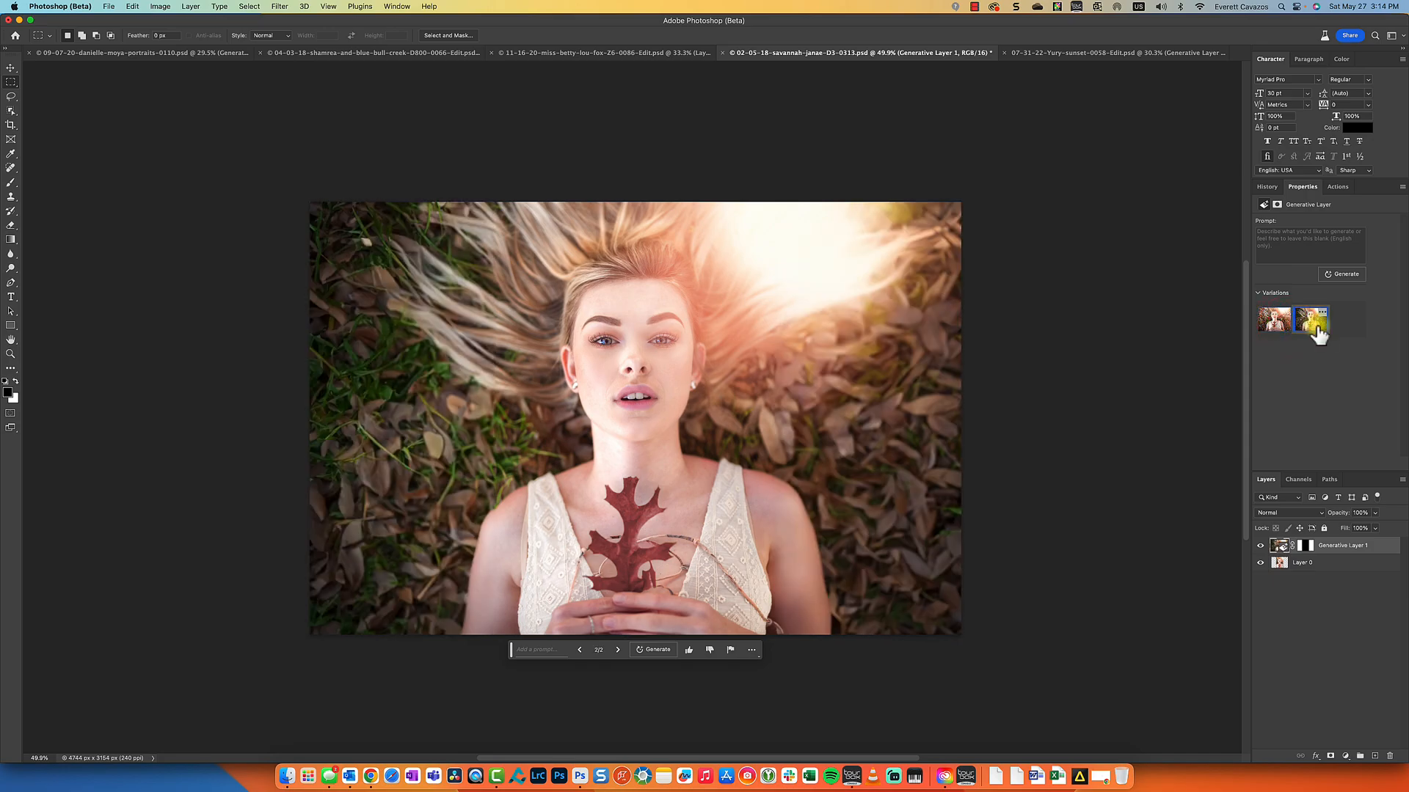
pyautogui.click(1312, 320)
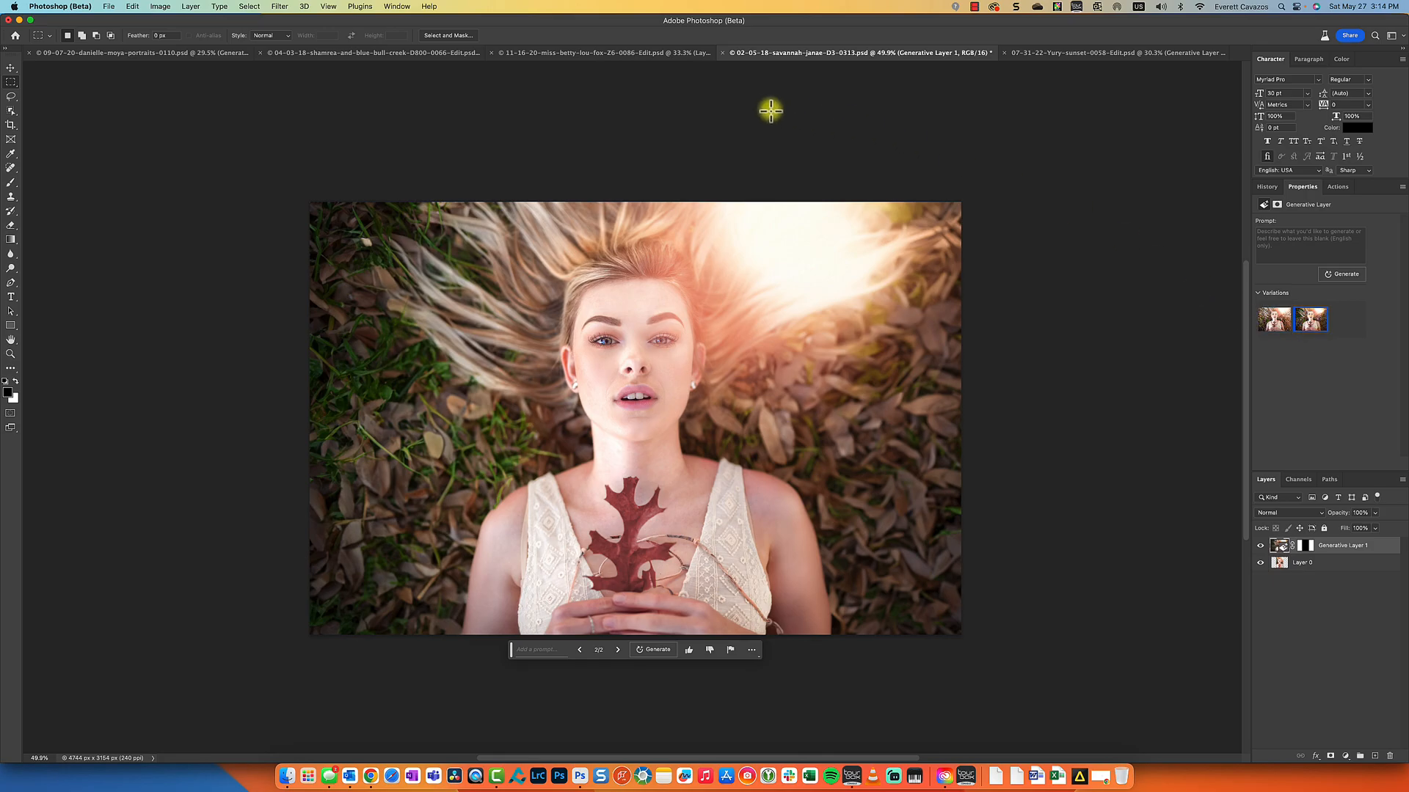
# Choose the third forest background variation on the navy-dress portrait, then display the red-dress portrait
pyautogui.click(602, 53)
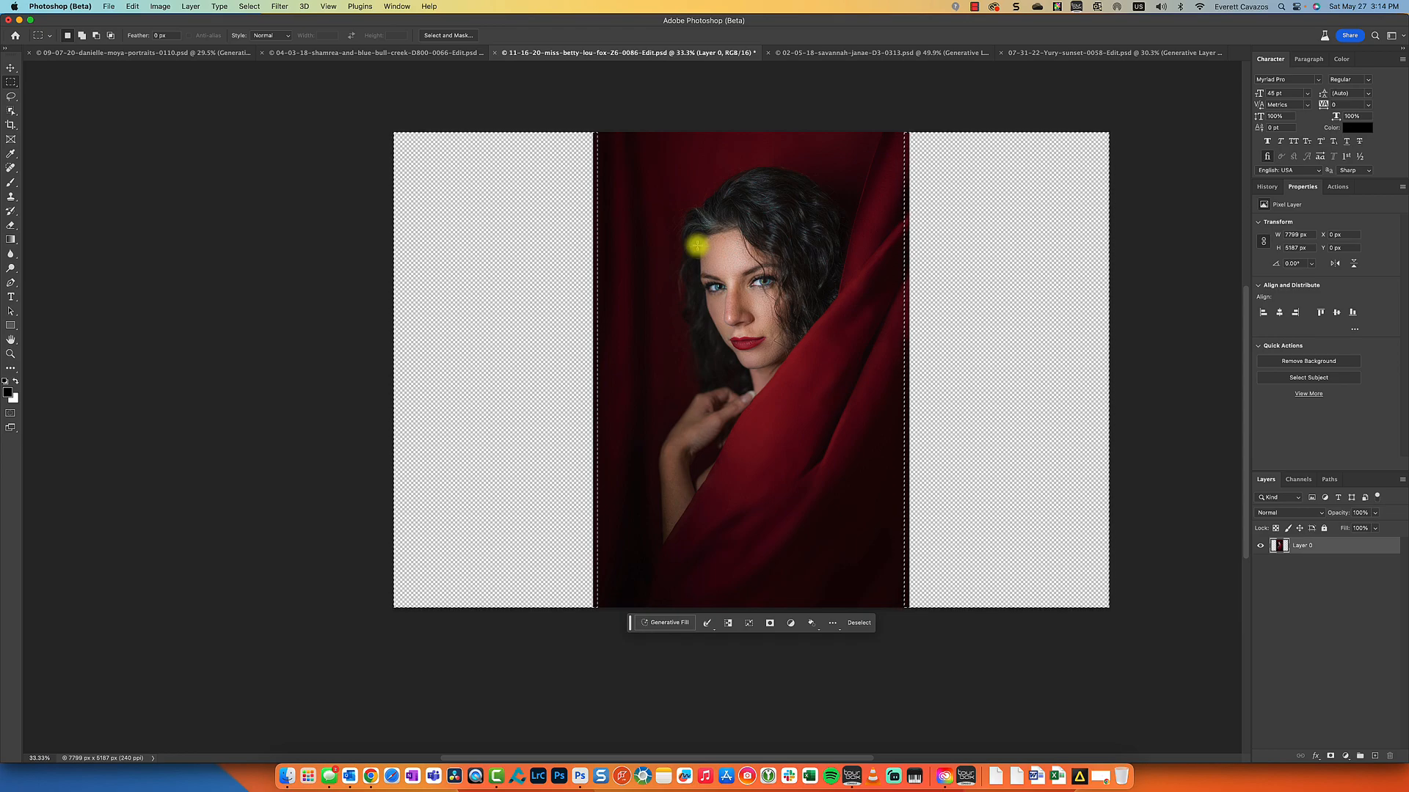
pyautogui.moveTo(692, 235)
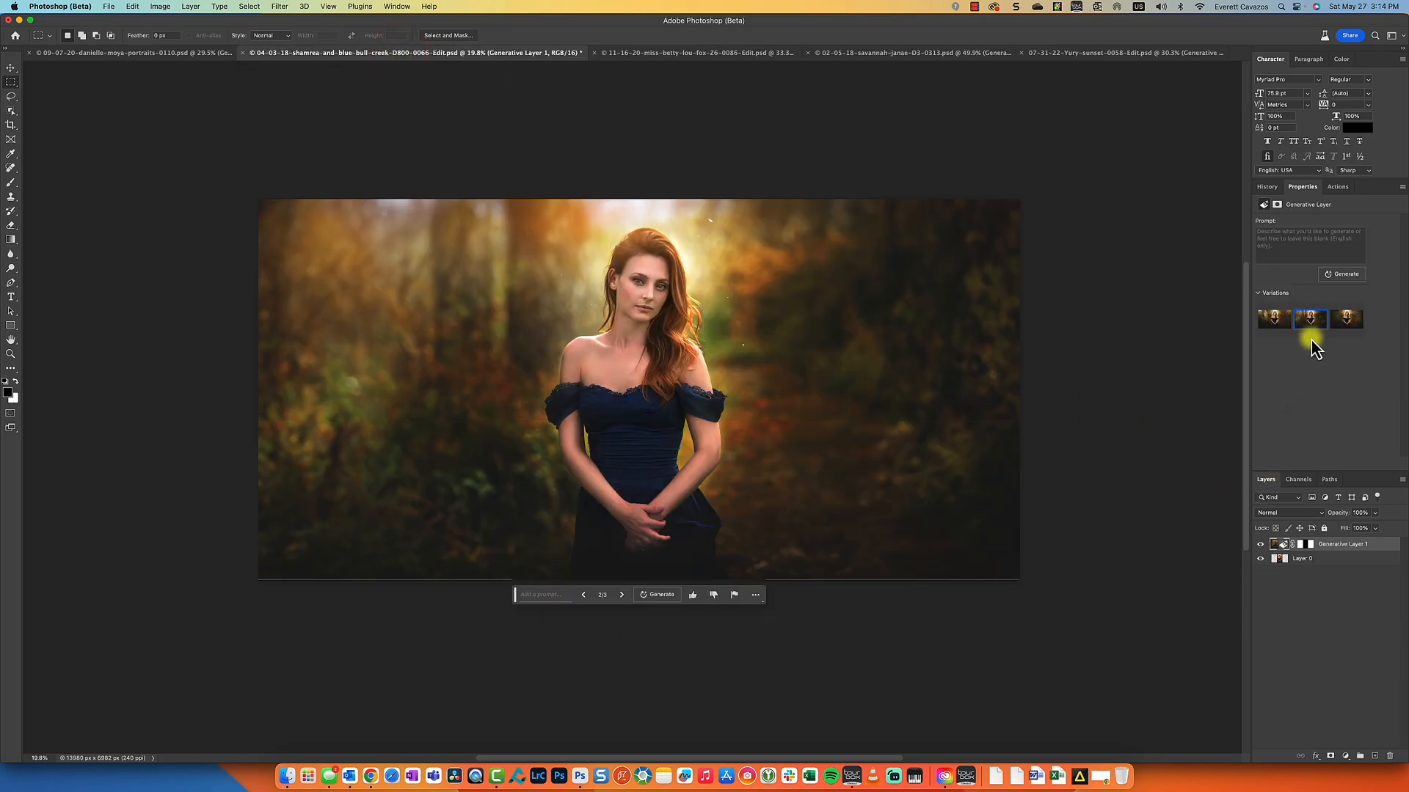
pyautogui.click(1347, 319)
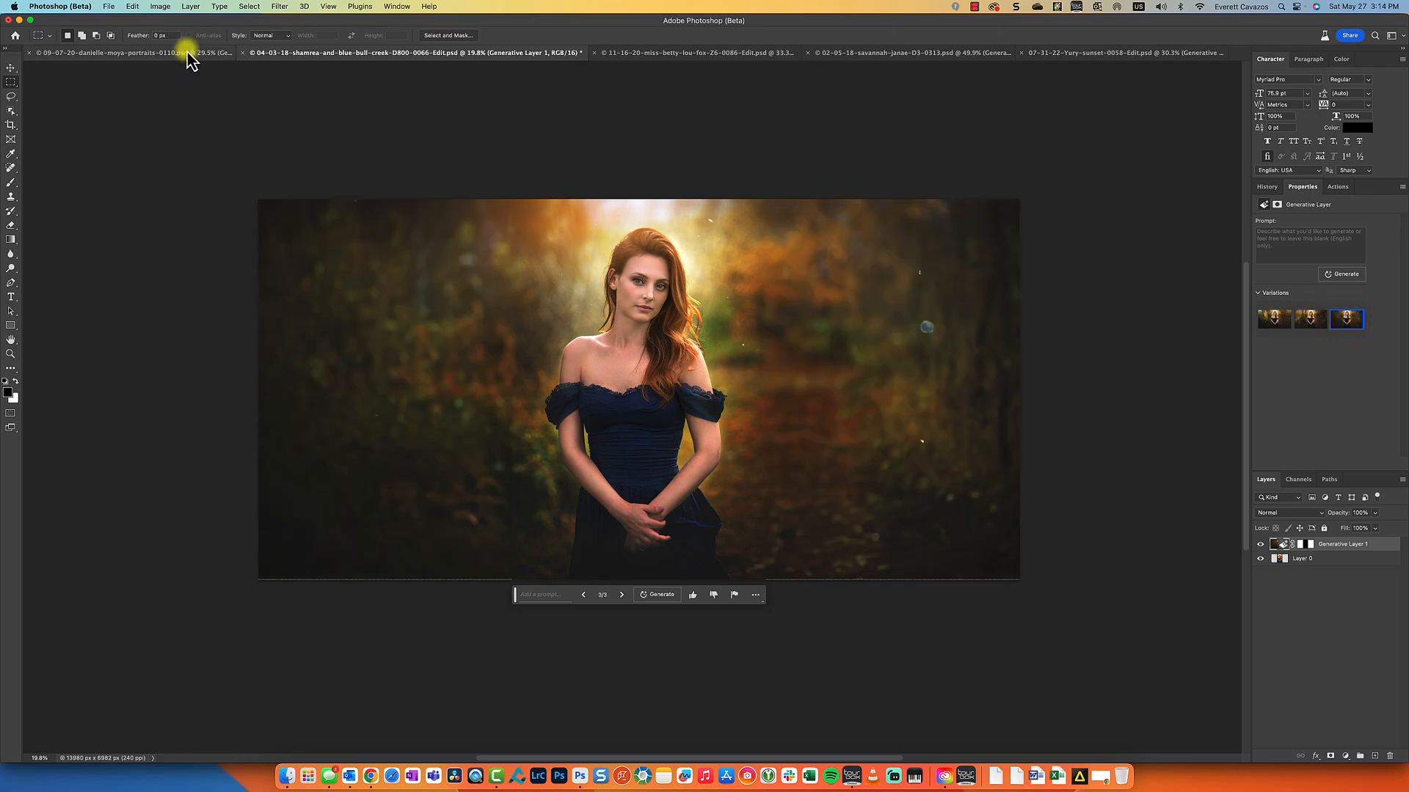
pyautogui.click(117, 52)
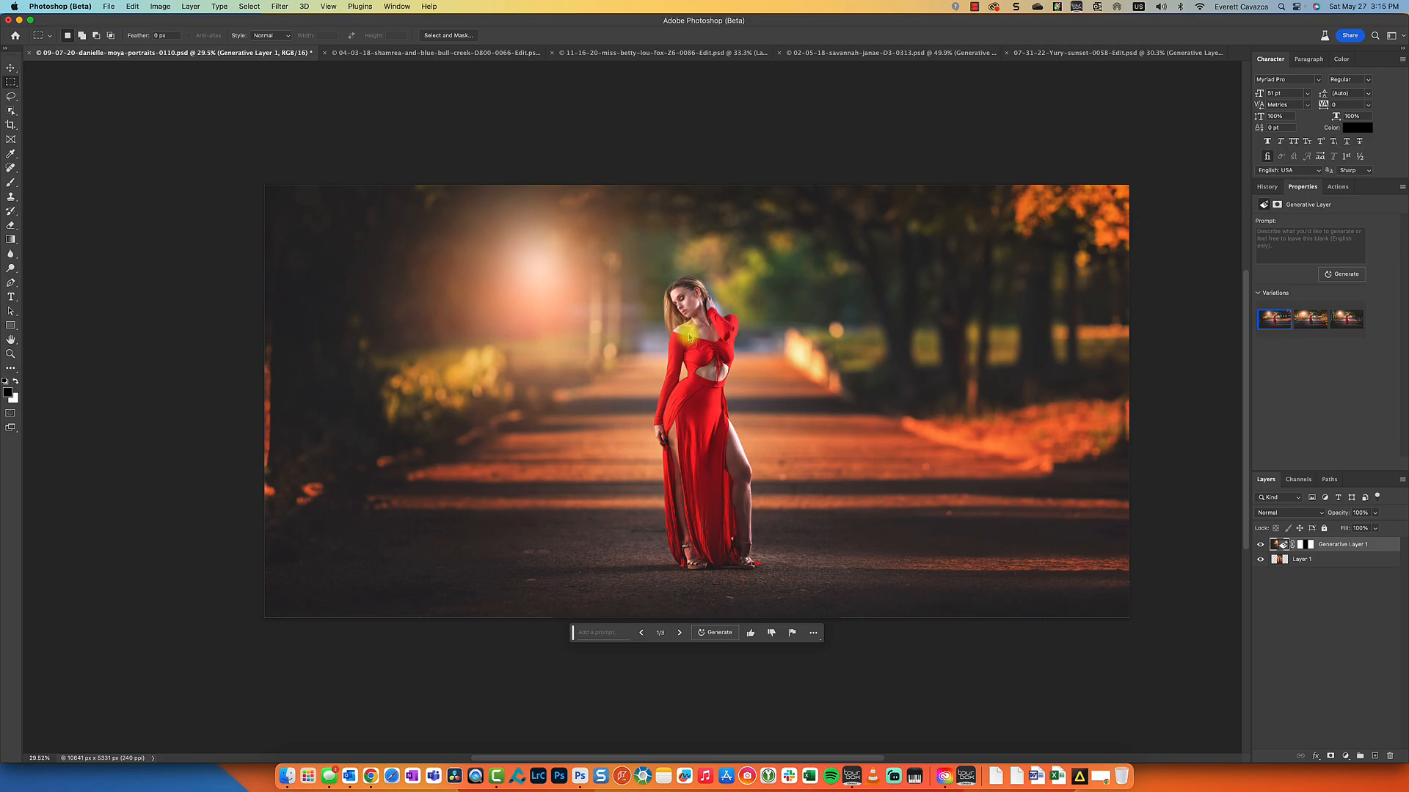
pyautogui.moveTo(852, 200)
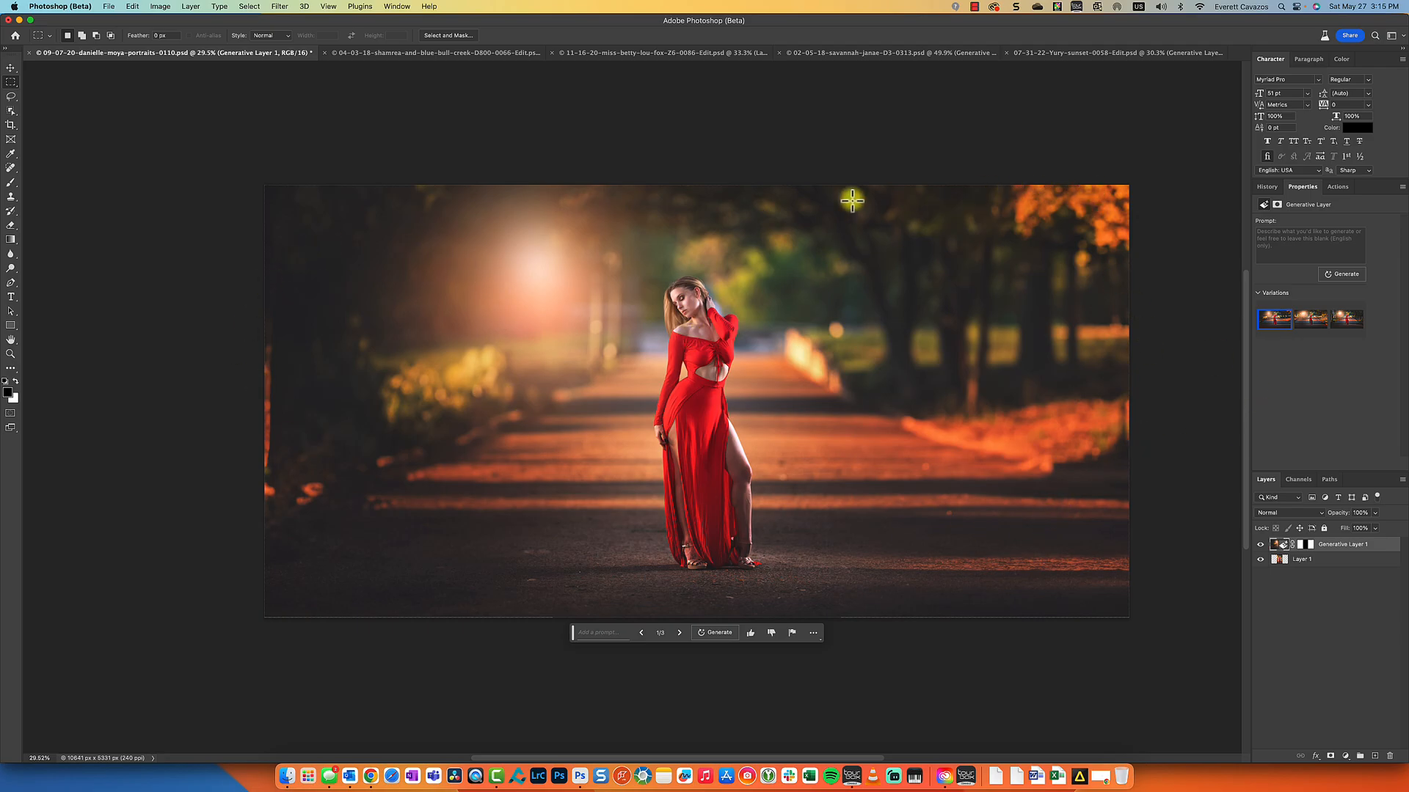
pyautogui.moveTo(617, 340)
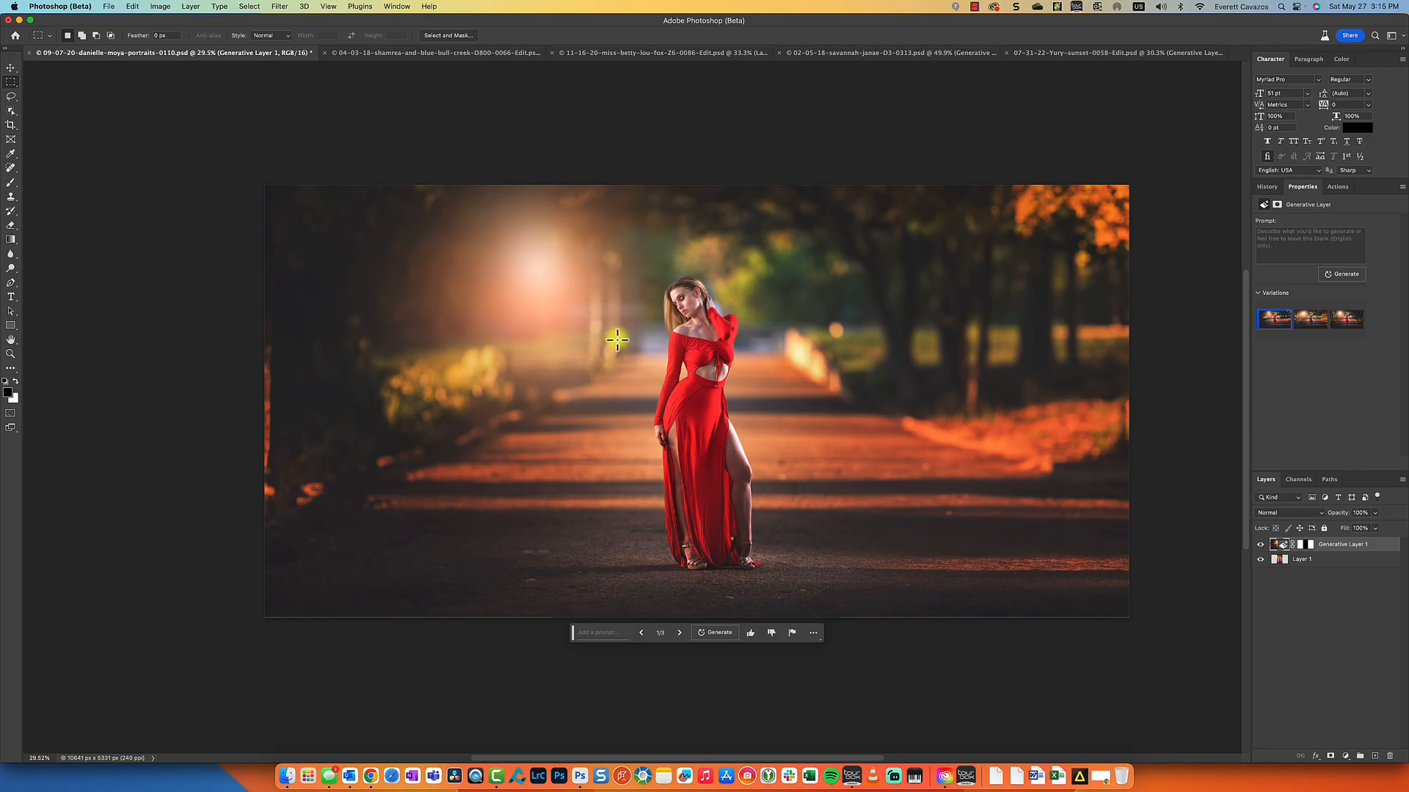
# Crop the red-dress portrait to a 3:2 landscape frame, trimming both sides
pyautogui.click(12, 124)
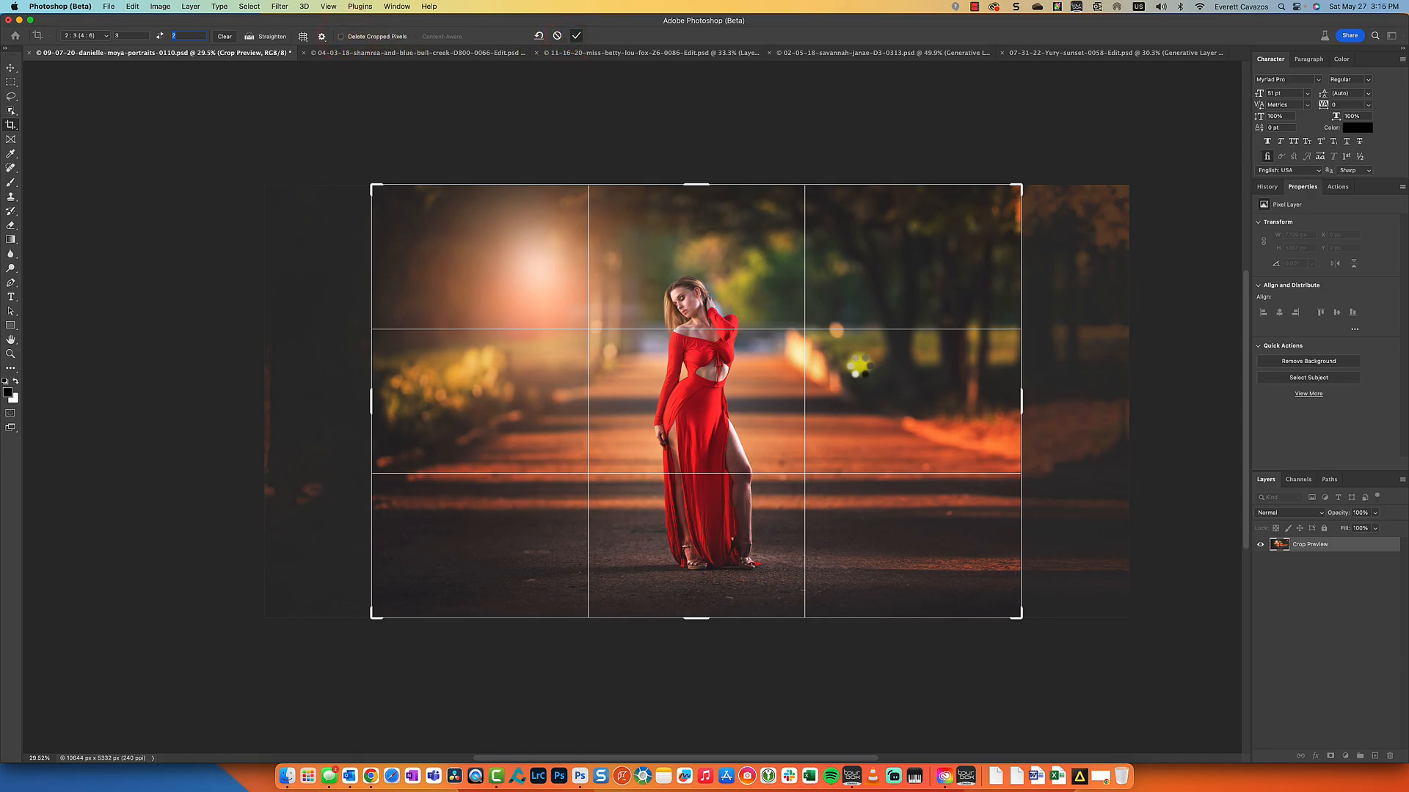
pyautogui.click(576, 36)
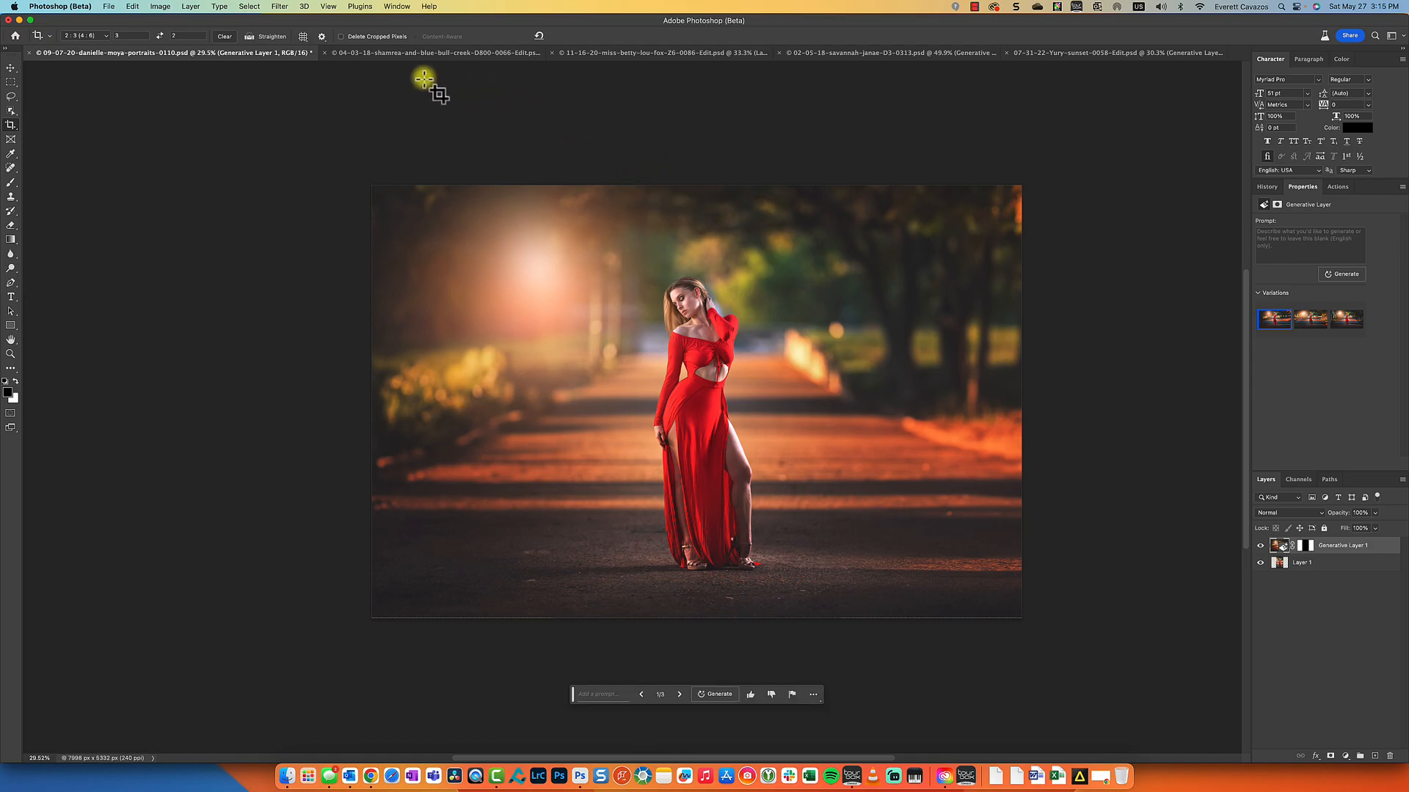
# Switch to the navy-dress forest portrait to review its generated background variations
pyautogui.click(417, 52)
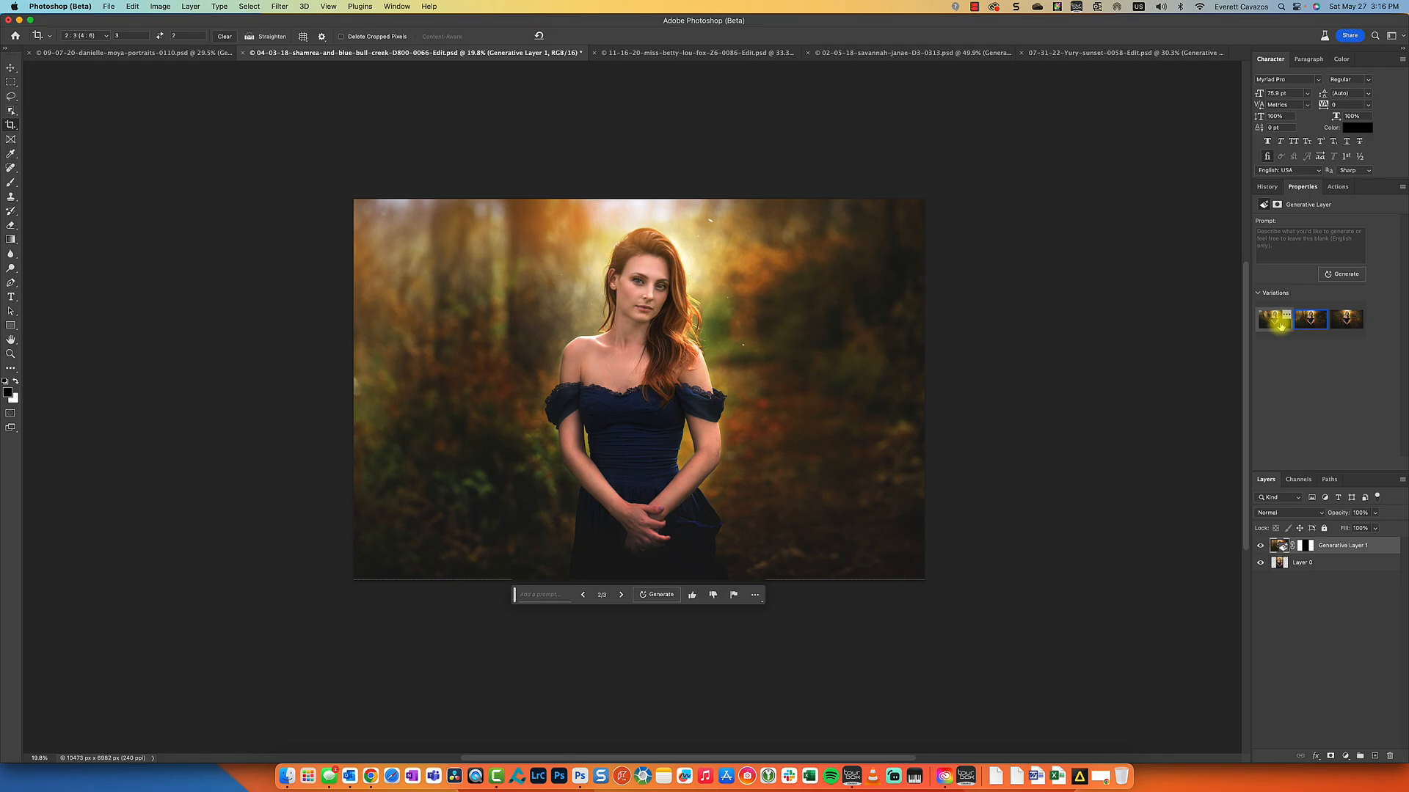
pyautogui.moveTo(1273, 320)
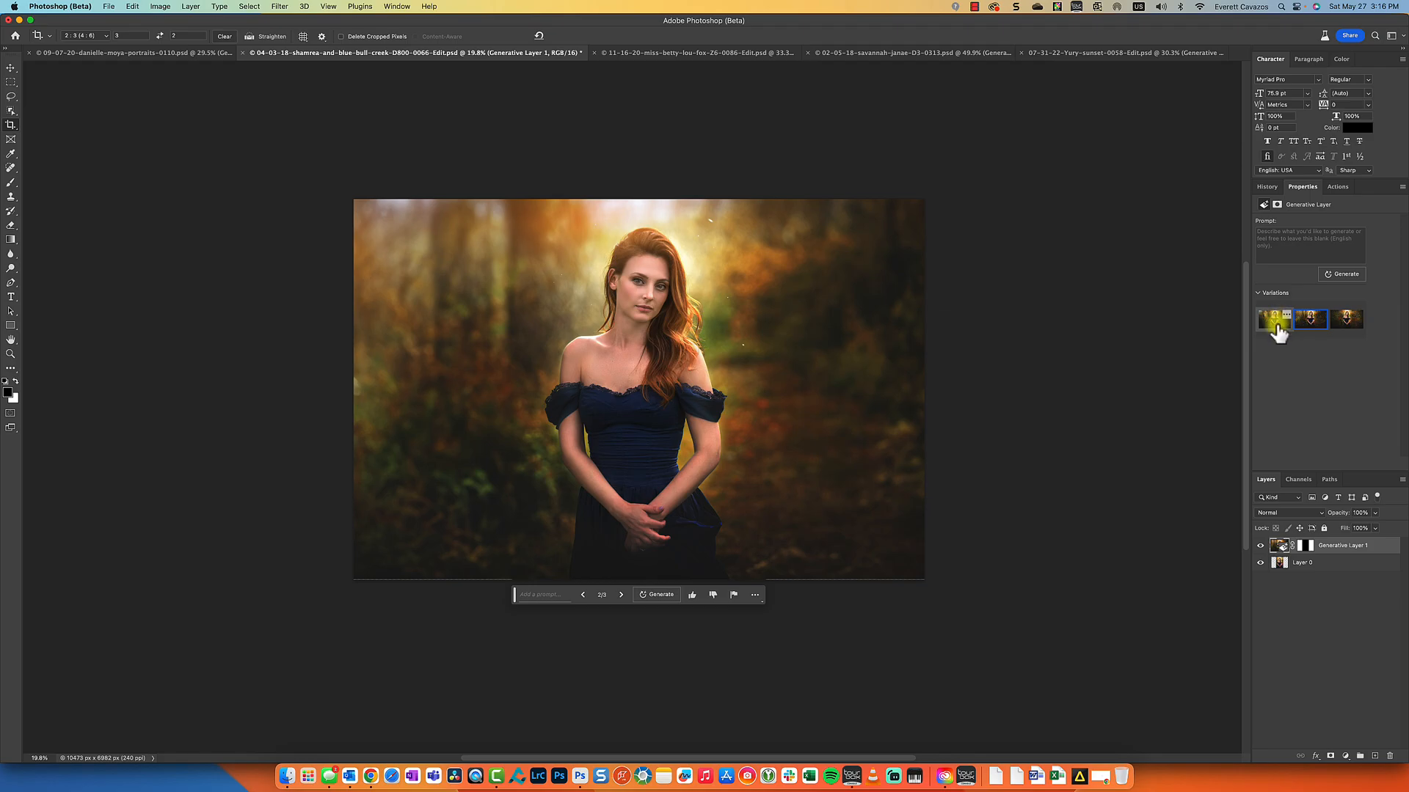
pyautogui.moveTo(1275, 335)
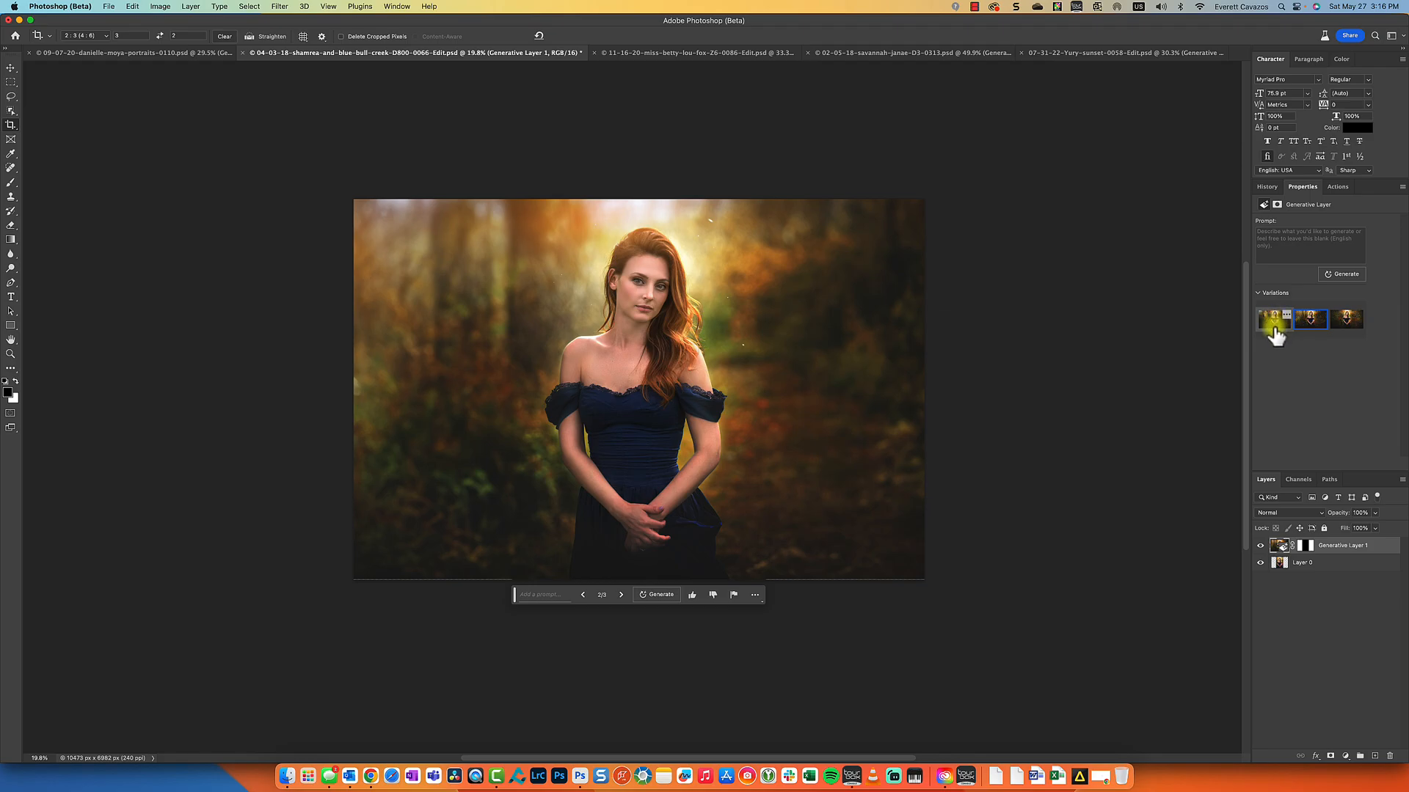